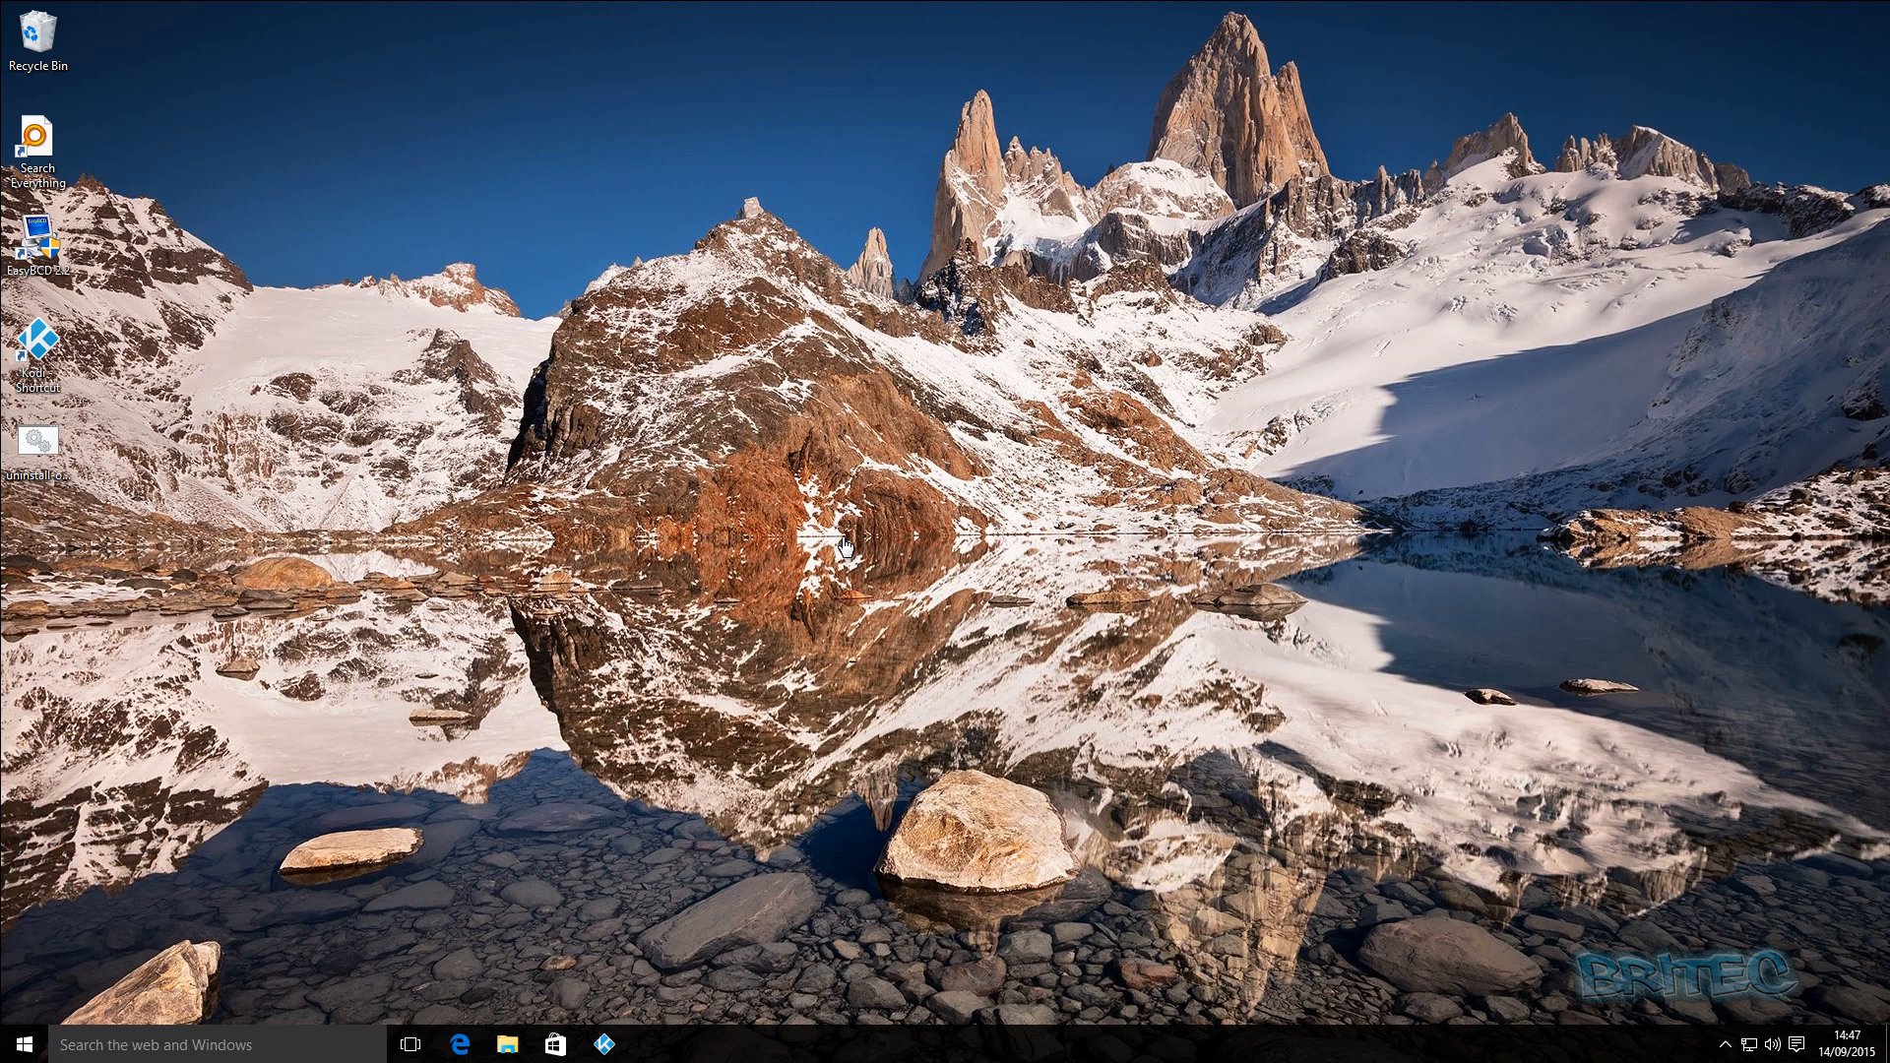
mouse_move(363, 912)
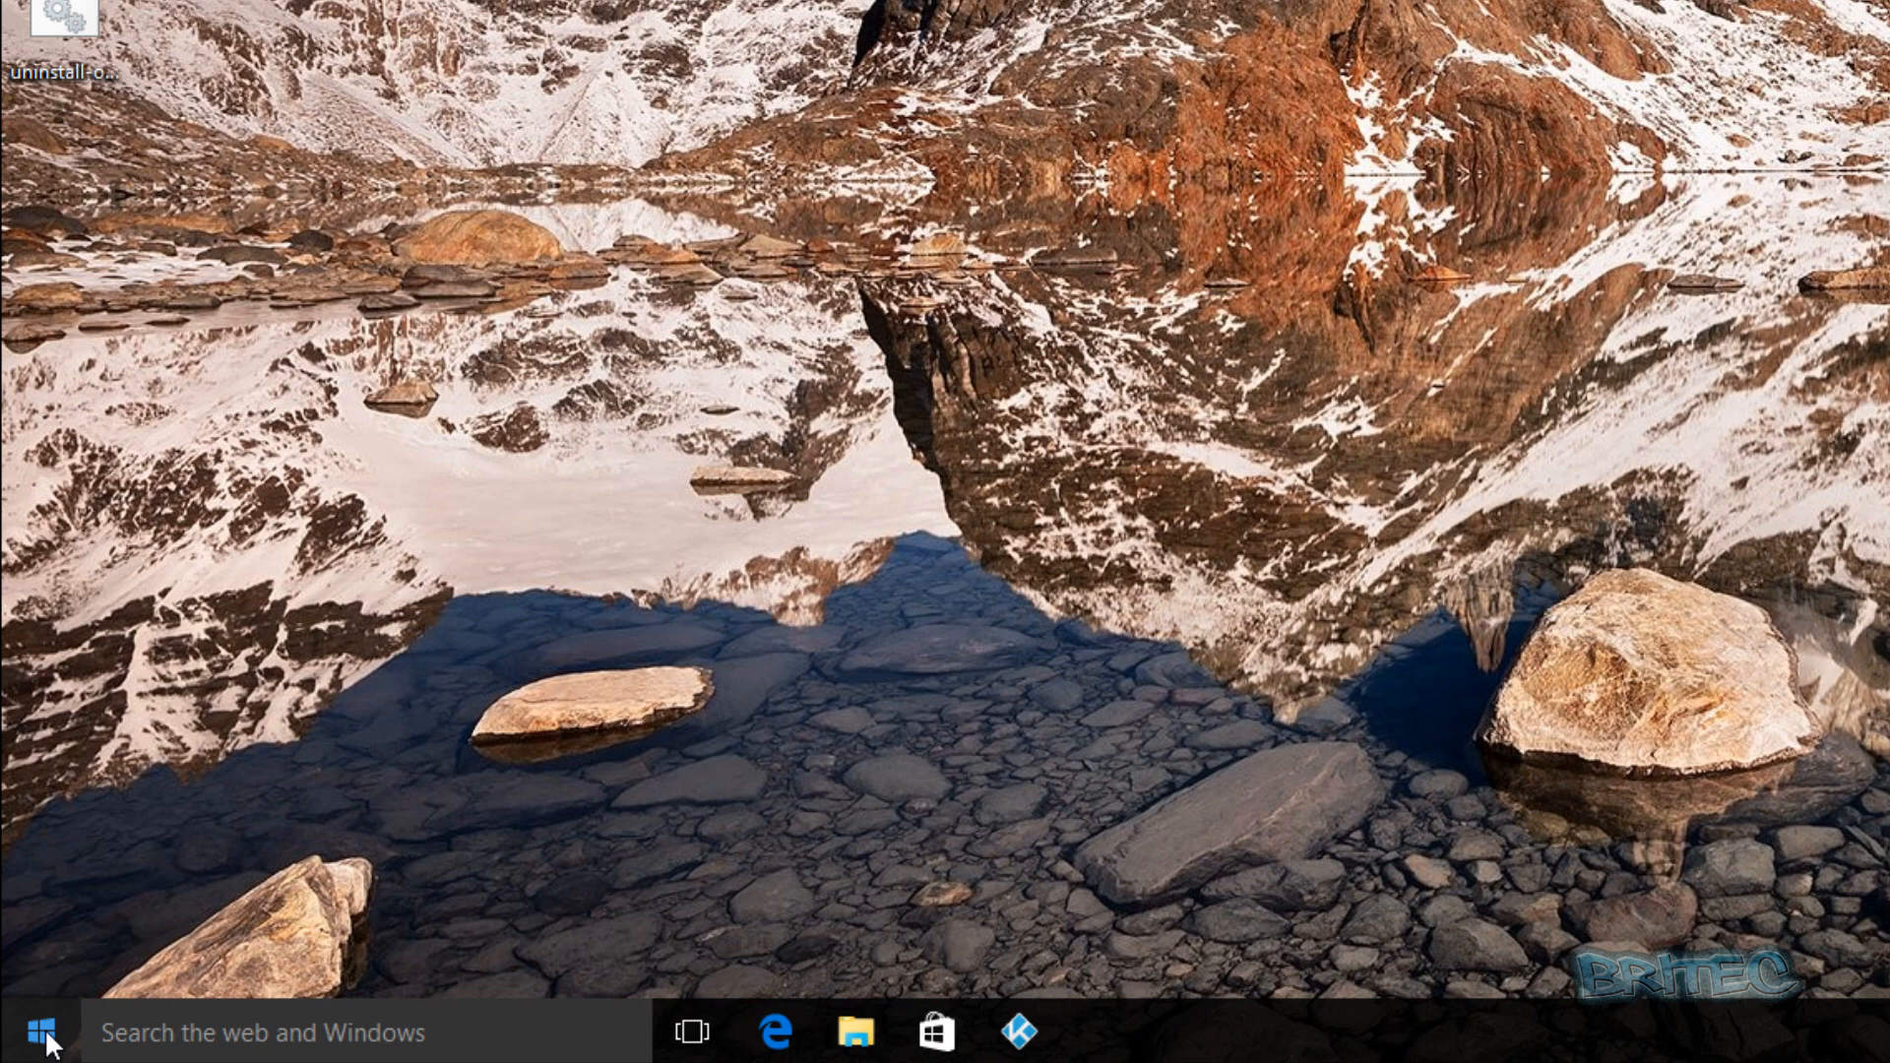
Step: Launch Disk Management from the Start button's power-user menu
right_click(17, 1033)
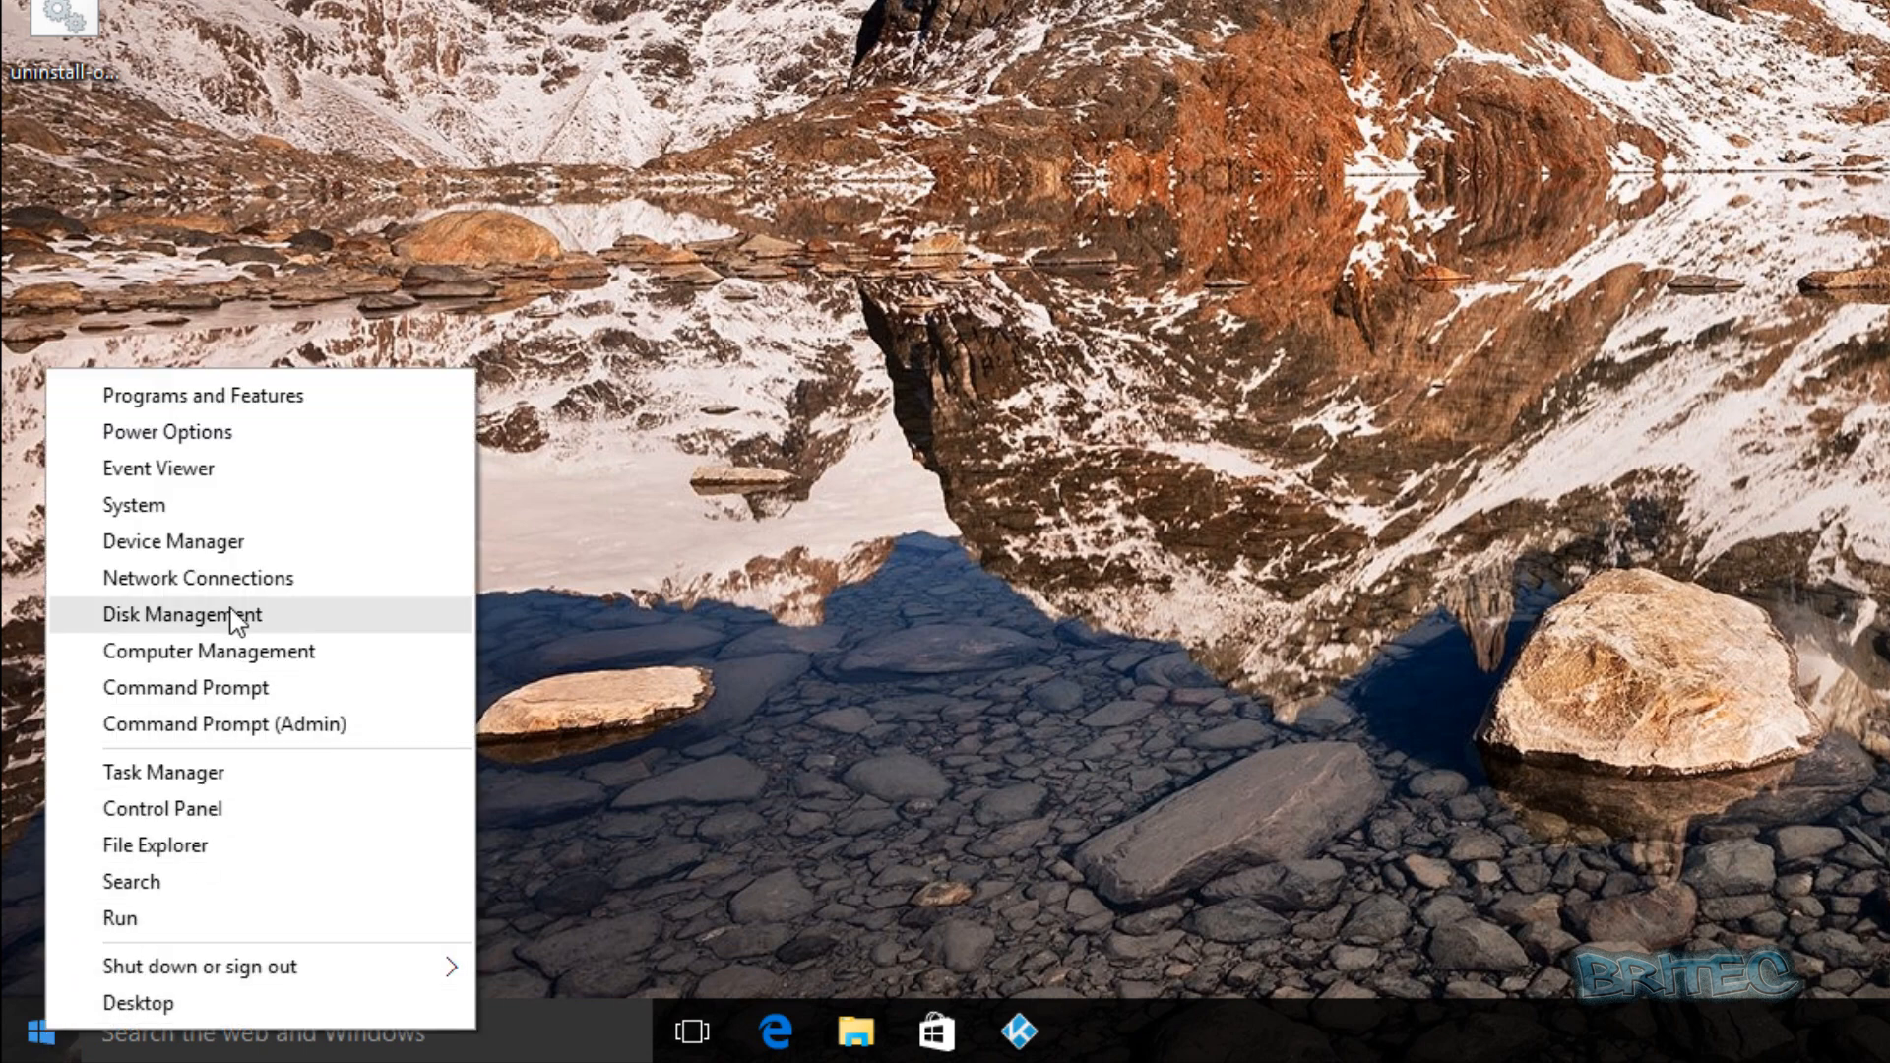
mouse_move(208, 650)
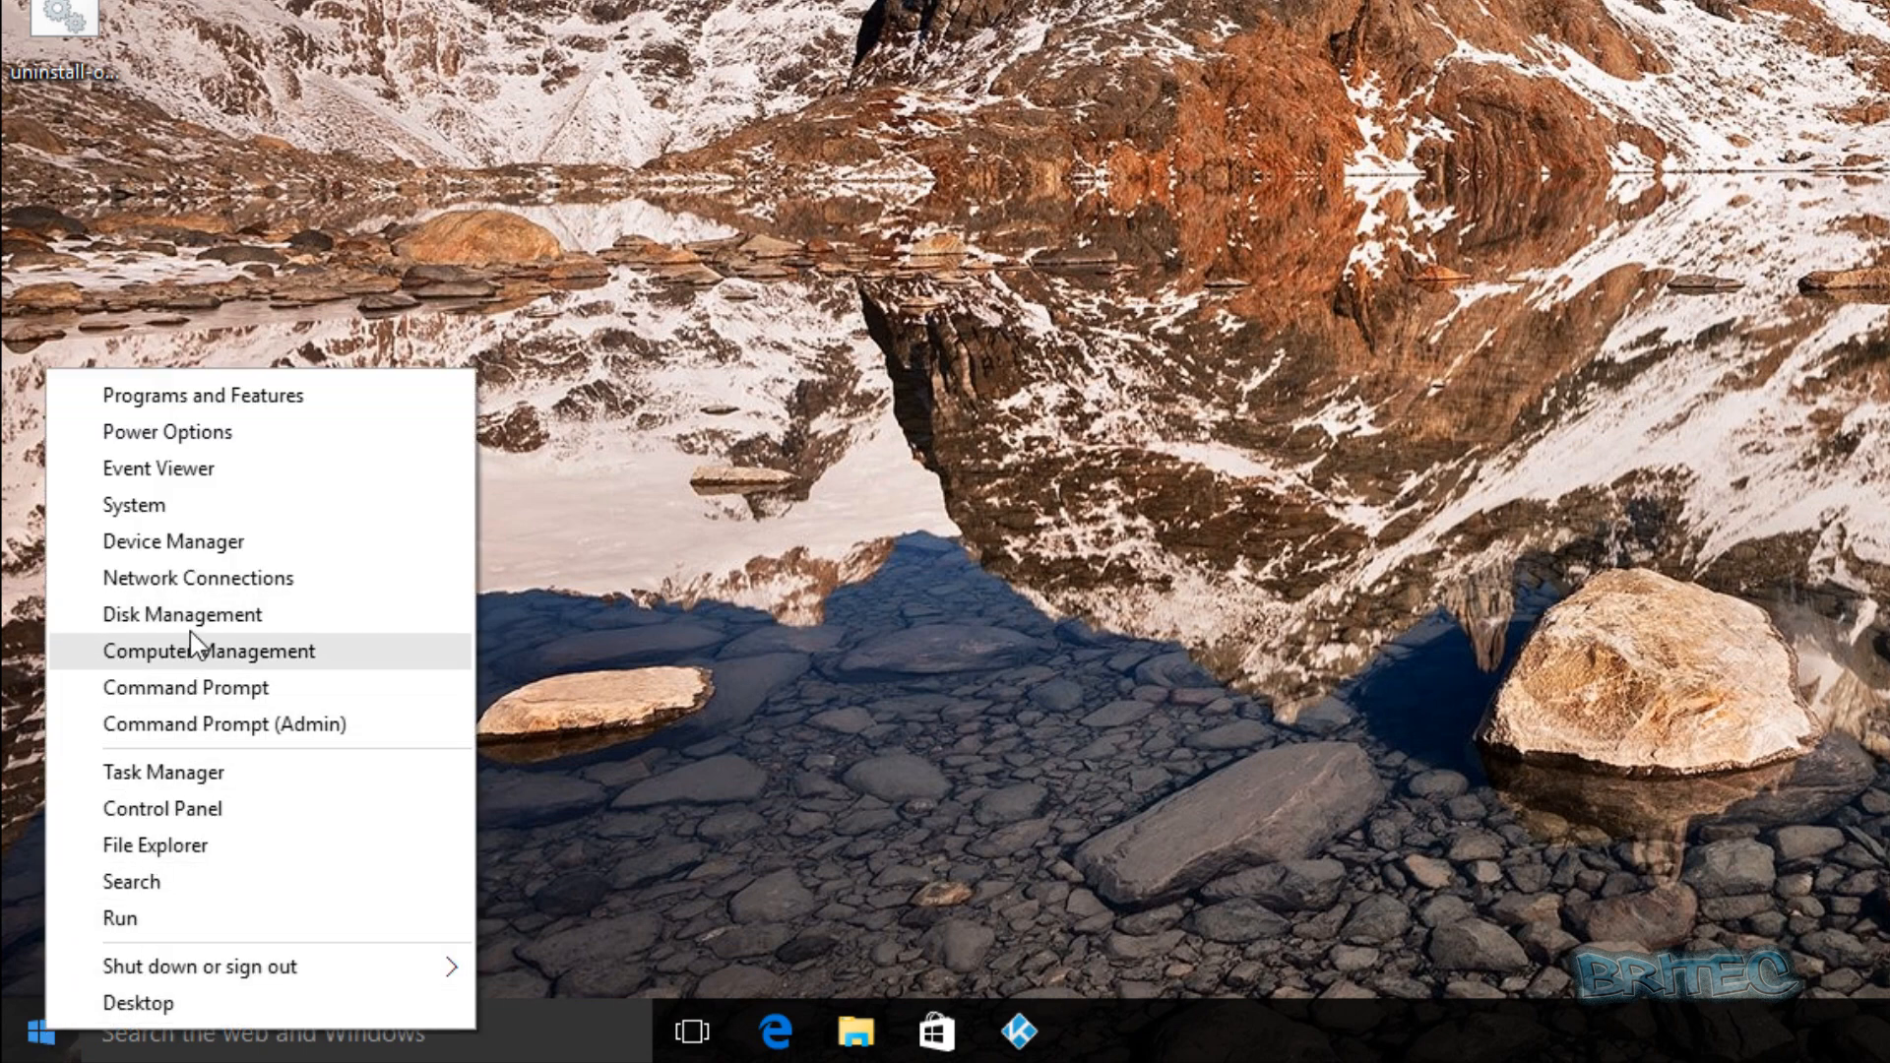
left_click(207, 649)
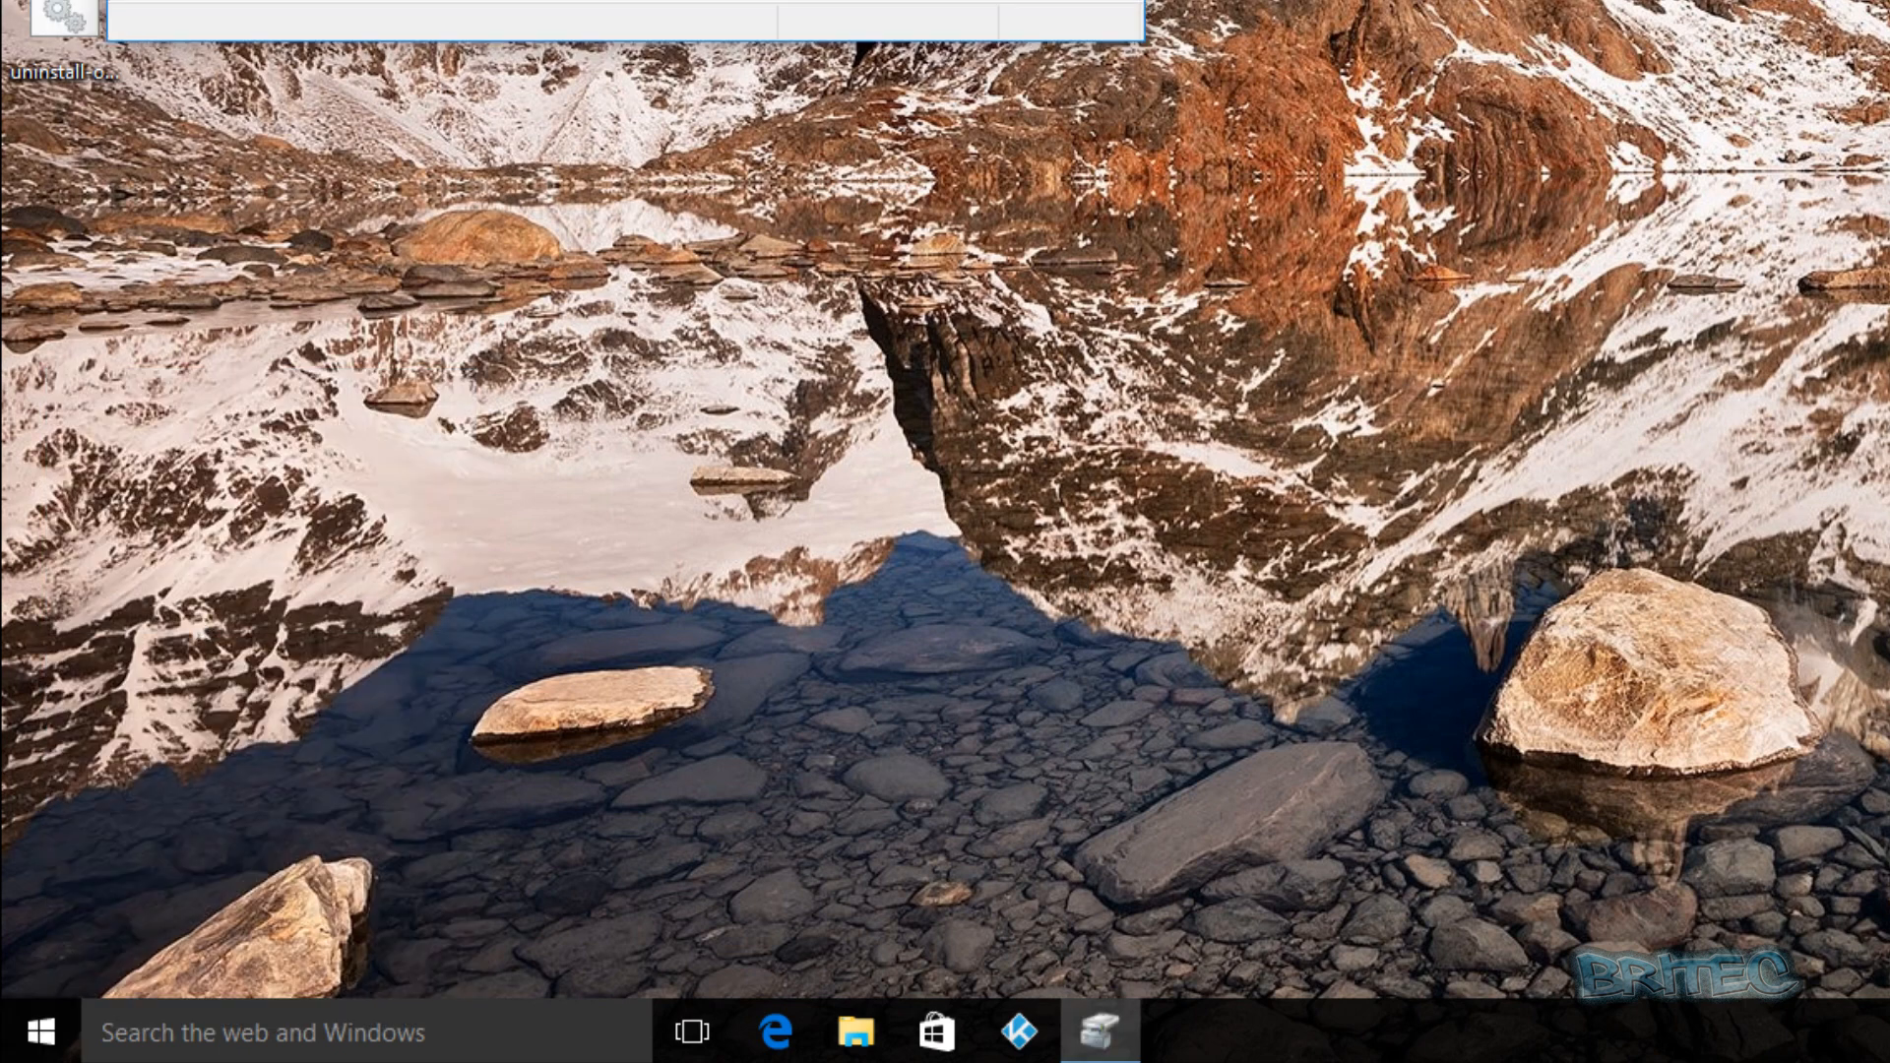
Step: Enlarge the Disk Management window to show all four Disk 0 partitions
left_click(1097, 1032)
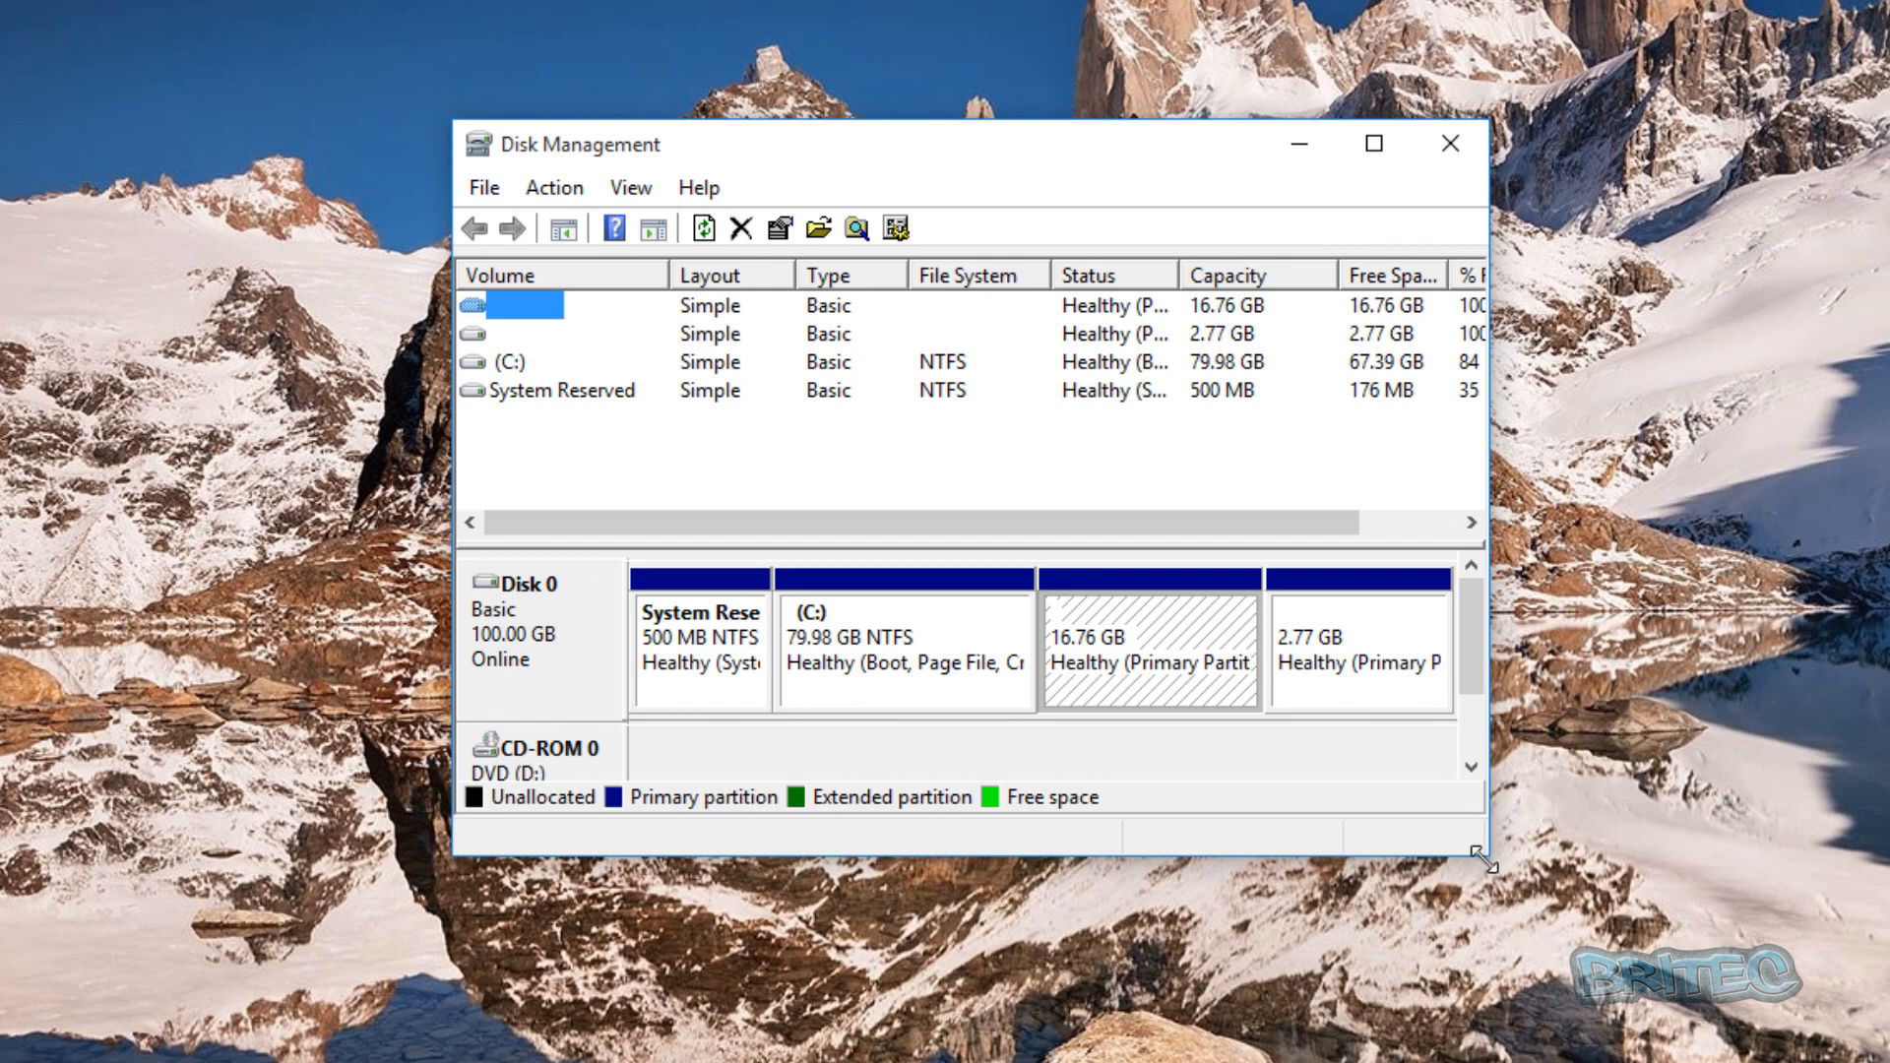
left_click_drag(1481, 861, 1879, 1058)
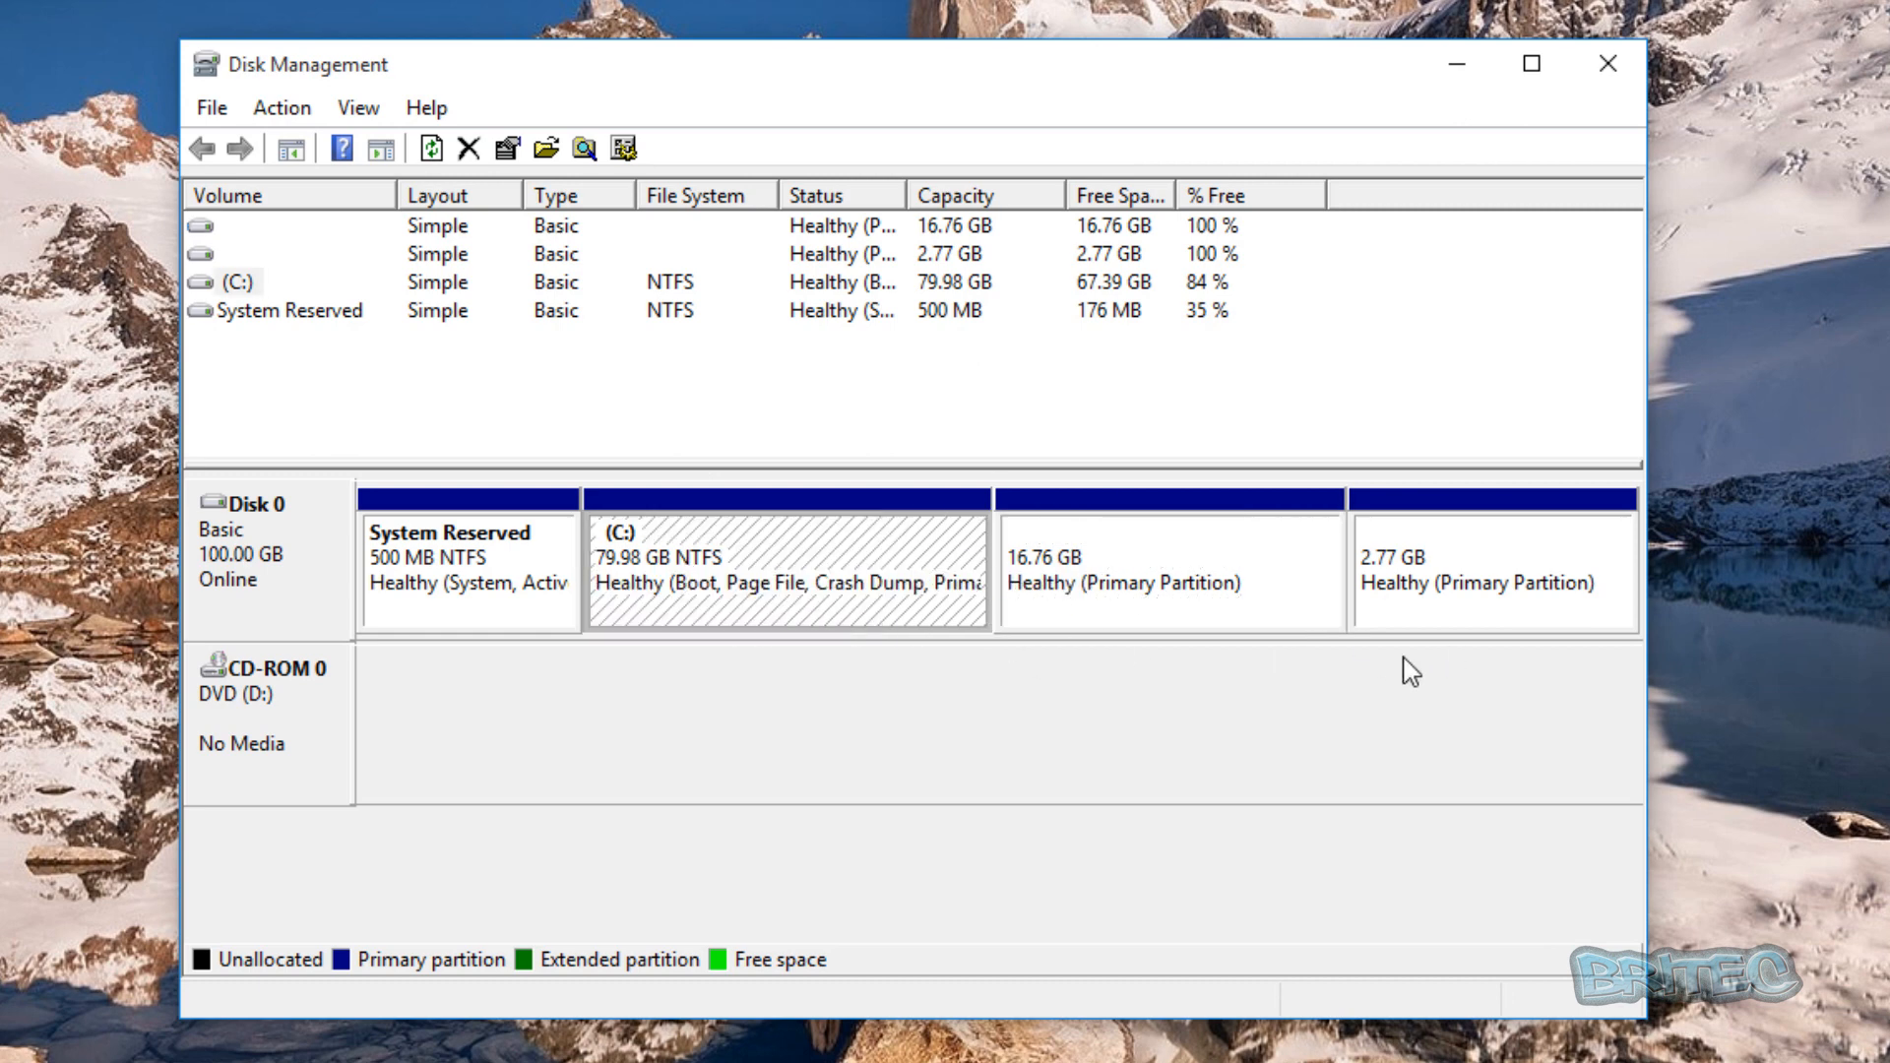
mouse_move(944, 567)
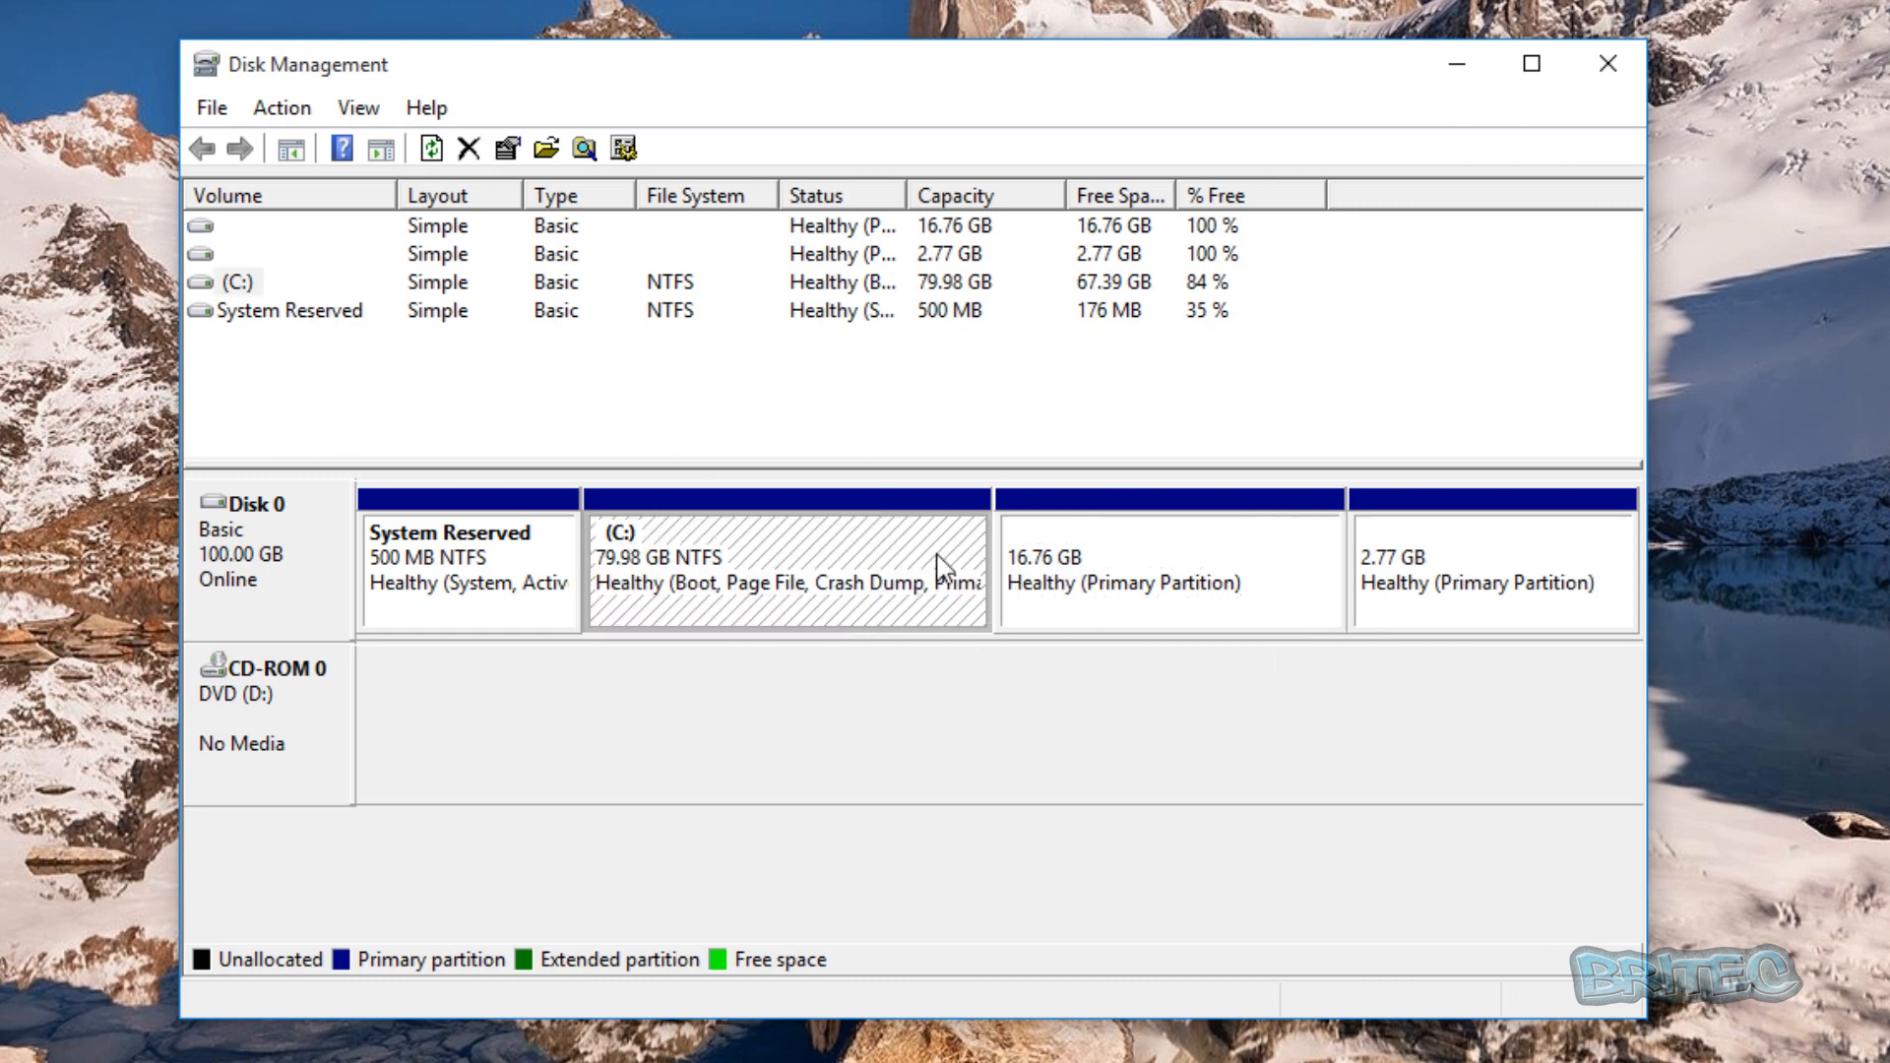
mouse_move(670, 623)
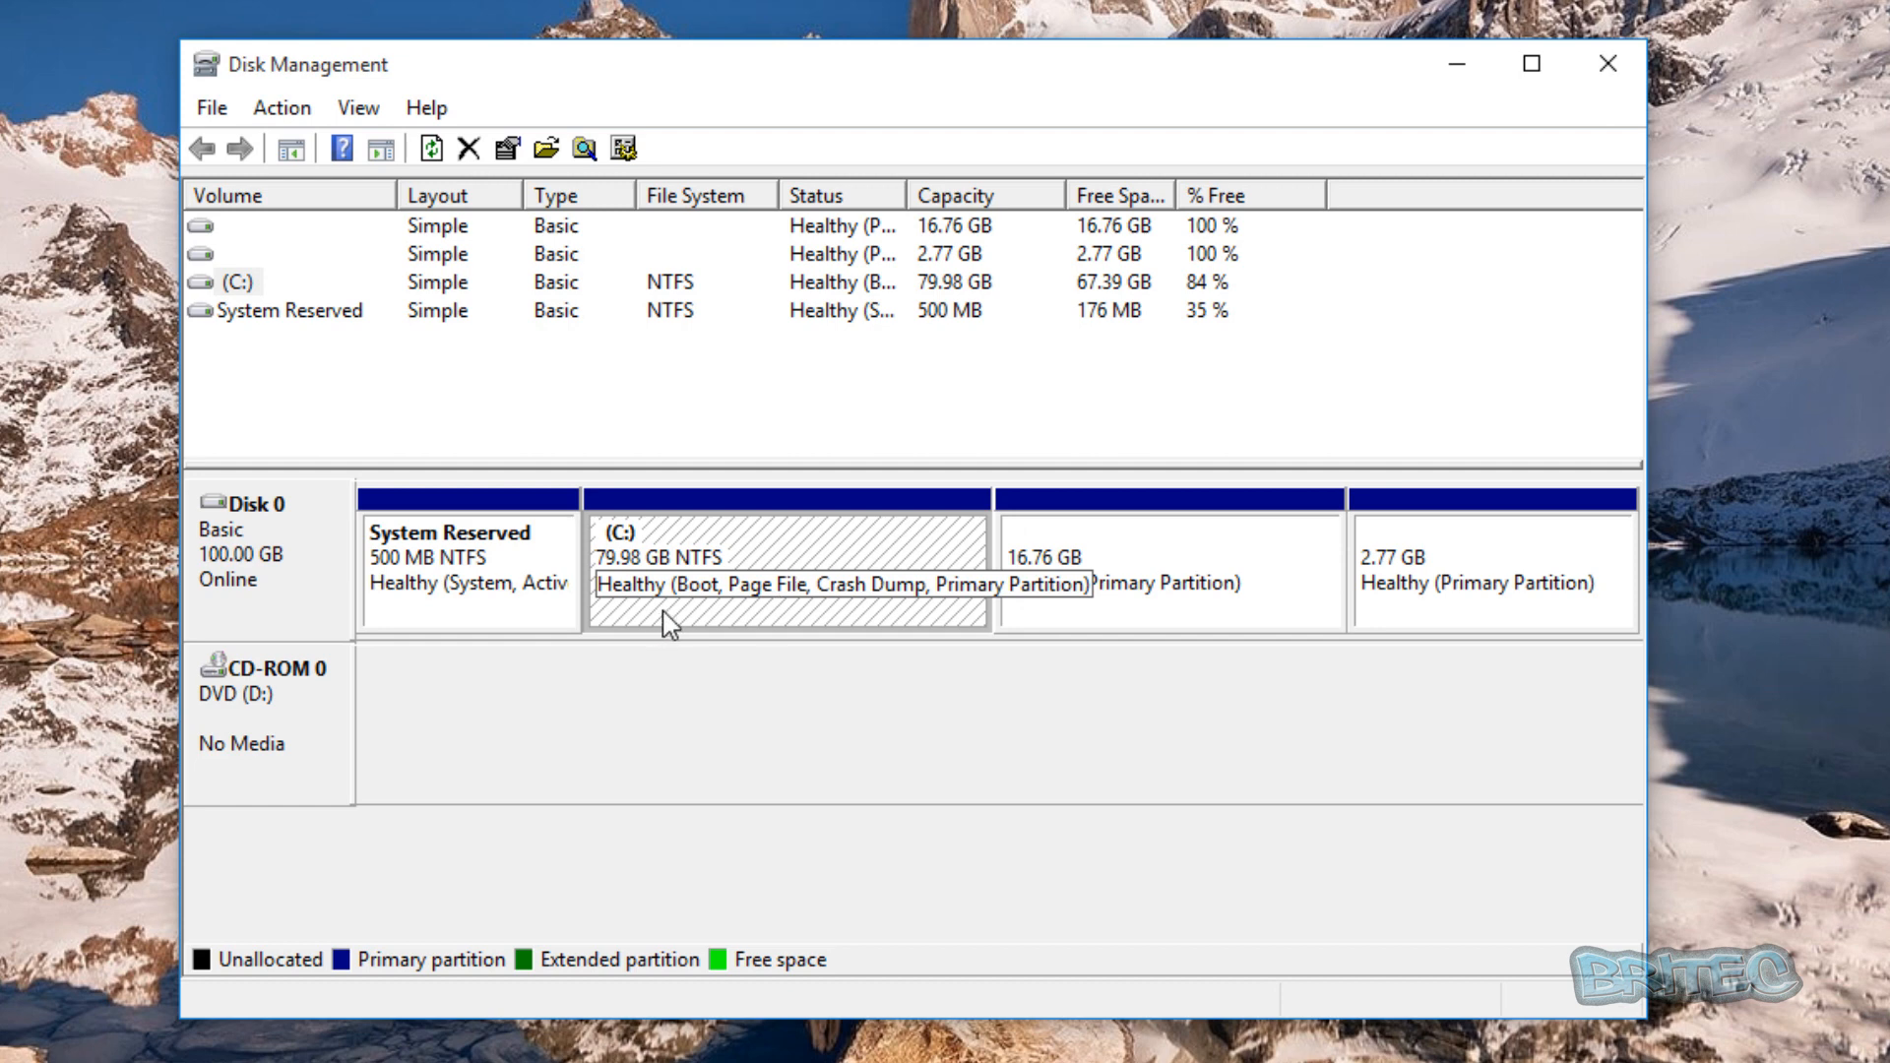
Step: Choose Create VHD from the Action menu
left_click(282, 107)
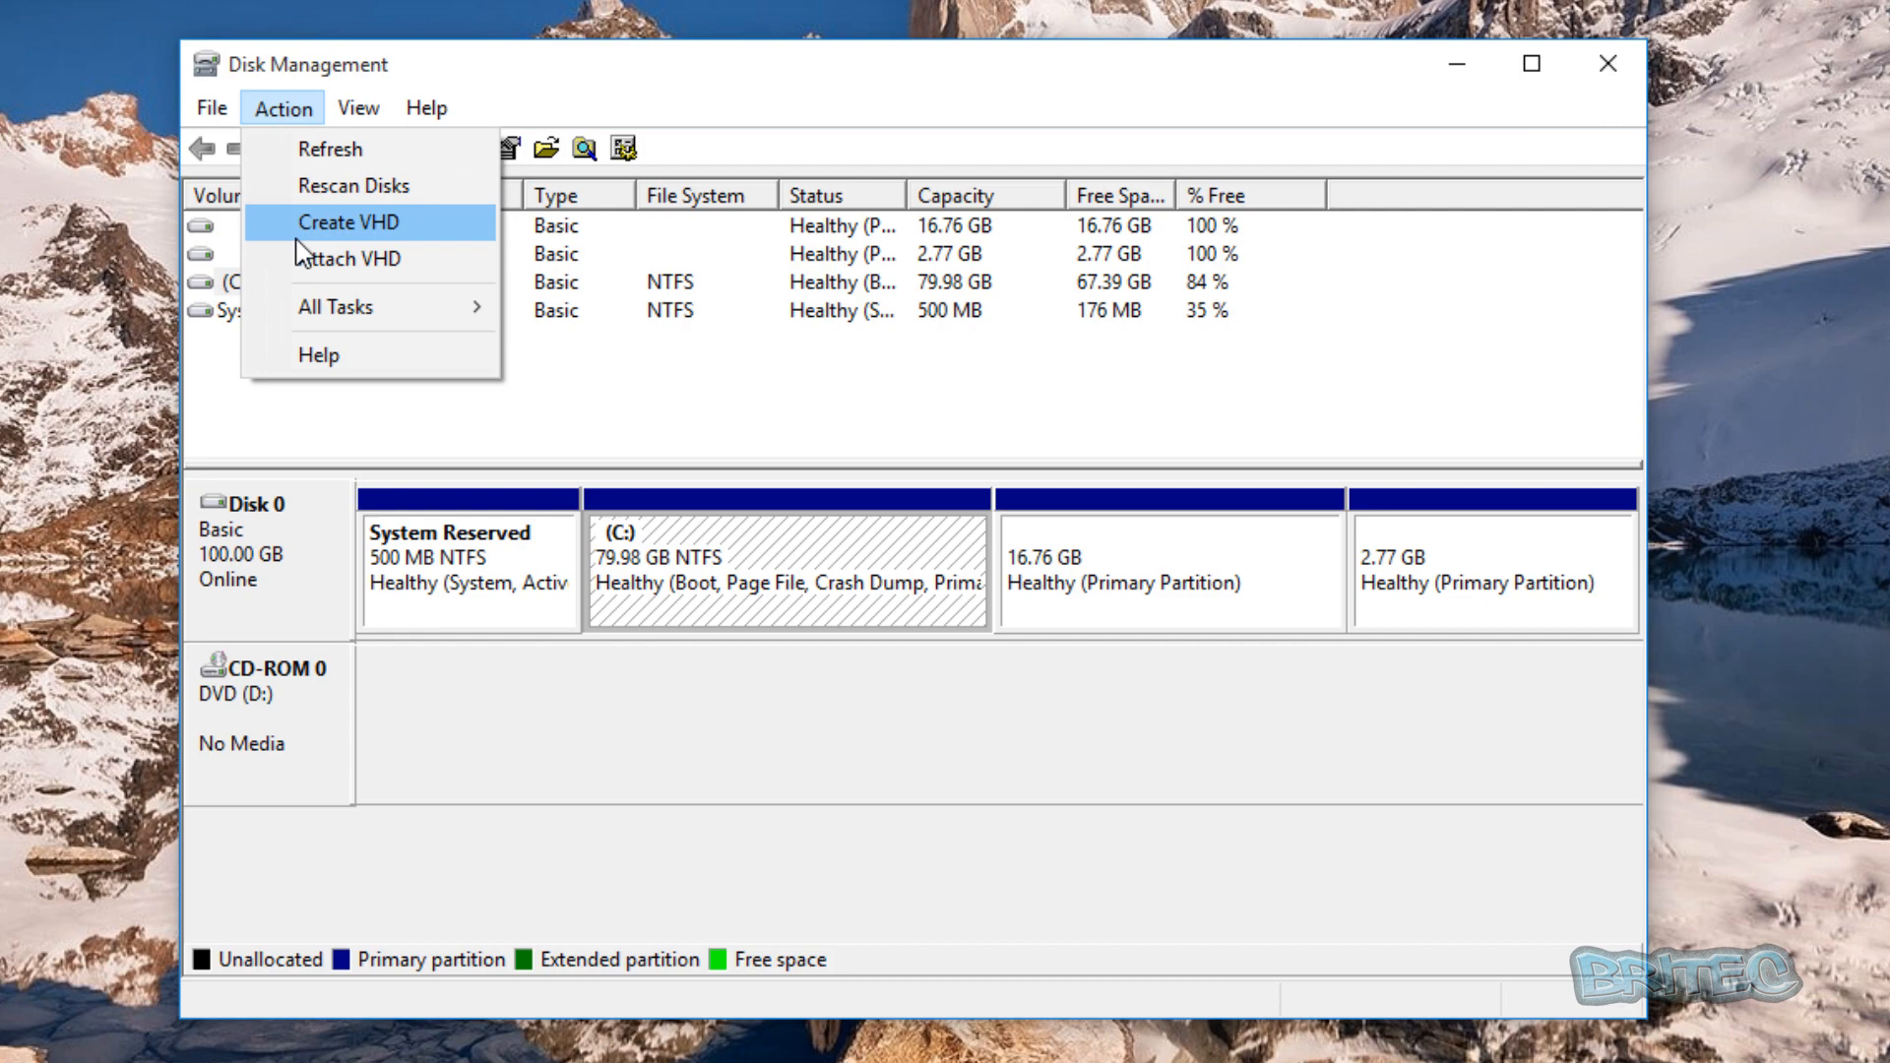
mouse_move(323, 247)
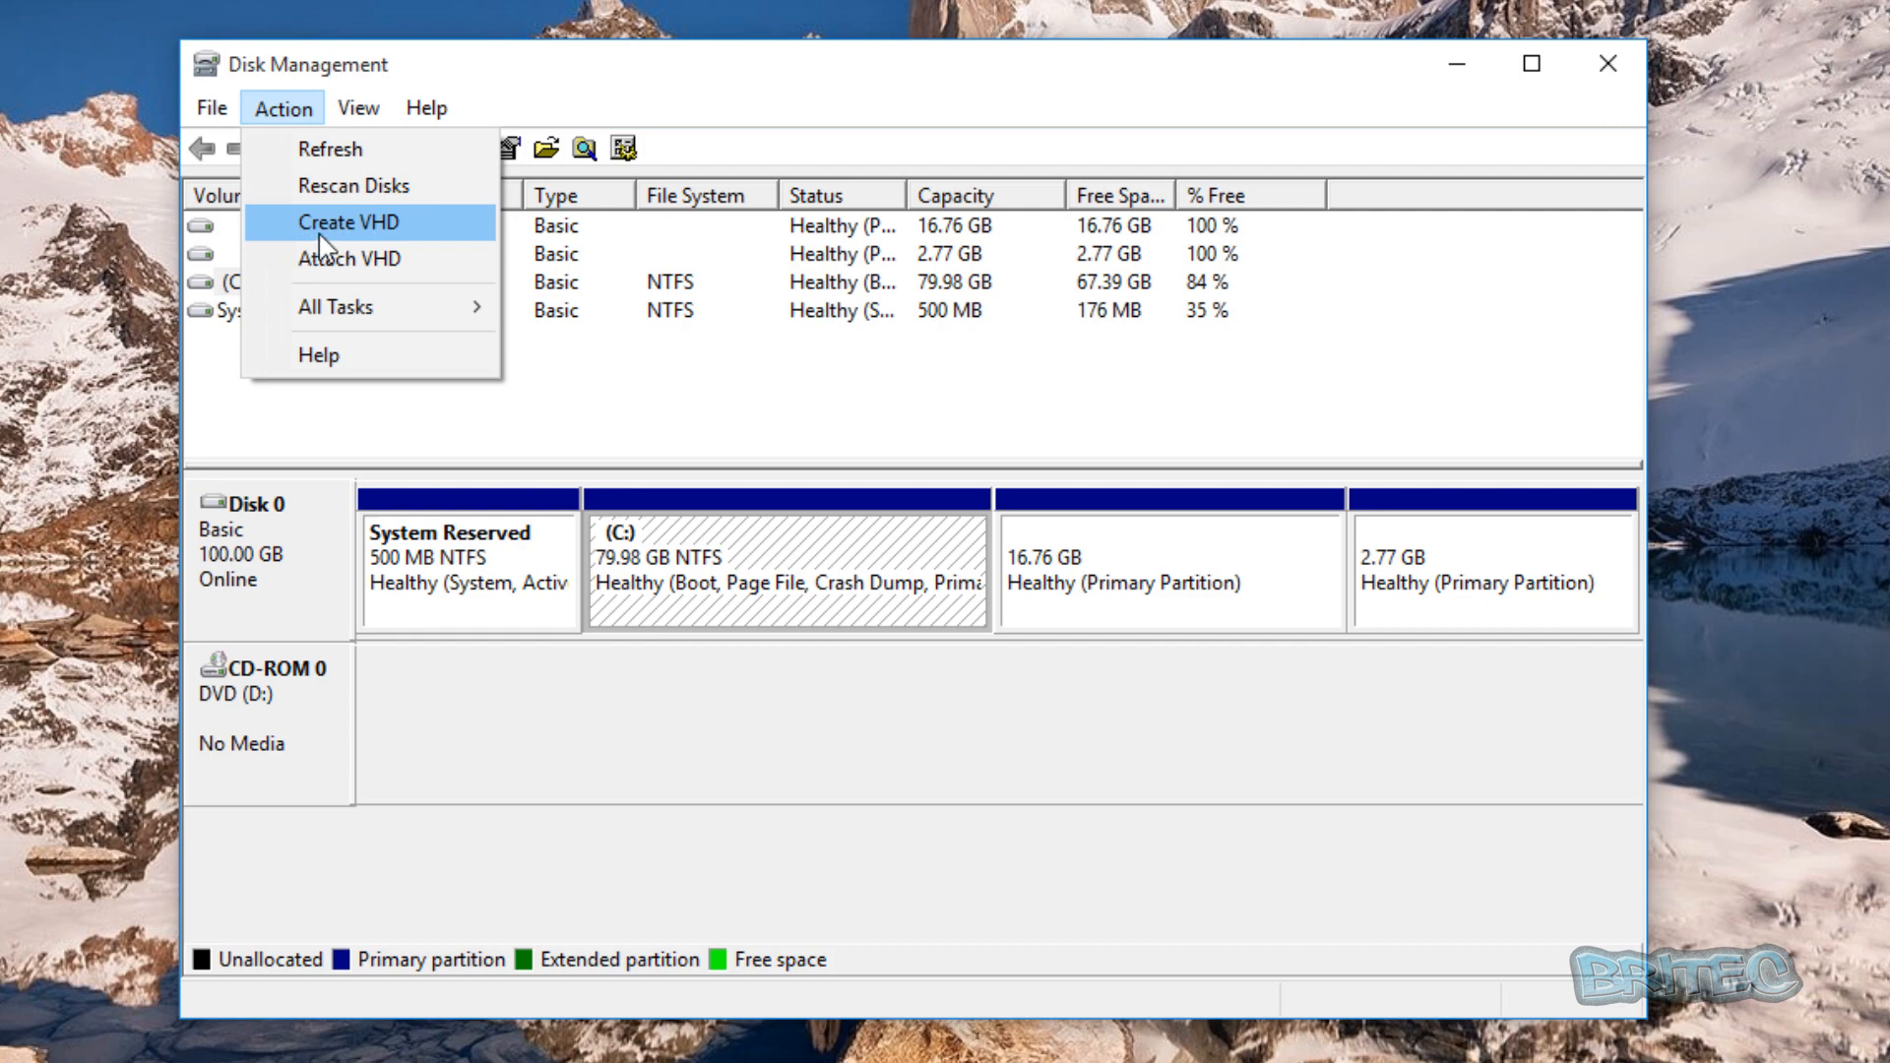
left_click(348, 221)
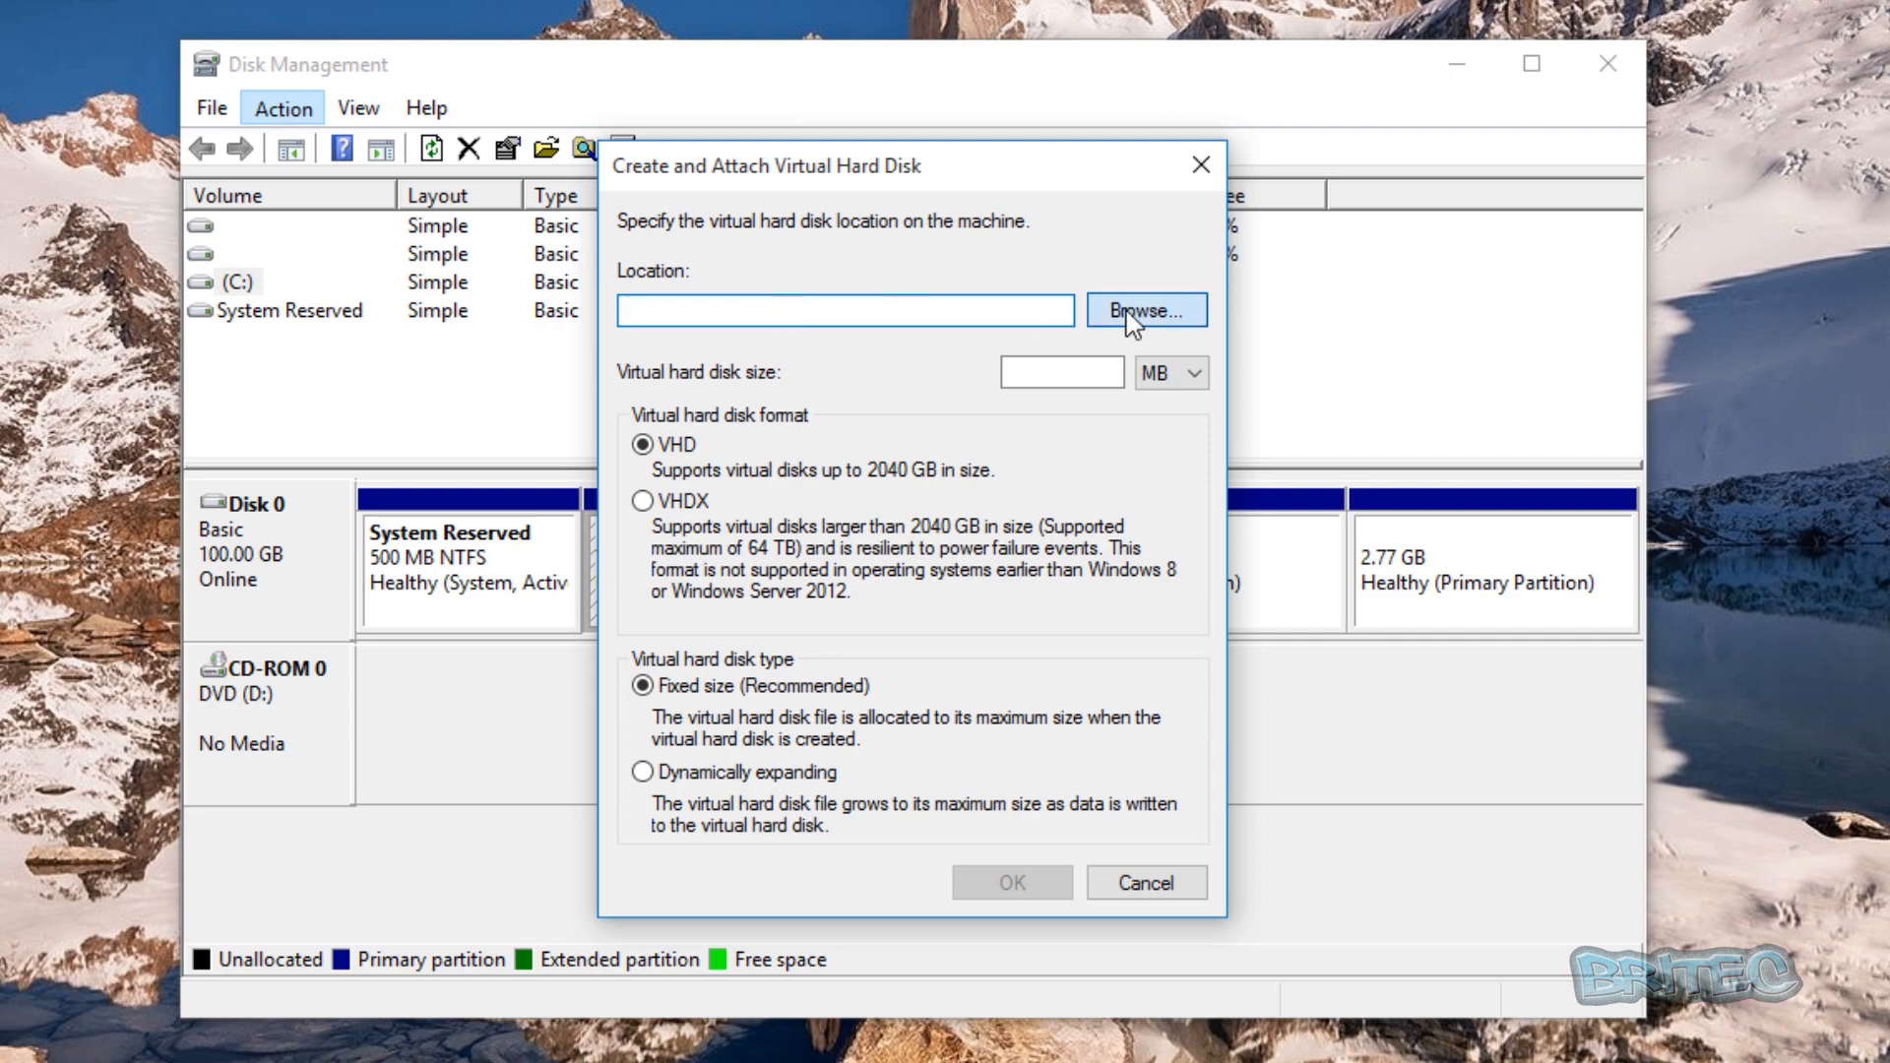
Step: Set the virtual disk location to a file named 'test' on the Desktop
left_click(1144, 310)
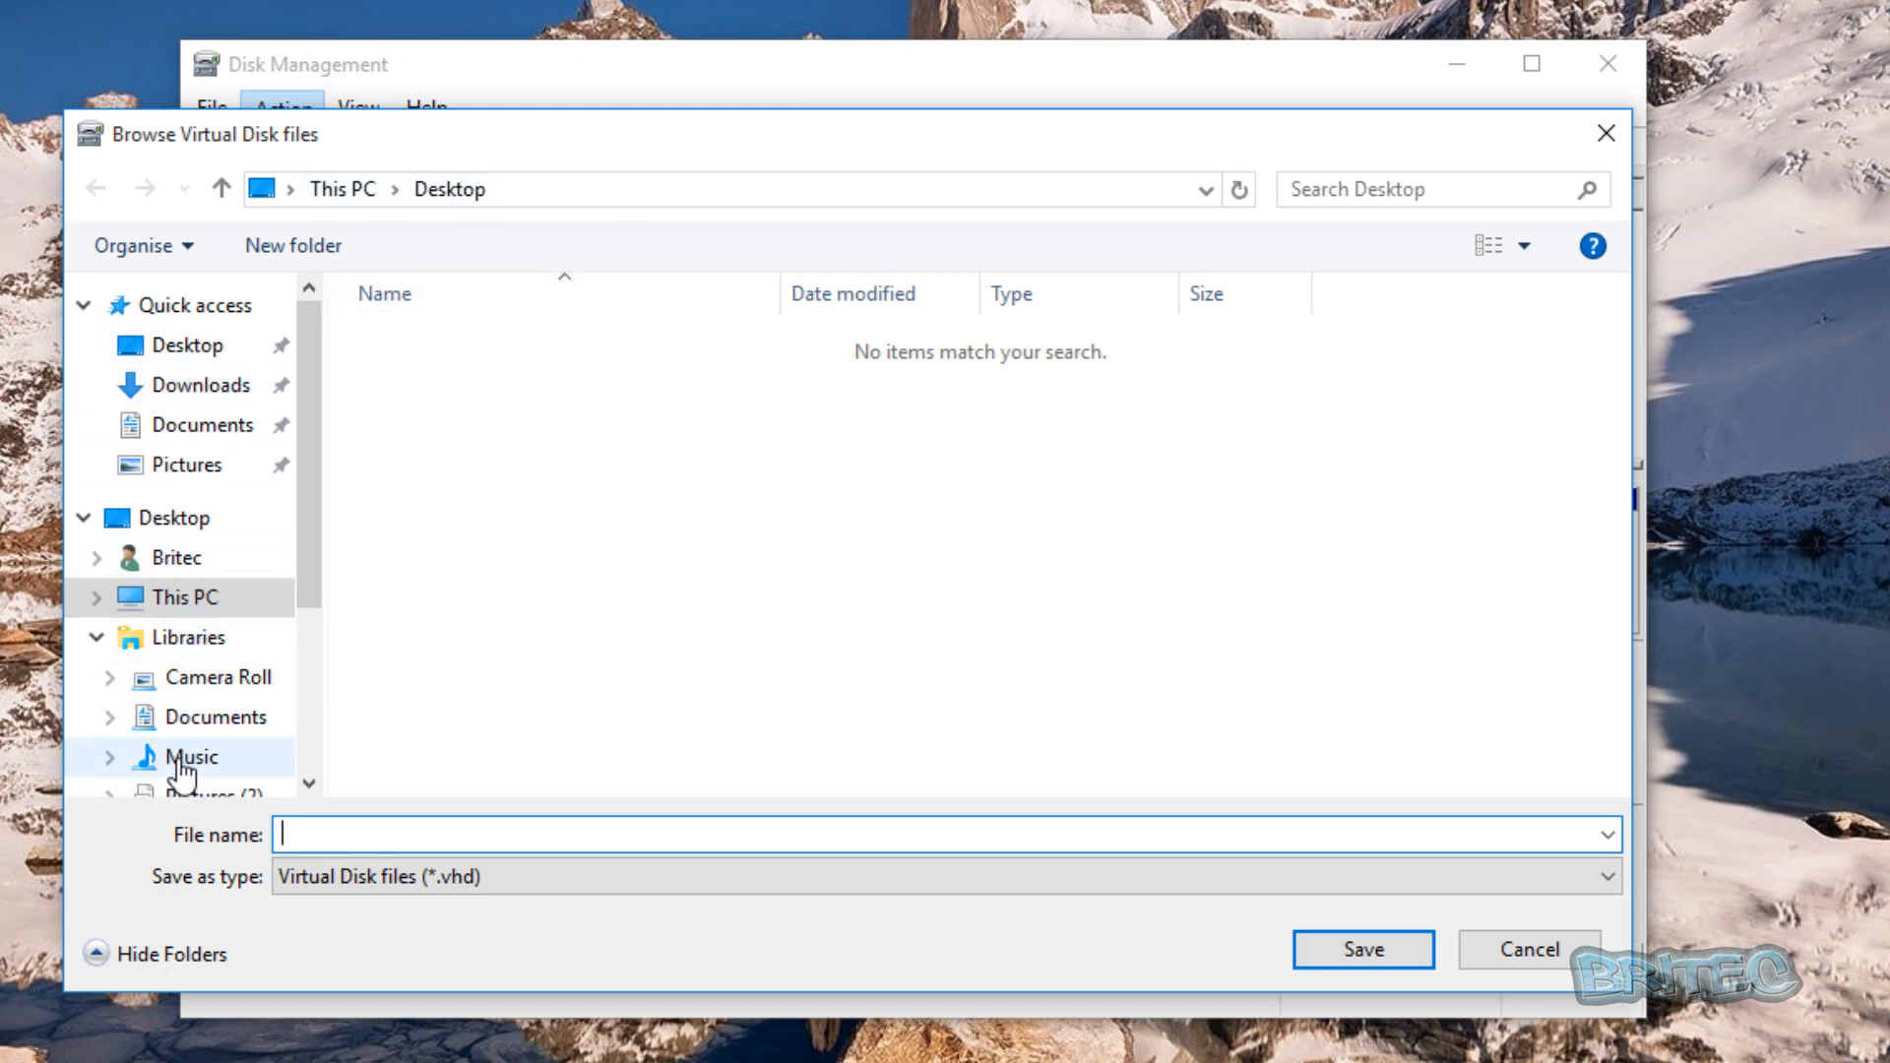
mouse_move(200, 425)
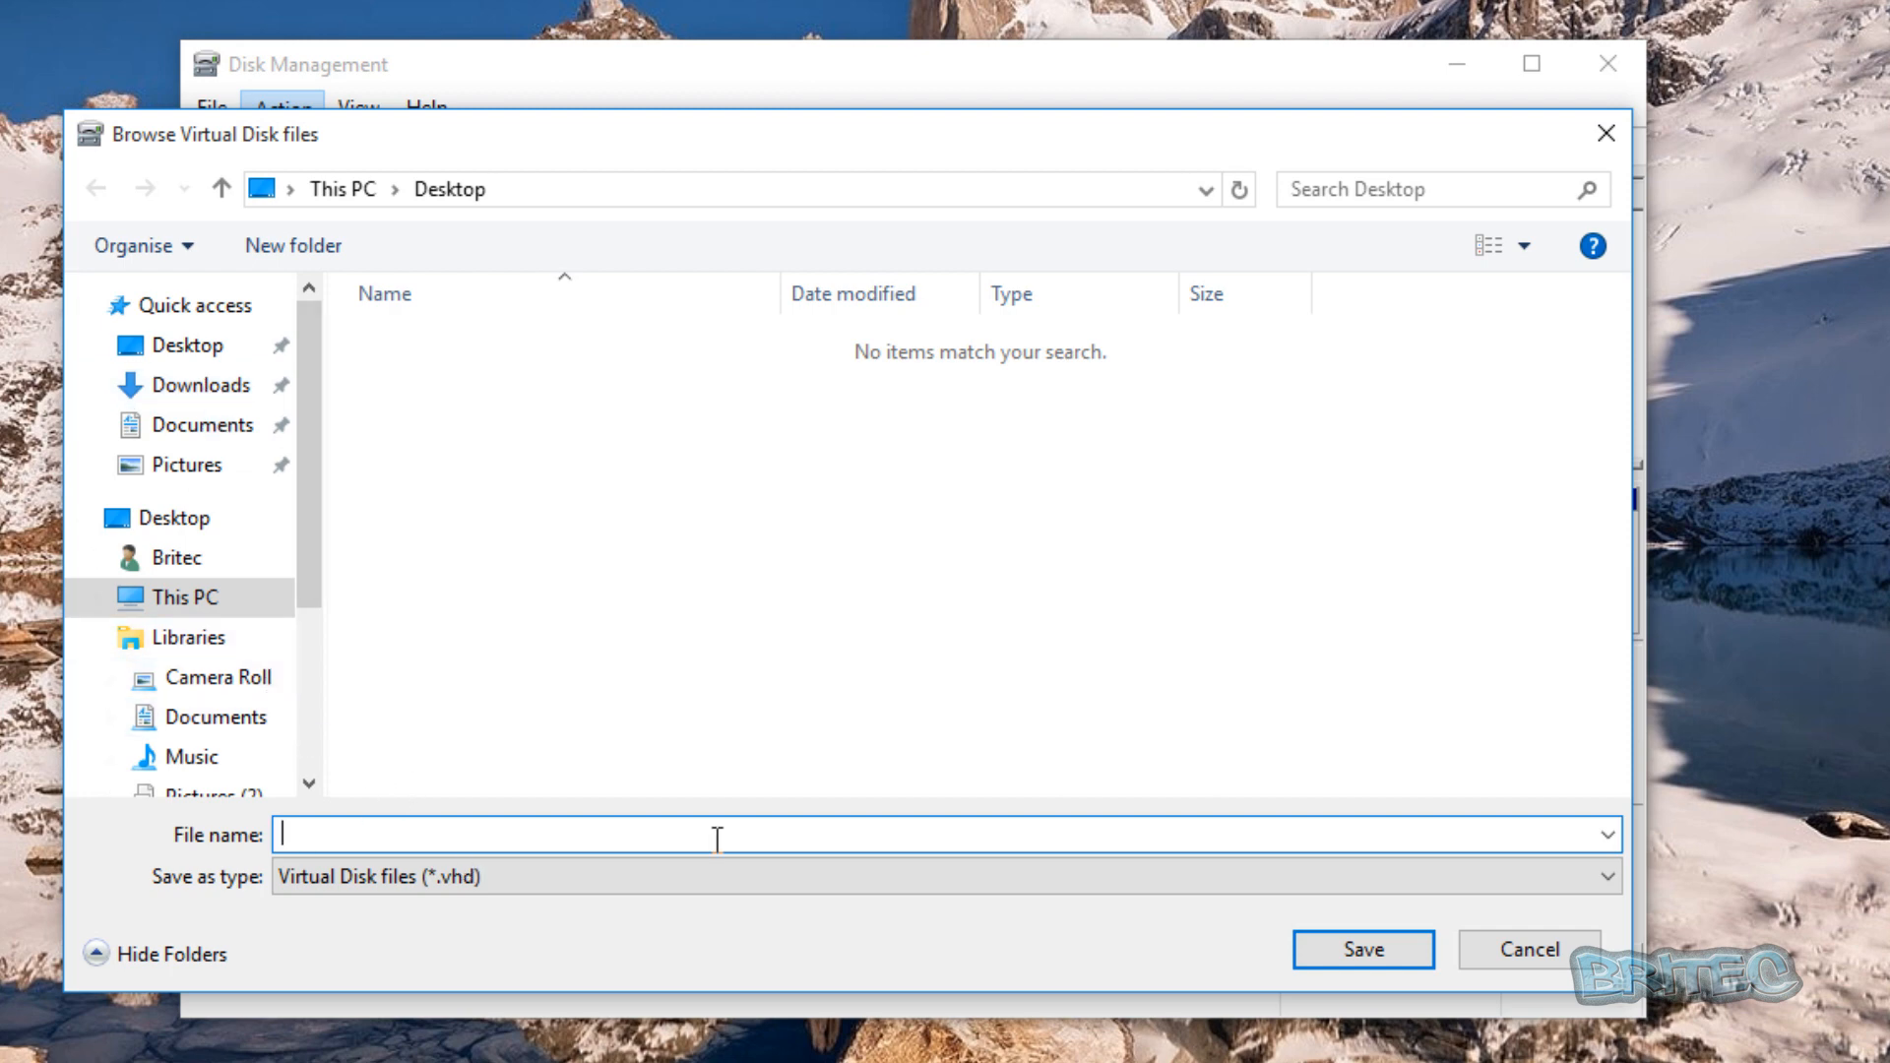
type("test")
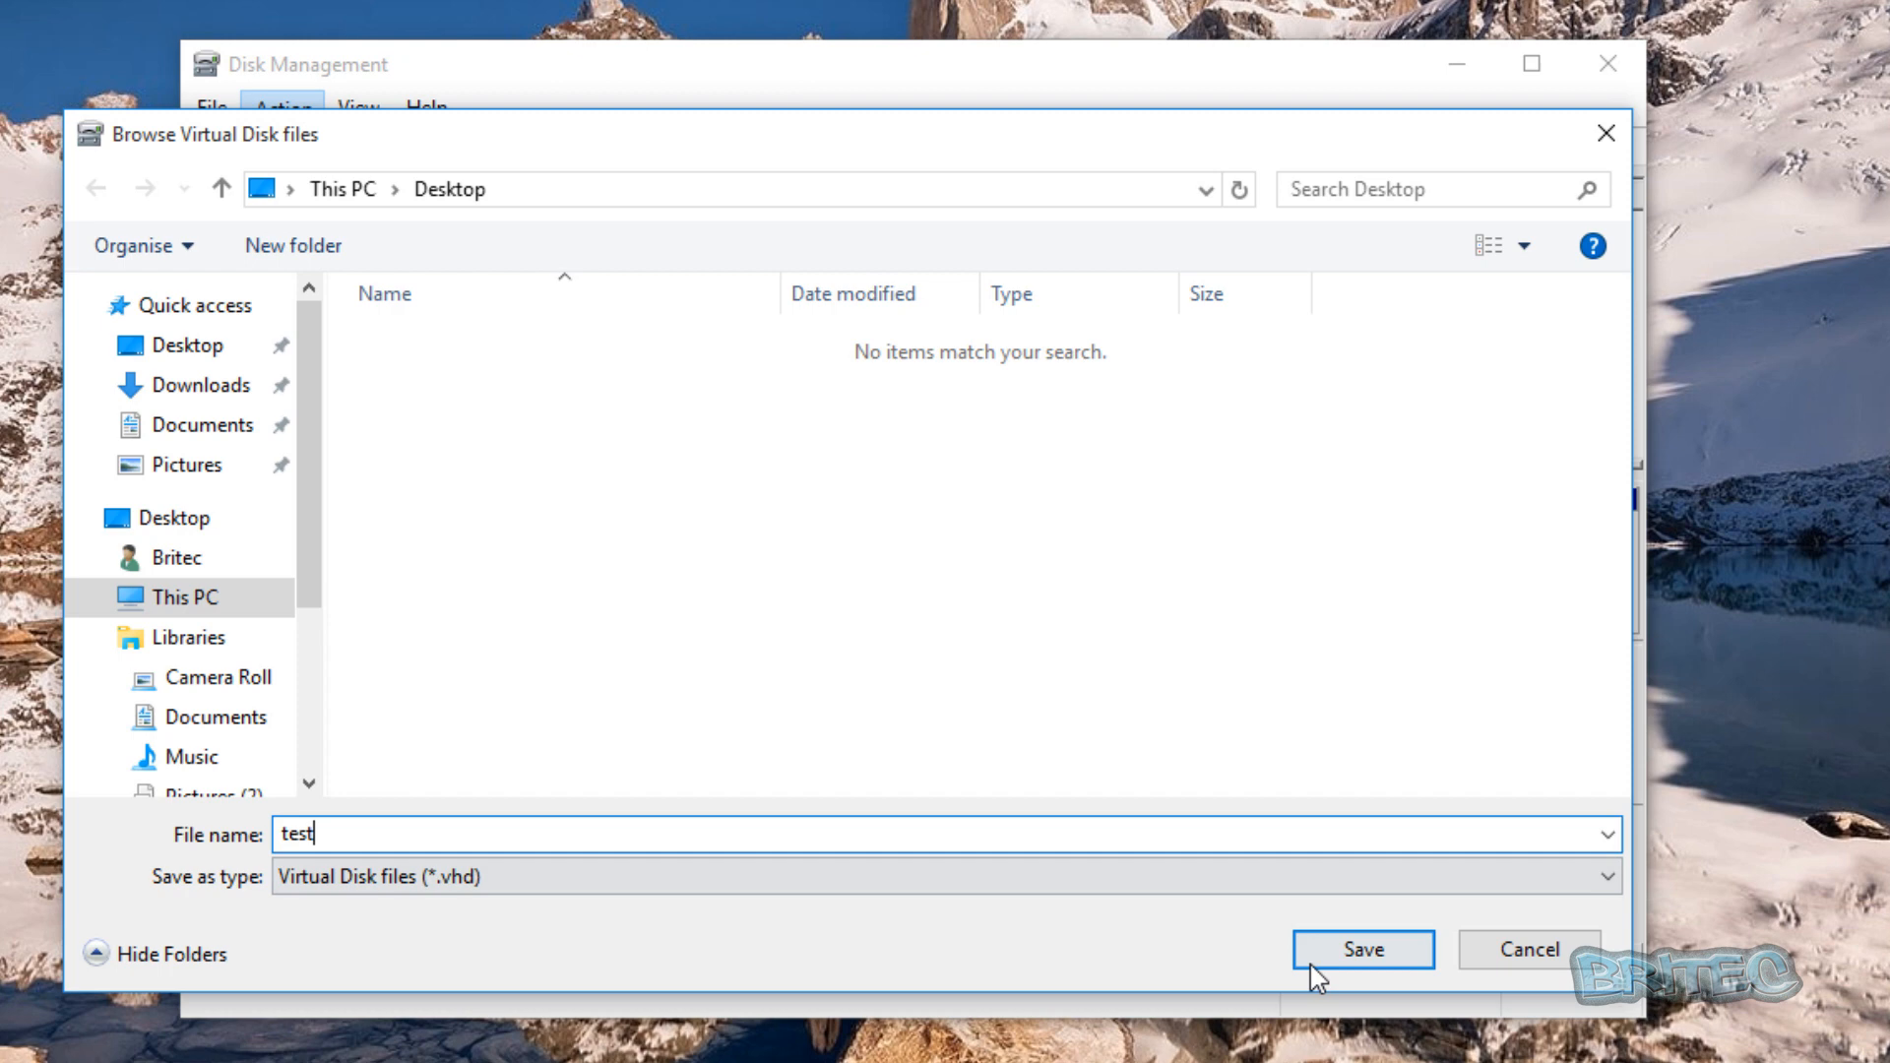
left_click(1361, 950)
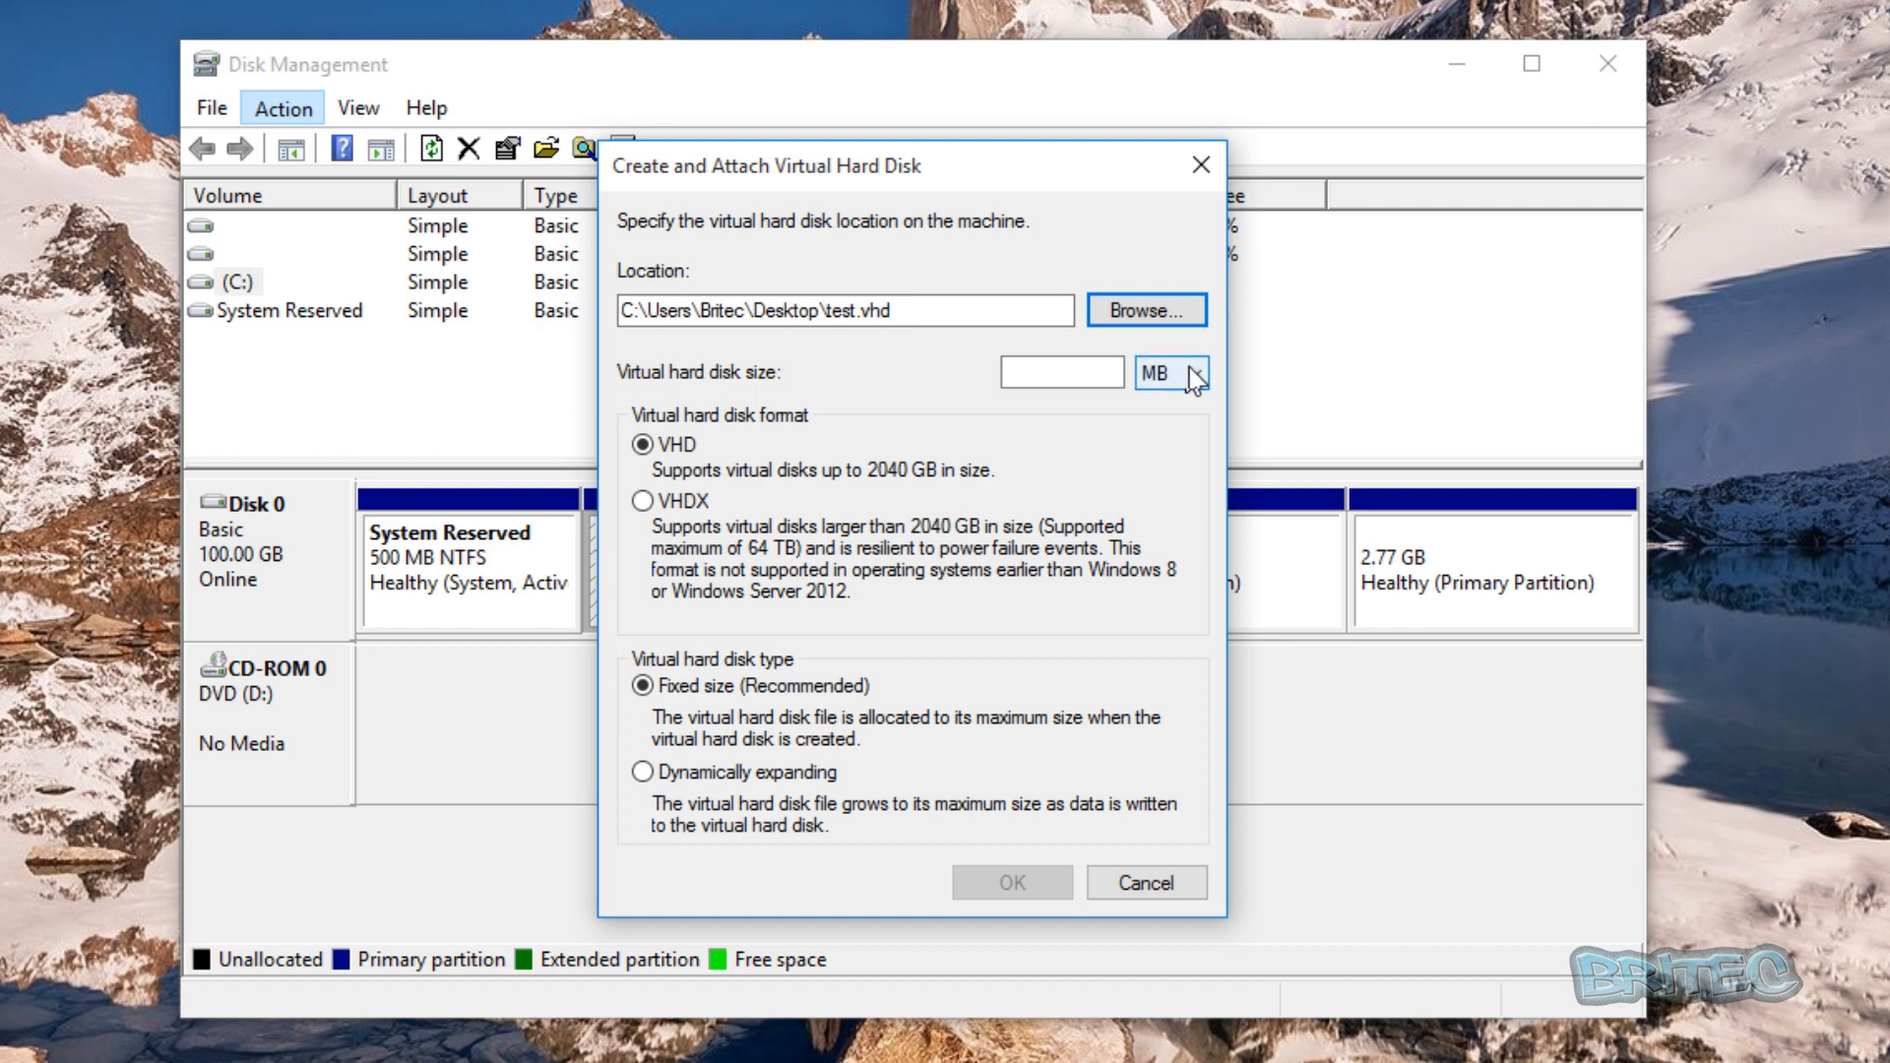
Step: Create a 300 MB dynamically expanding VHDX virtual disk and attach it as Disk 1
left_click(1170, 371)
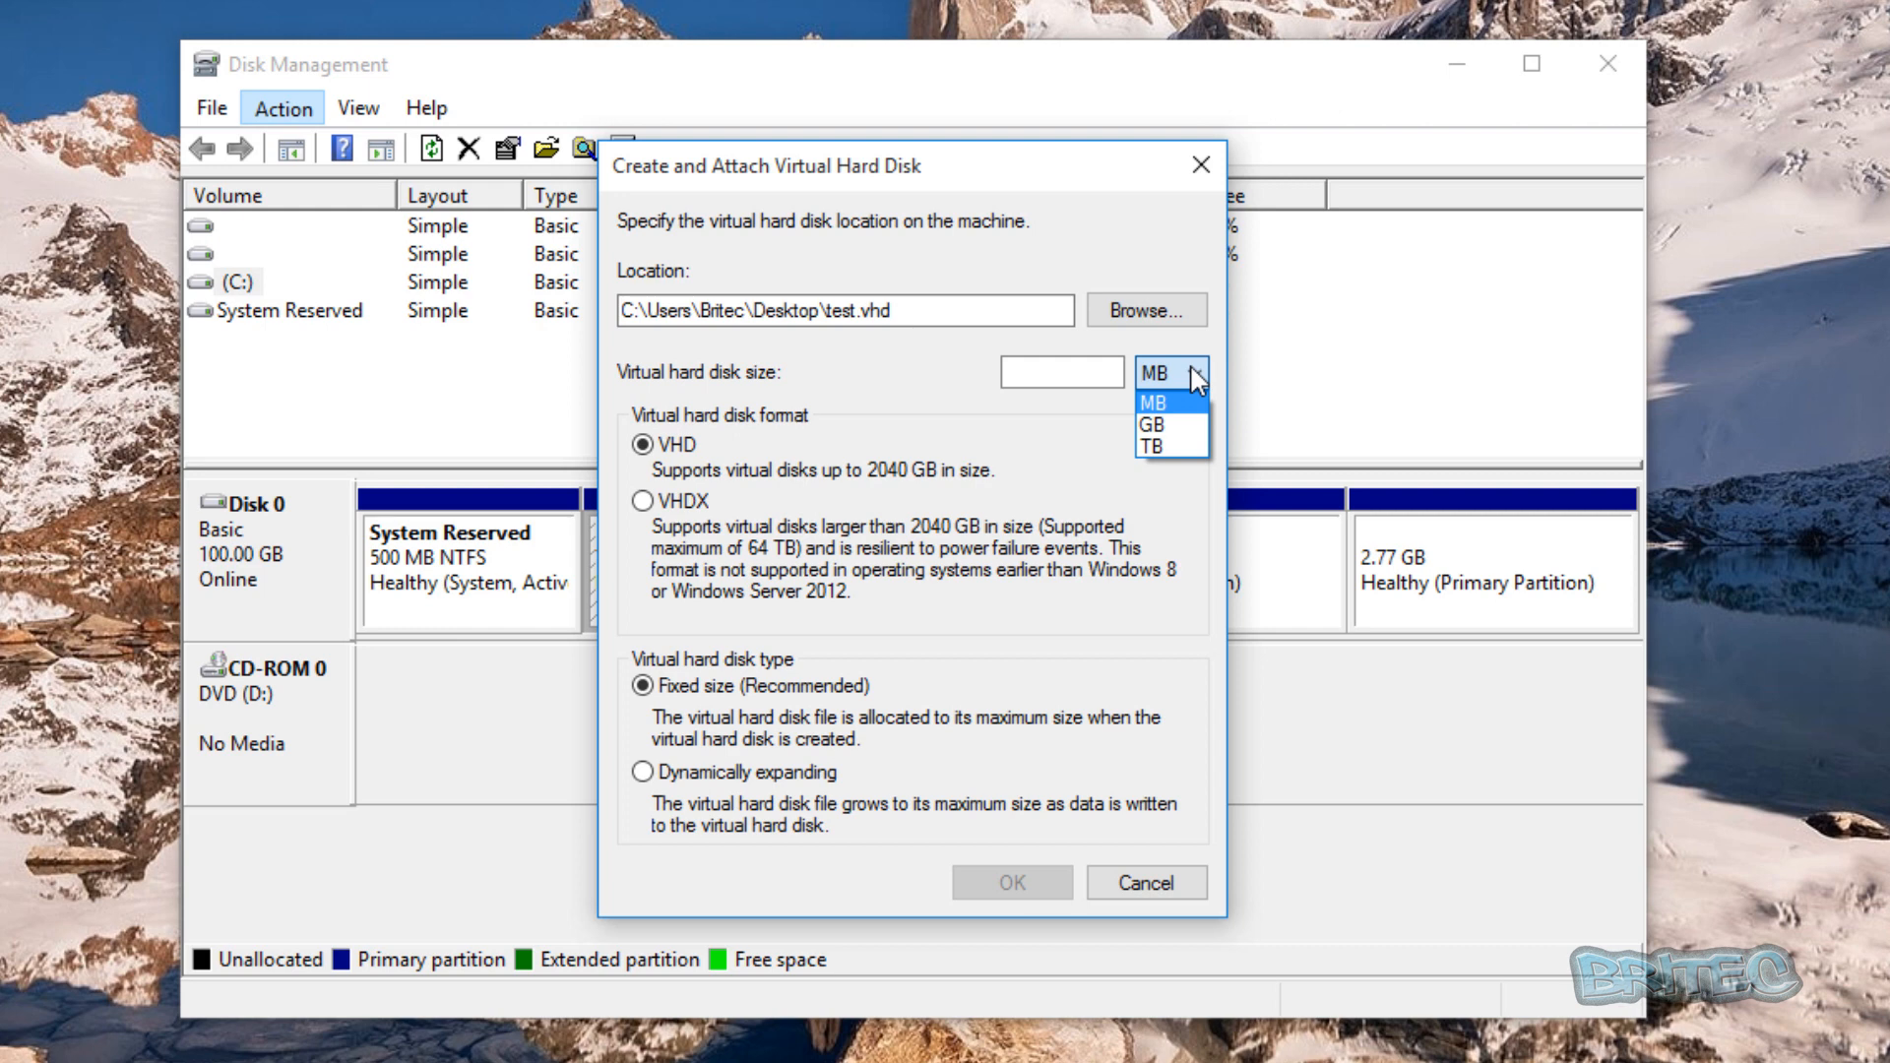
left_click(1151, 403)
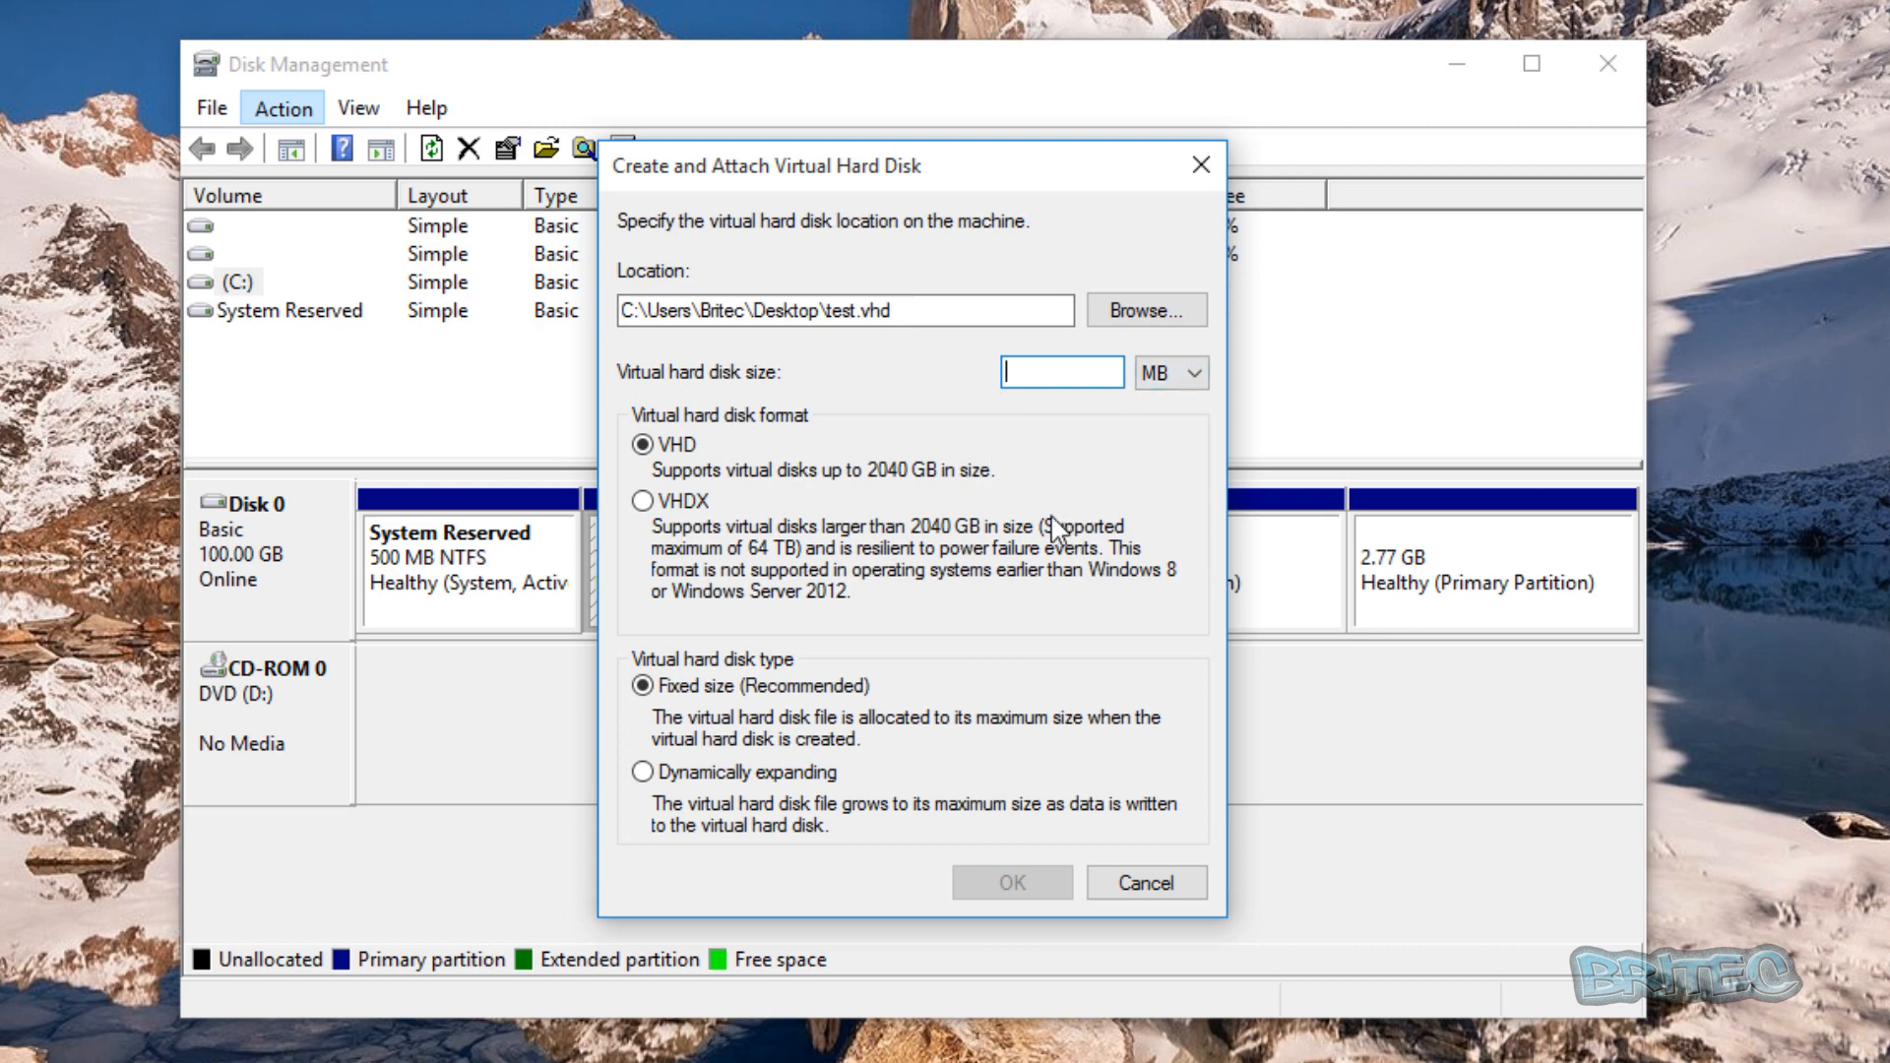
type("300")
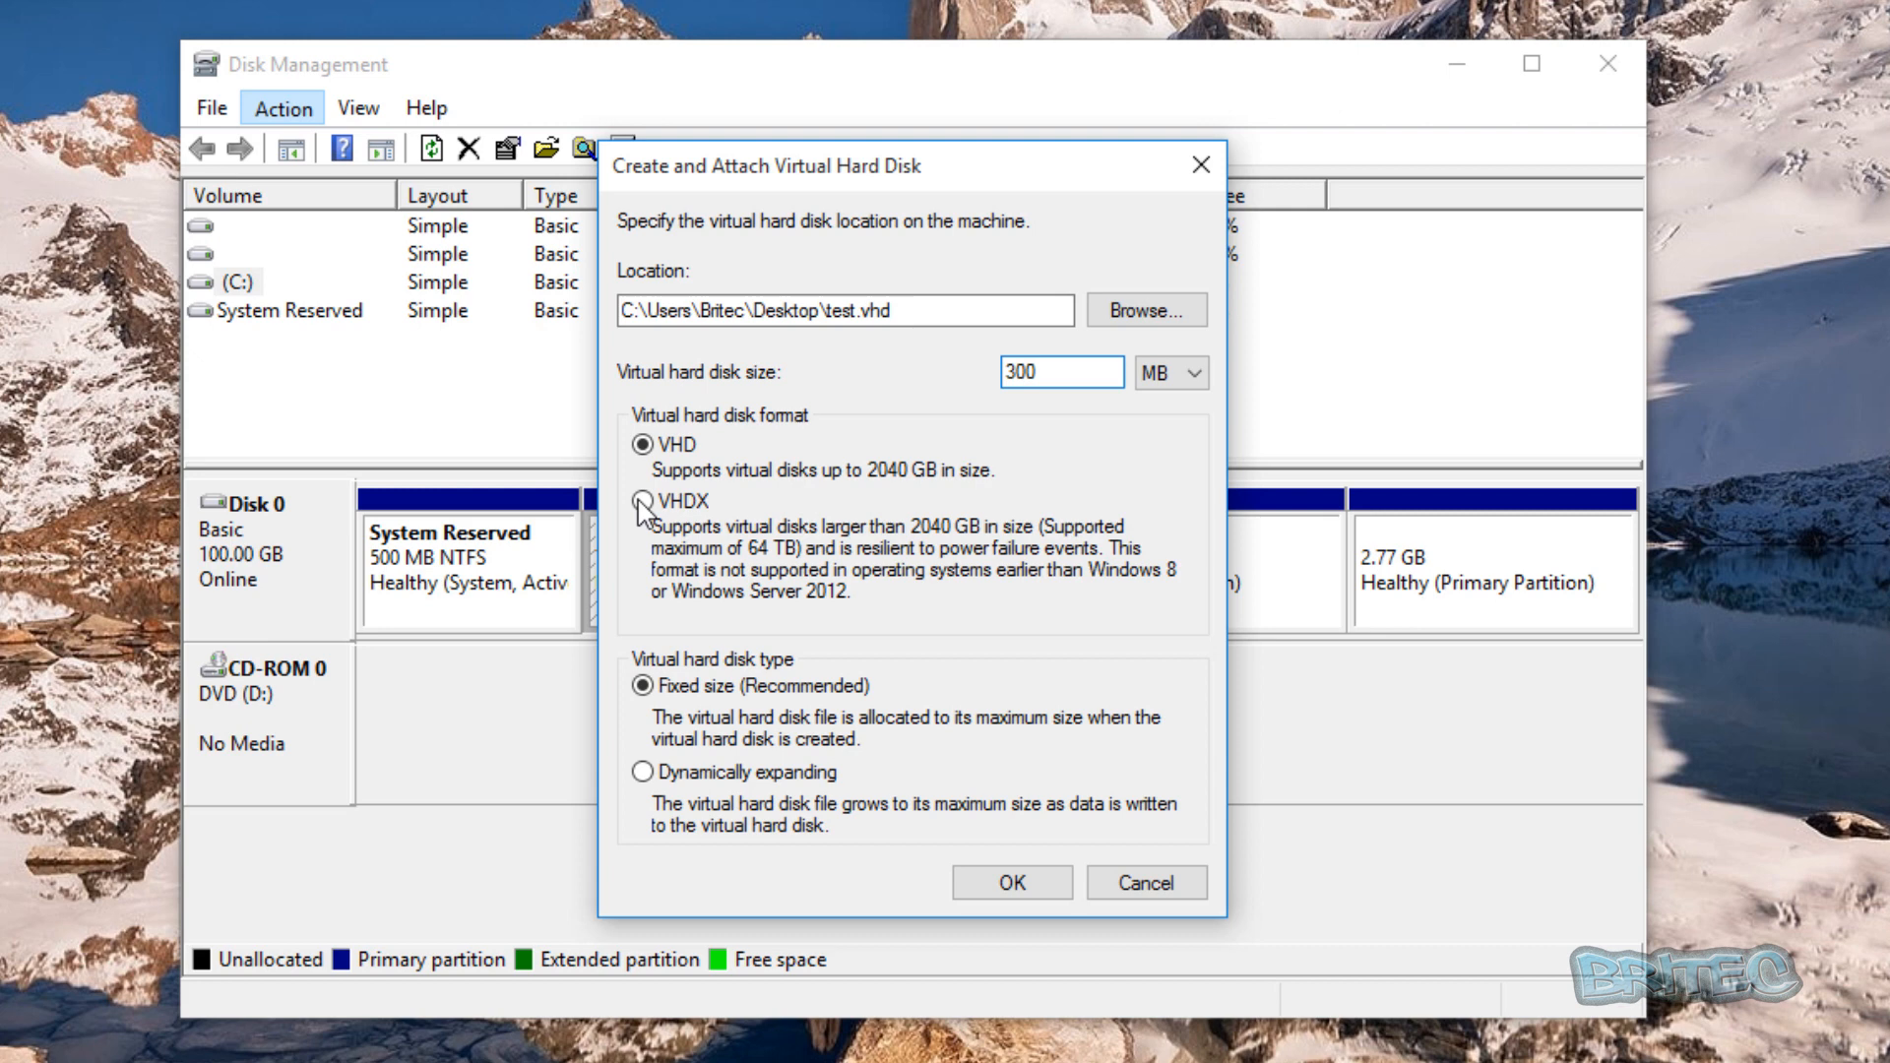
left_click(644, 501)
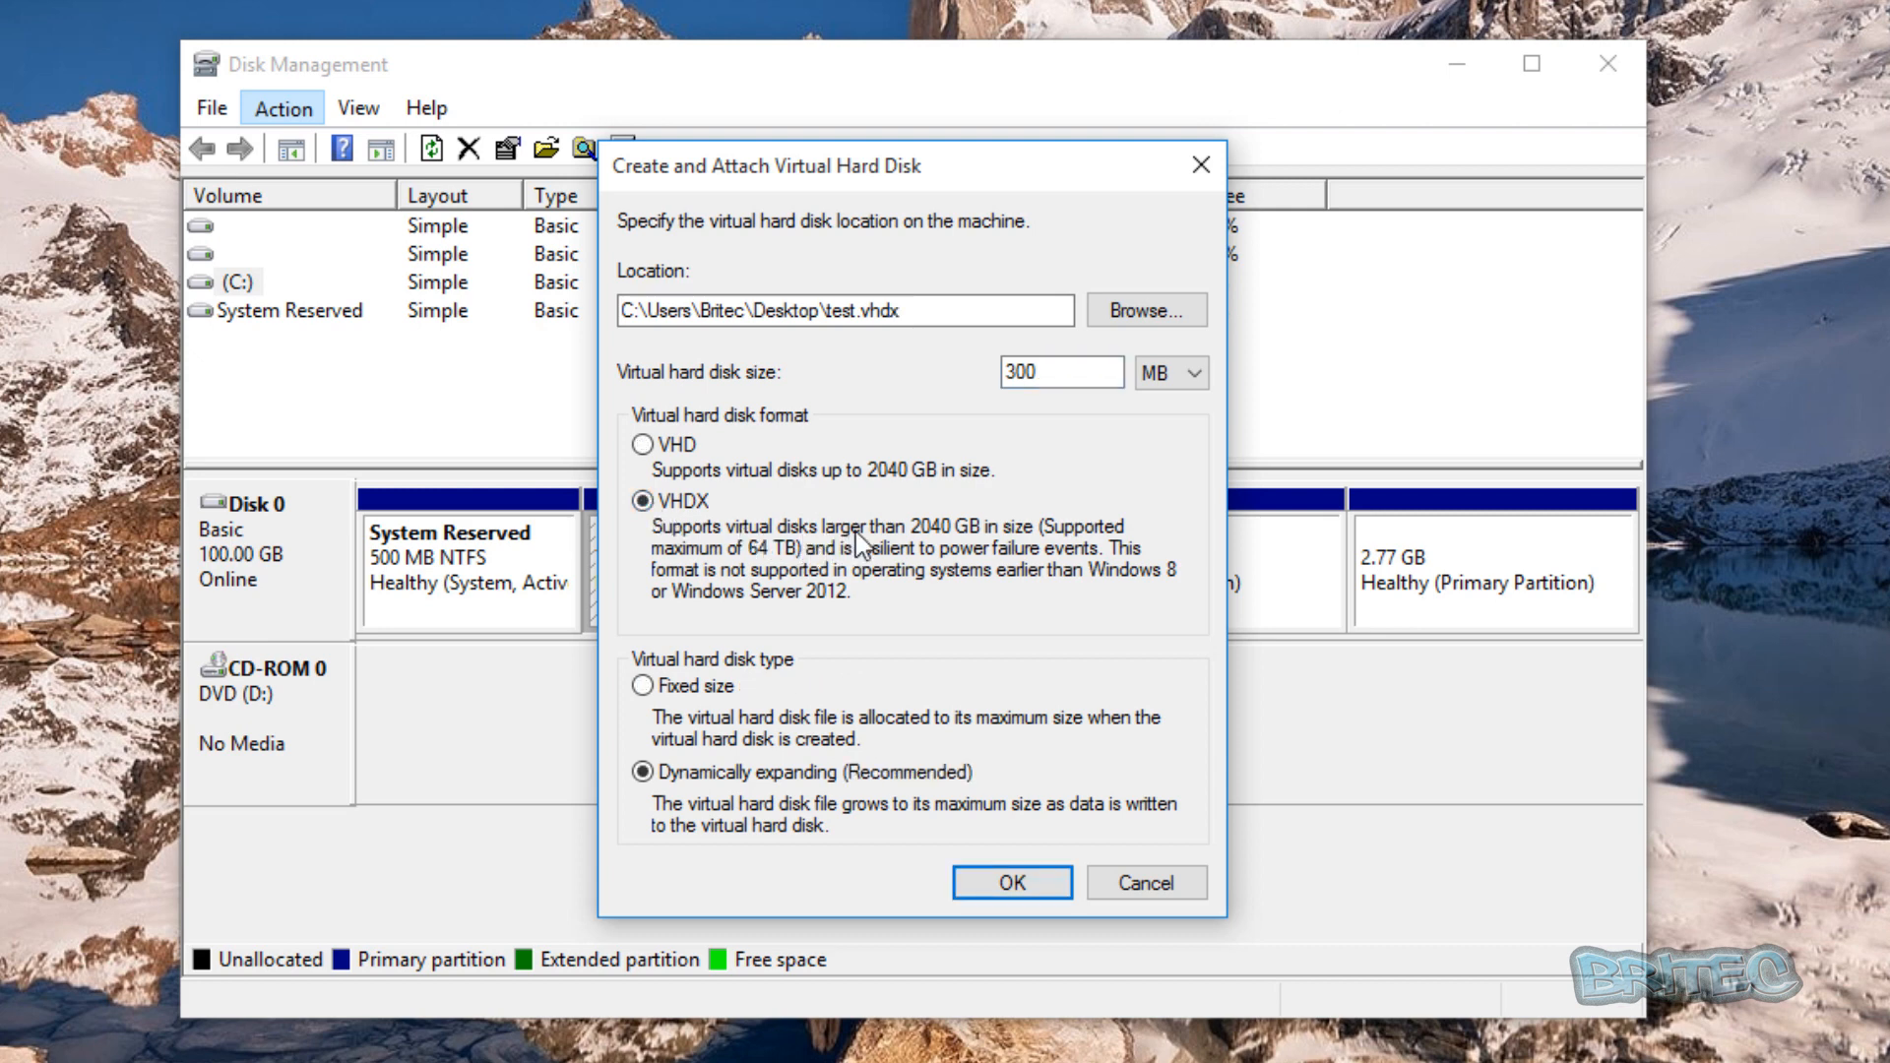
mouse_move(1004, 547)
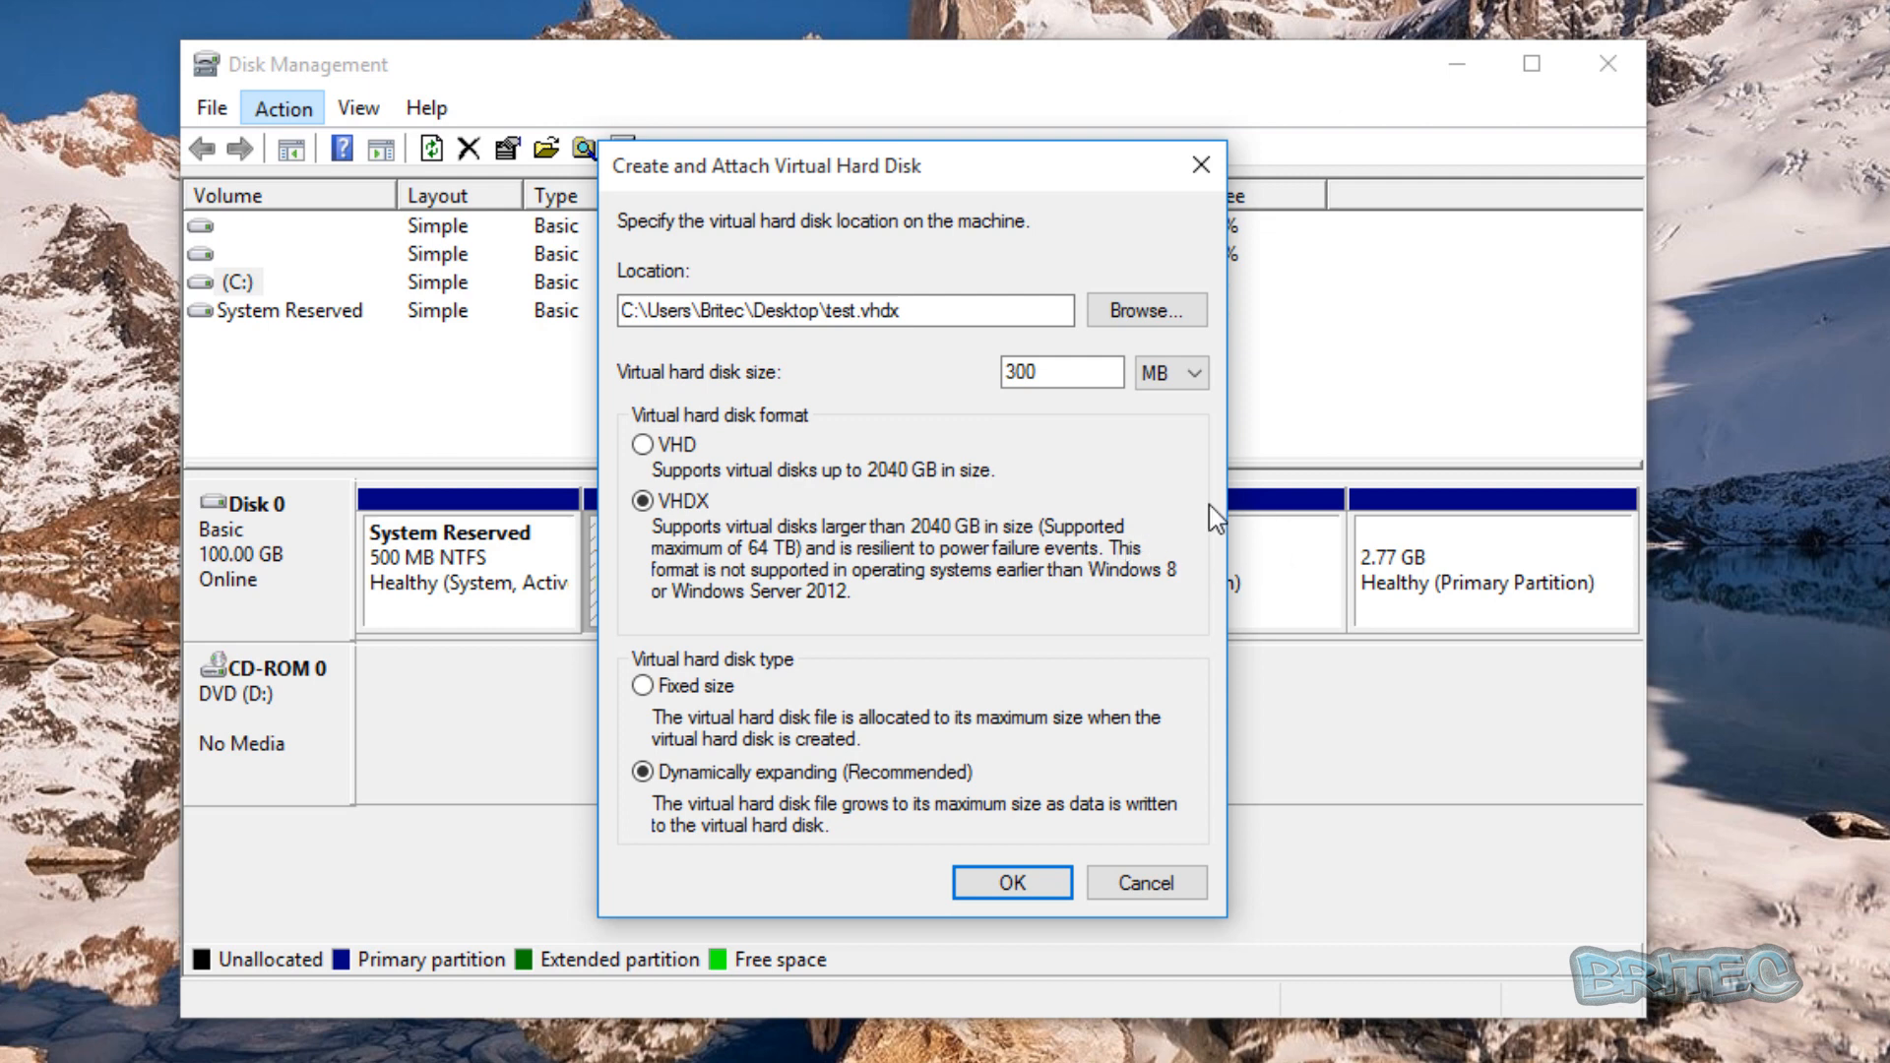
mouse_move(654, 638)
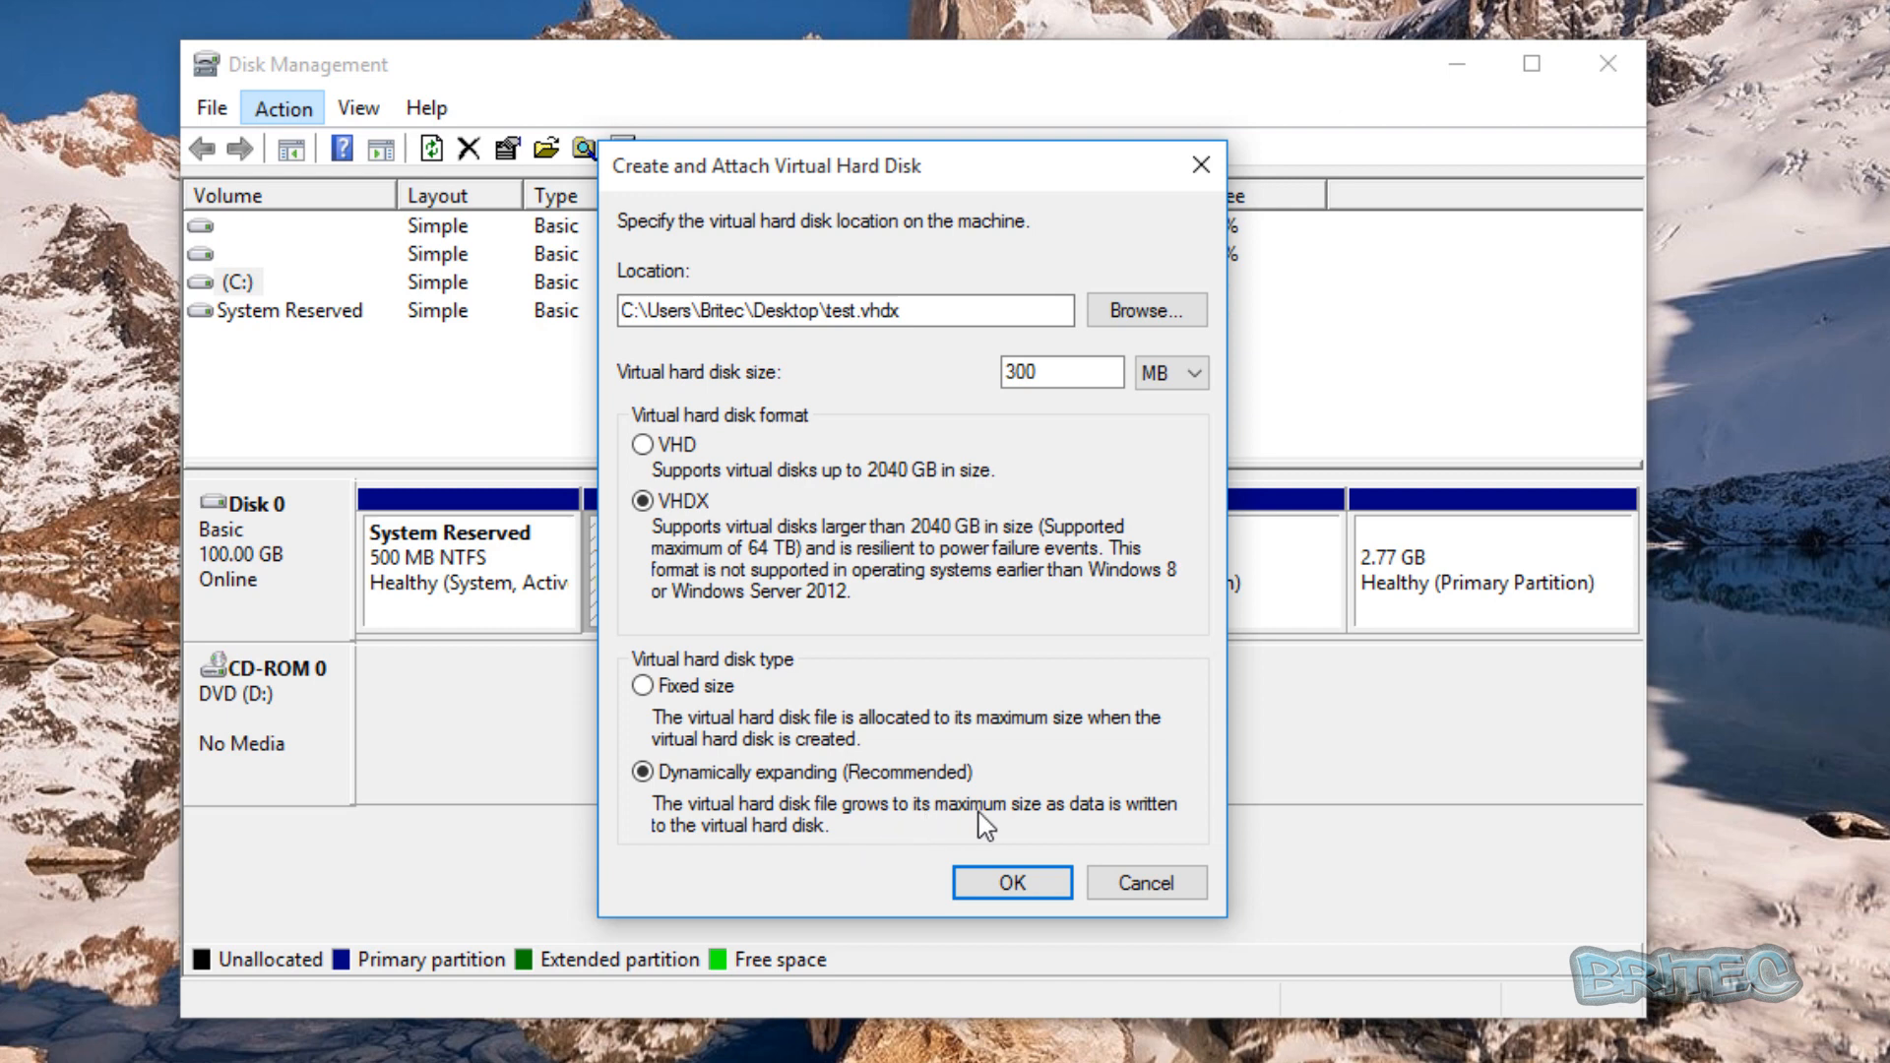
mouse_move(1035, 823)
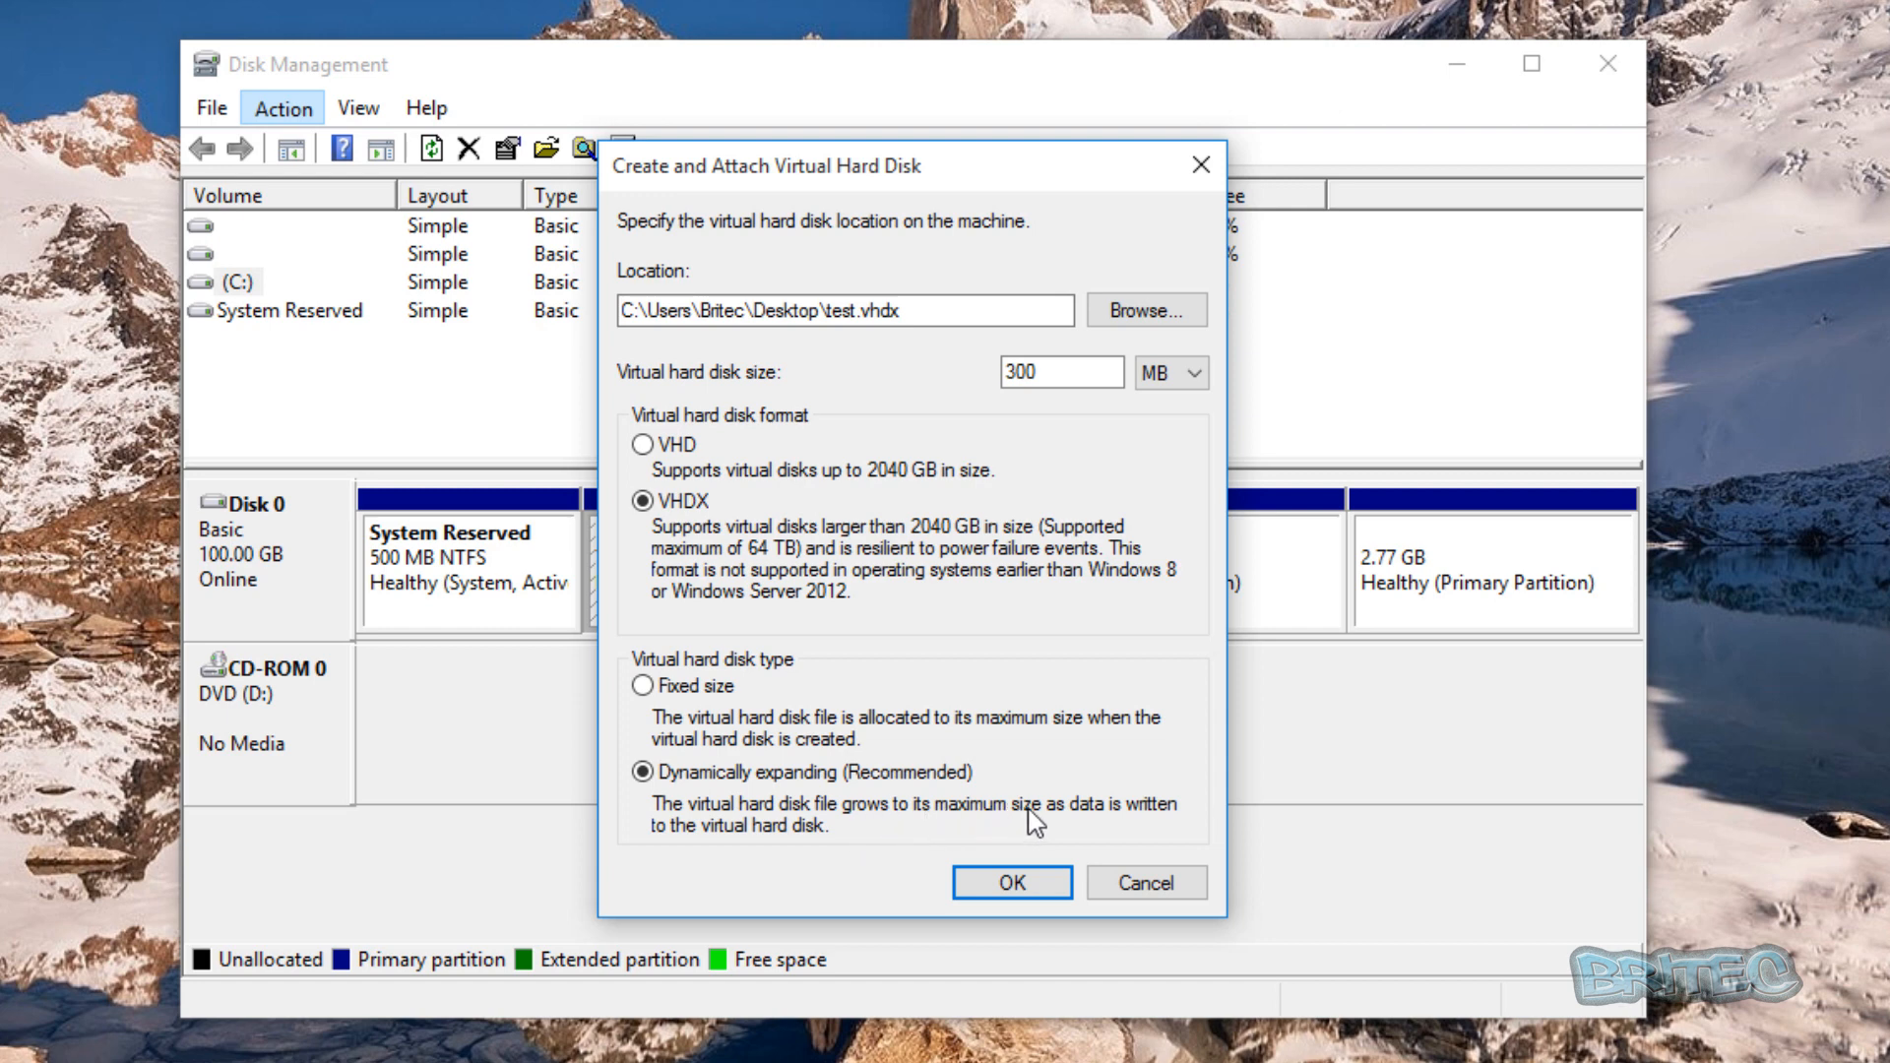
mouse_move(843, 799)
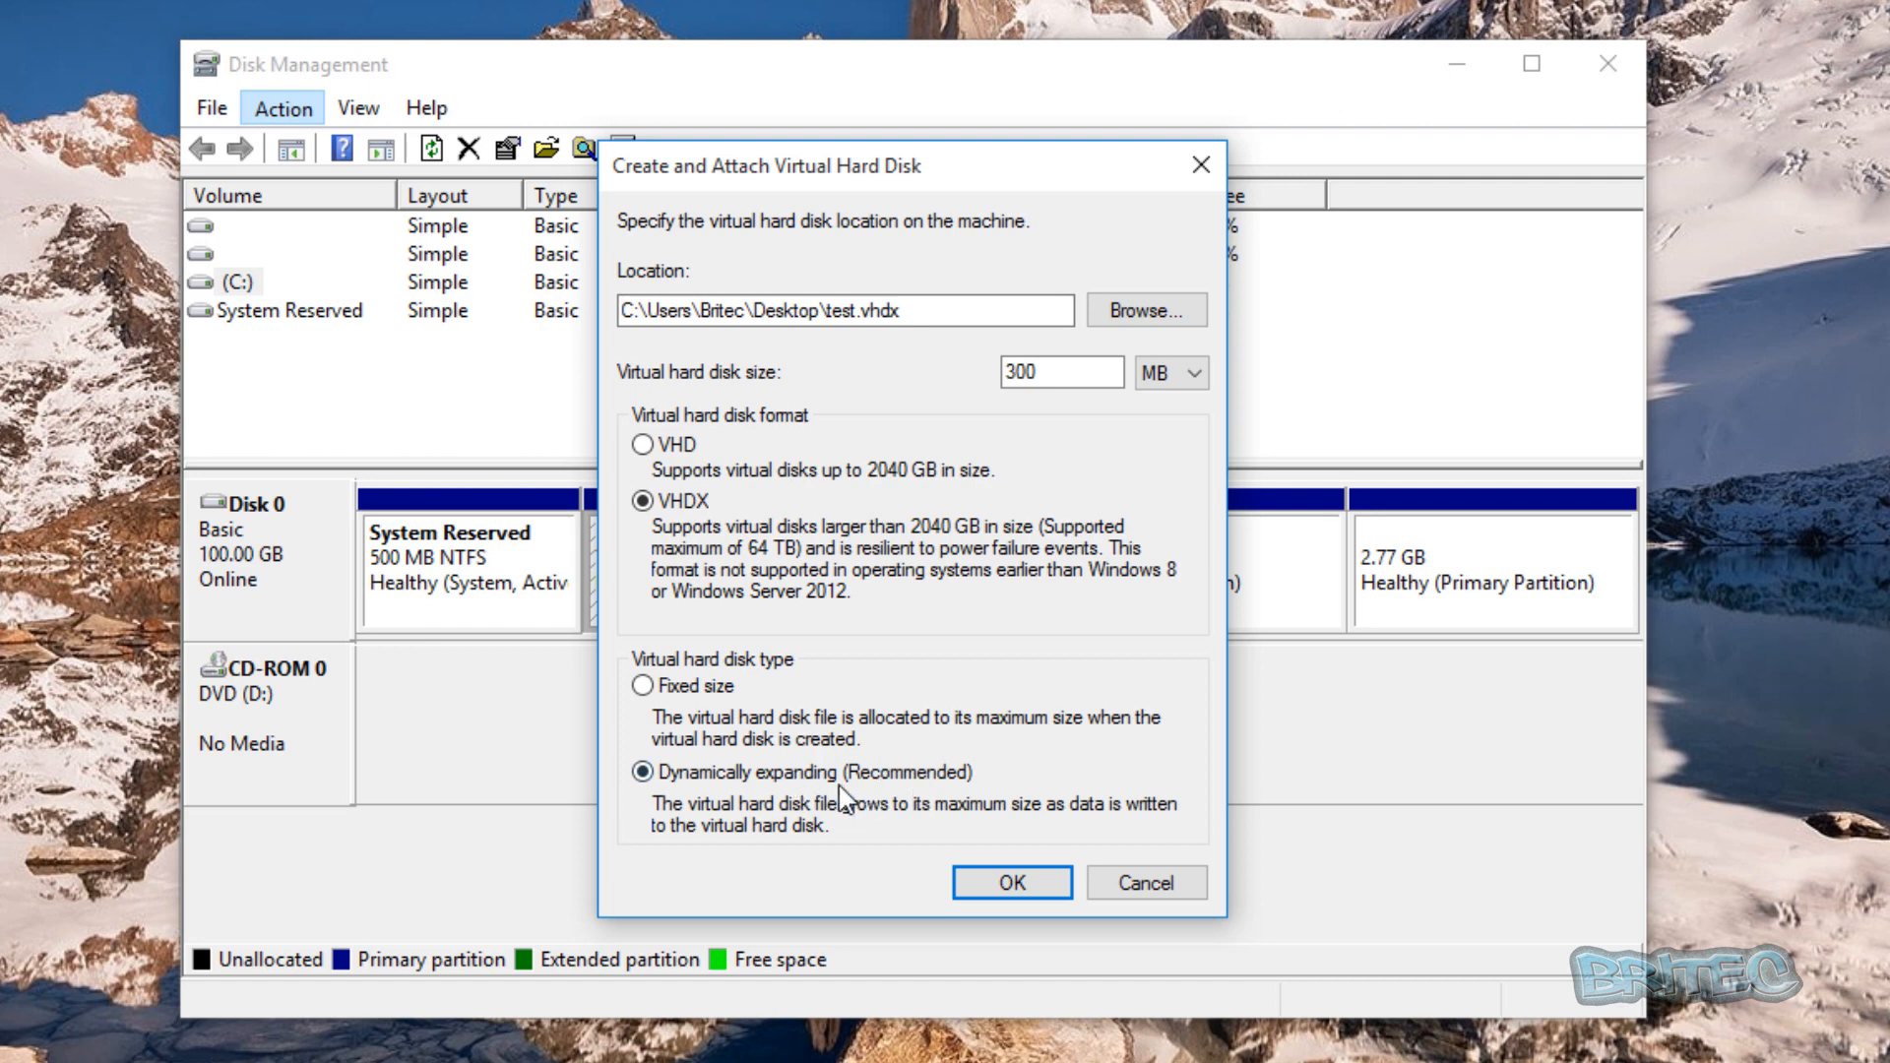
mouse_move(875, 837)
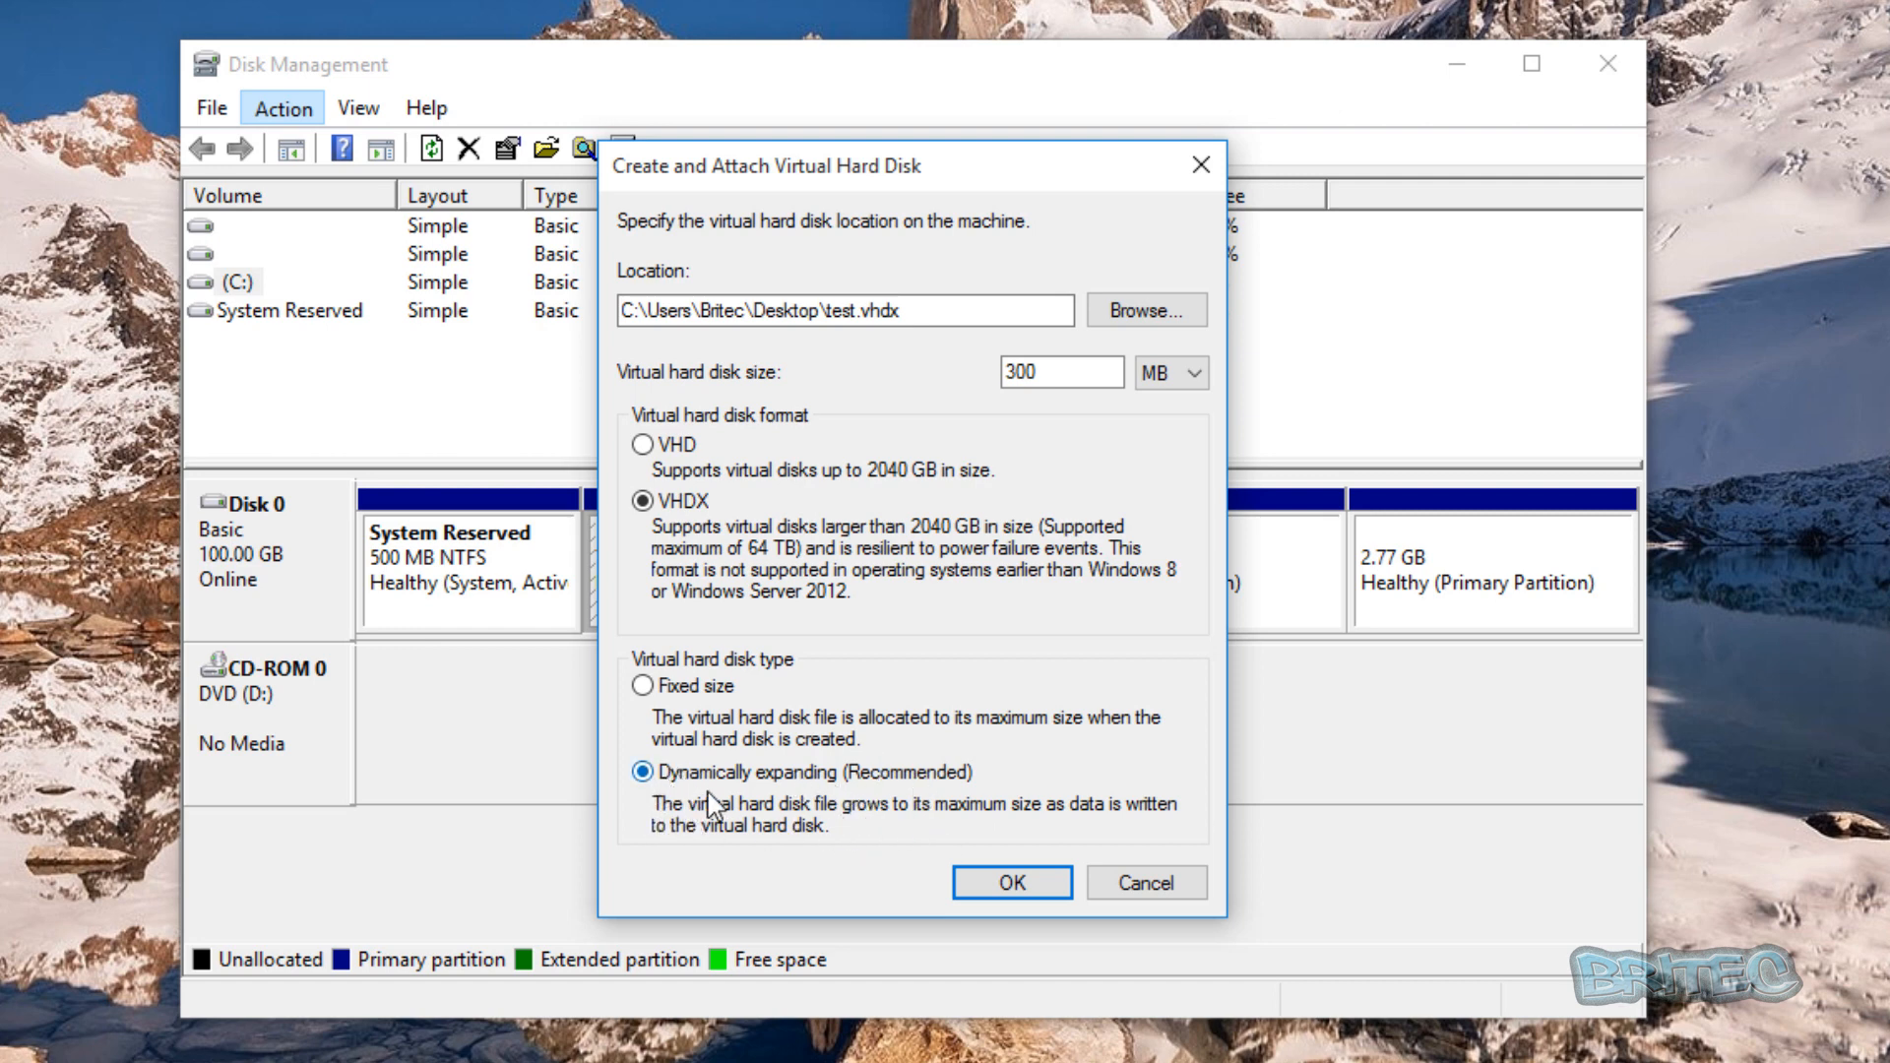
left_click(1010, 881)
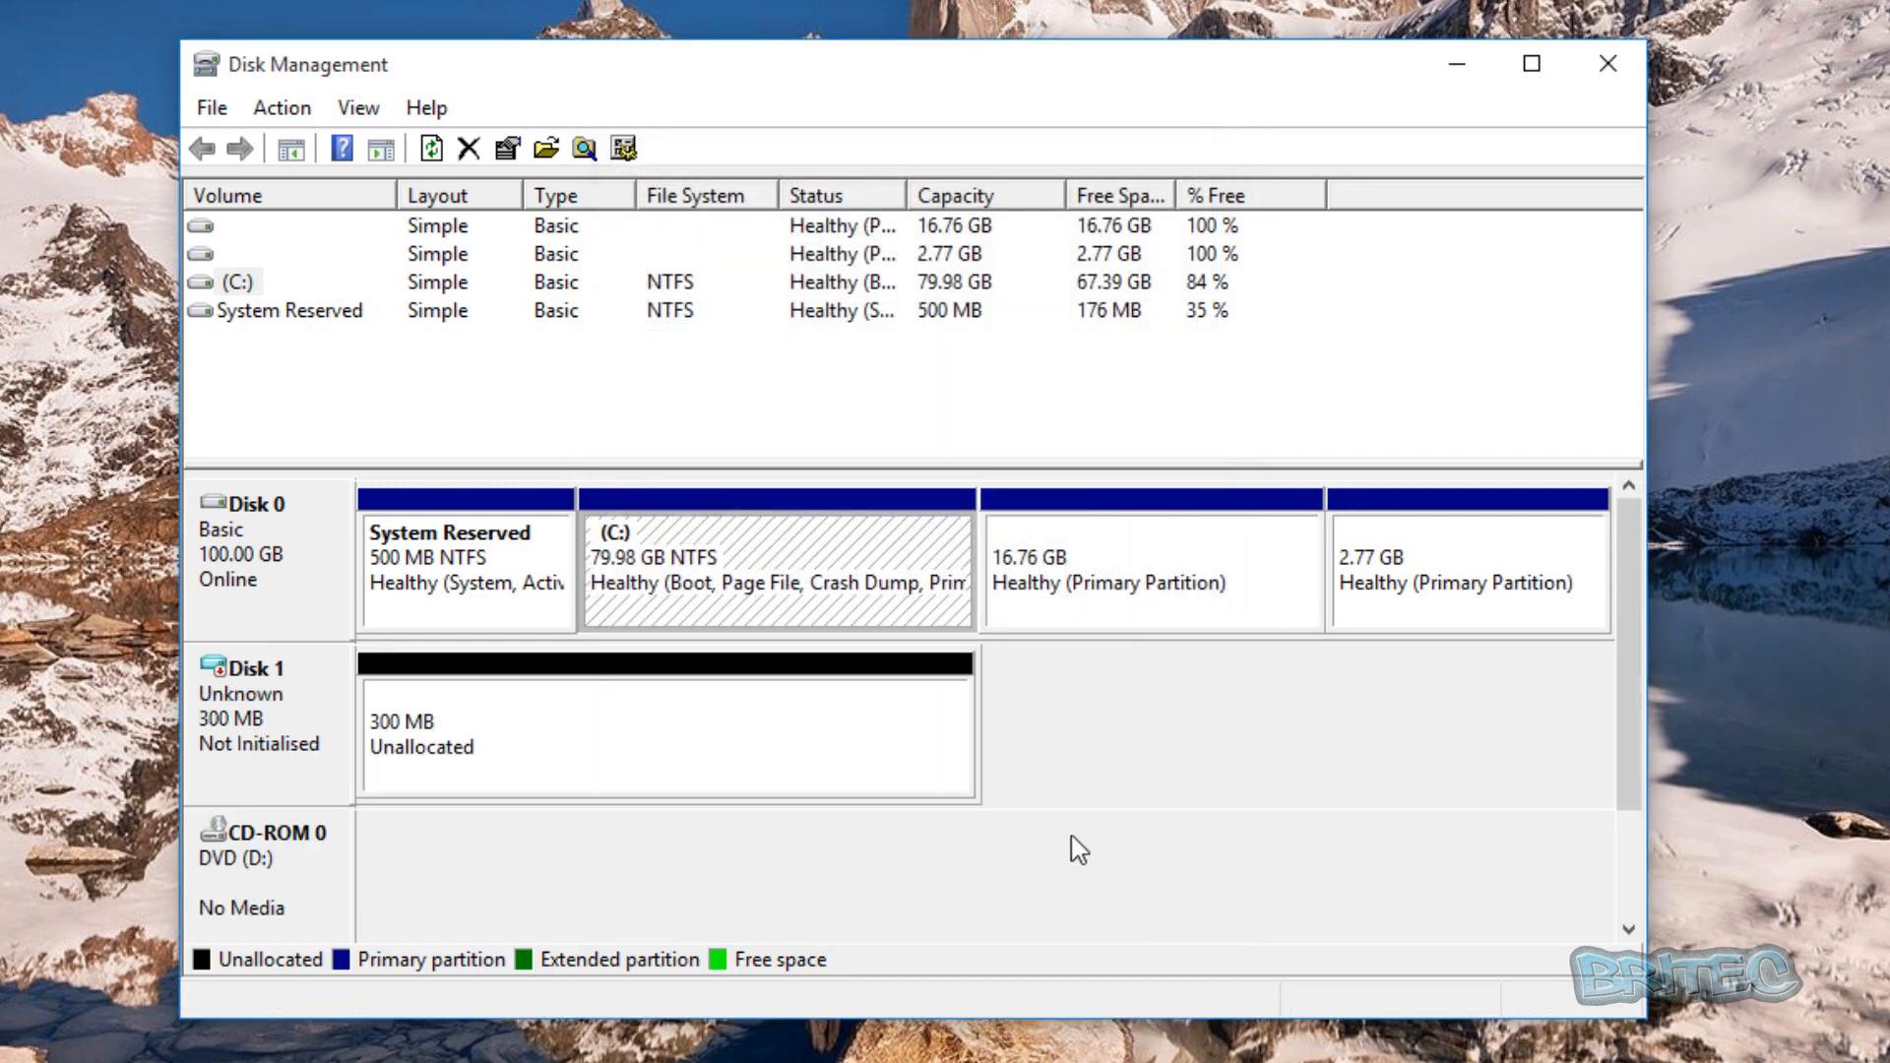
mouse_move(436, 772)
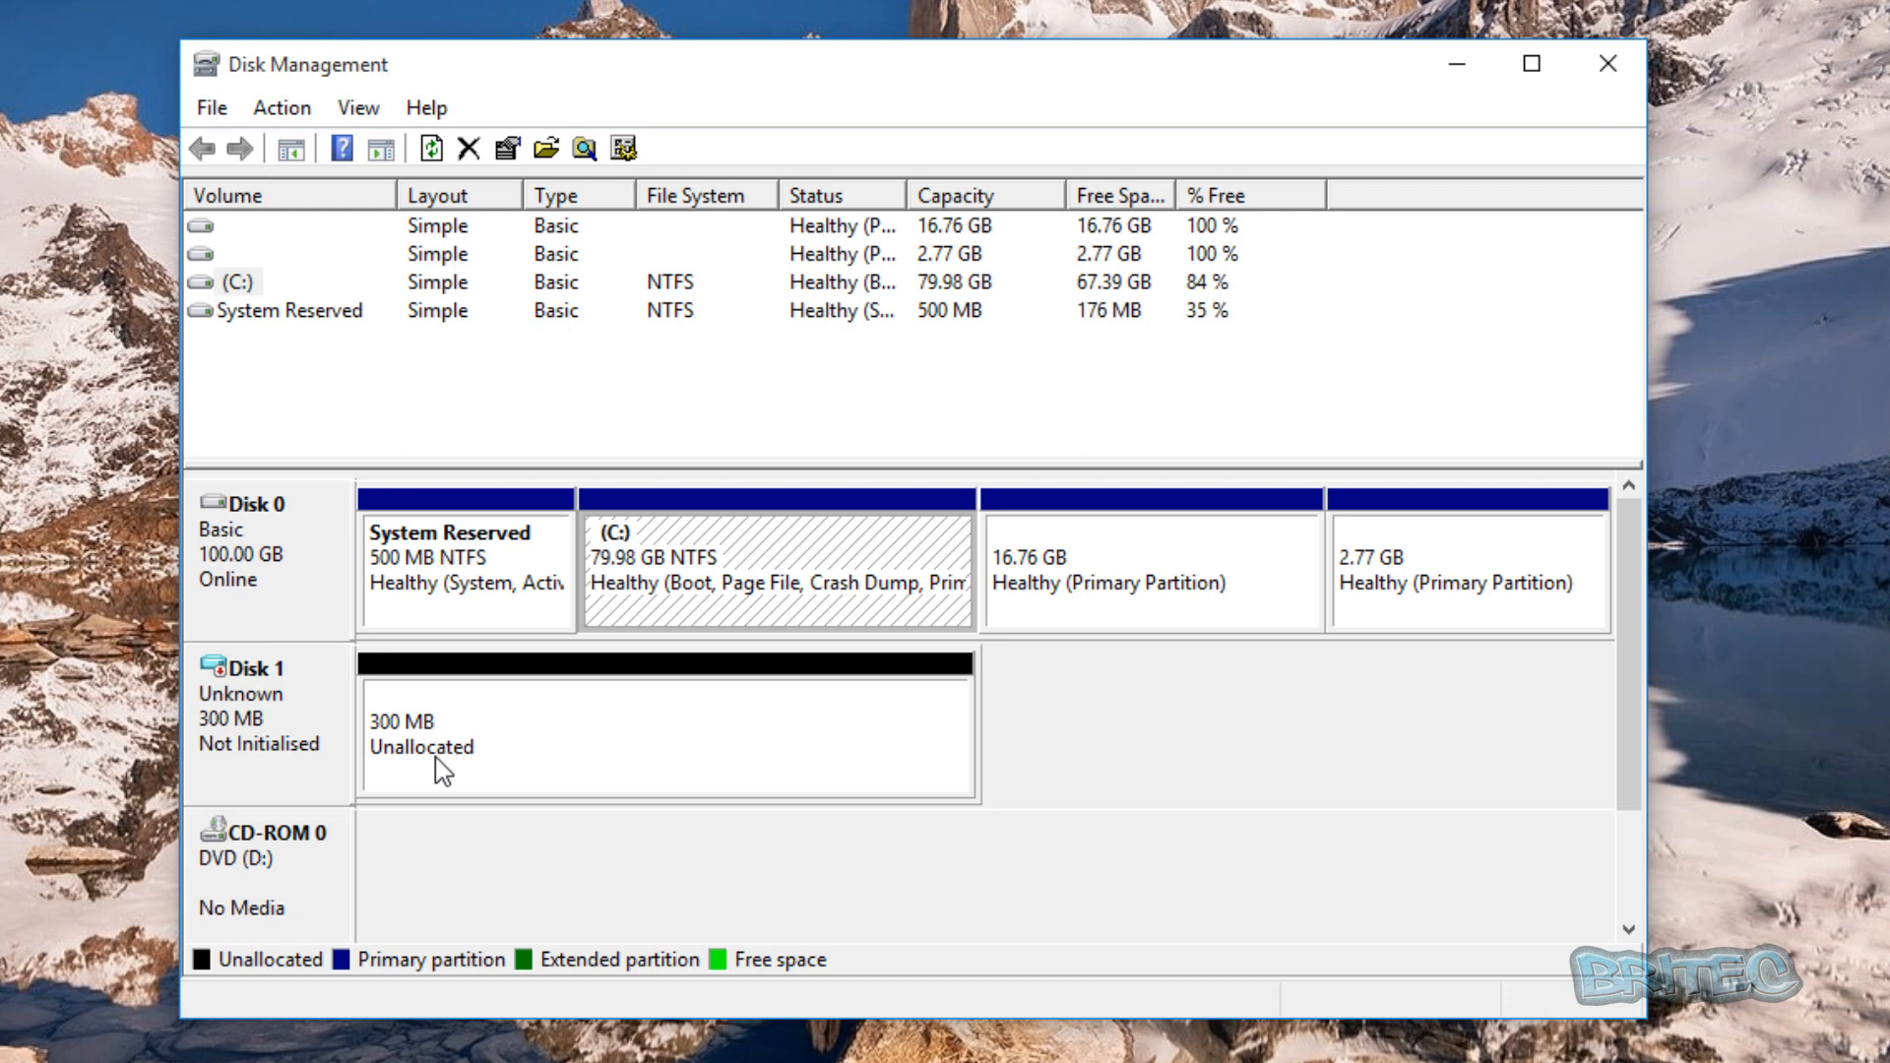
left_click(663, 737)
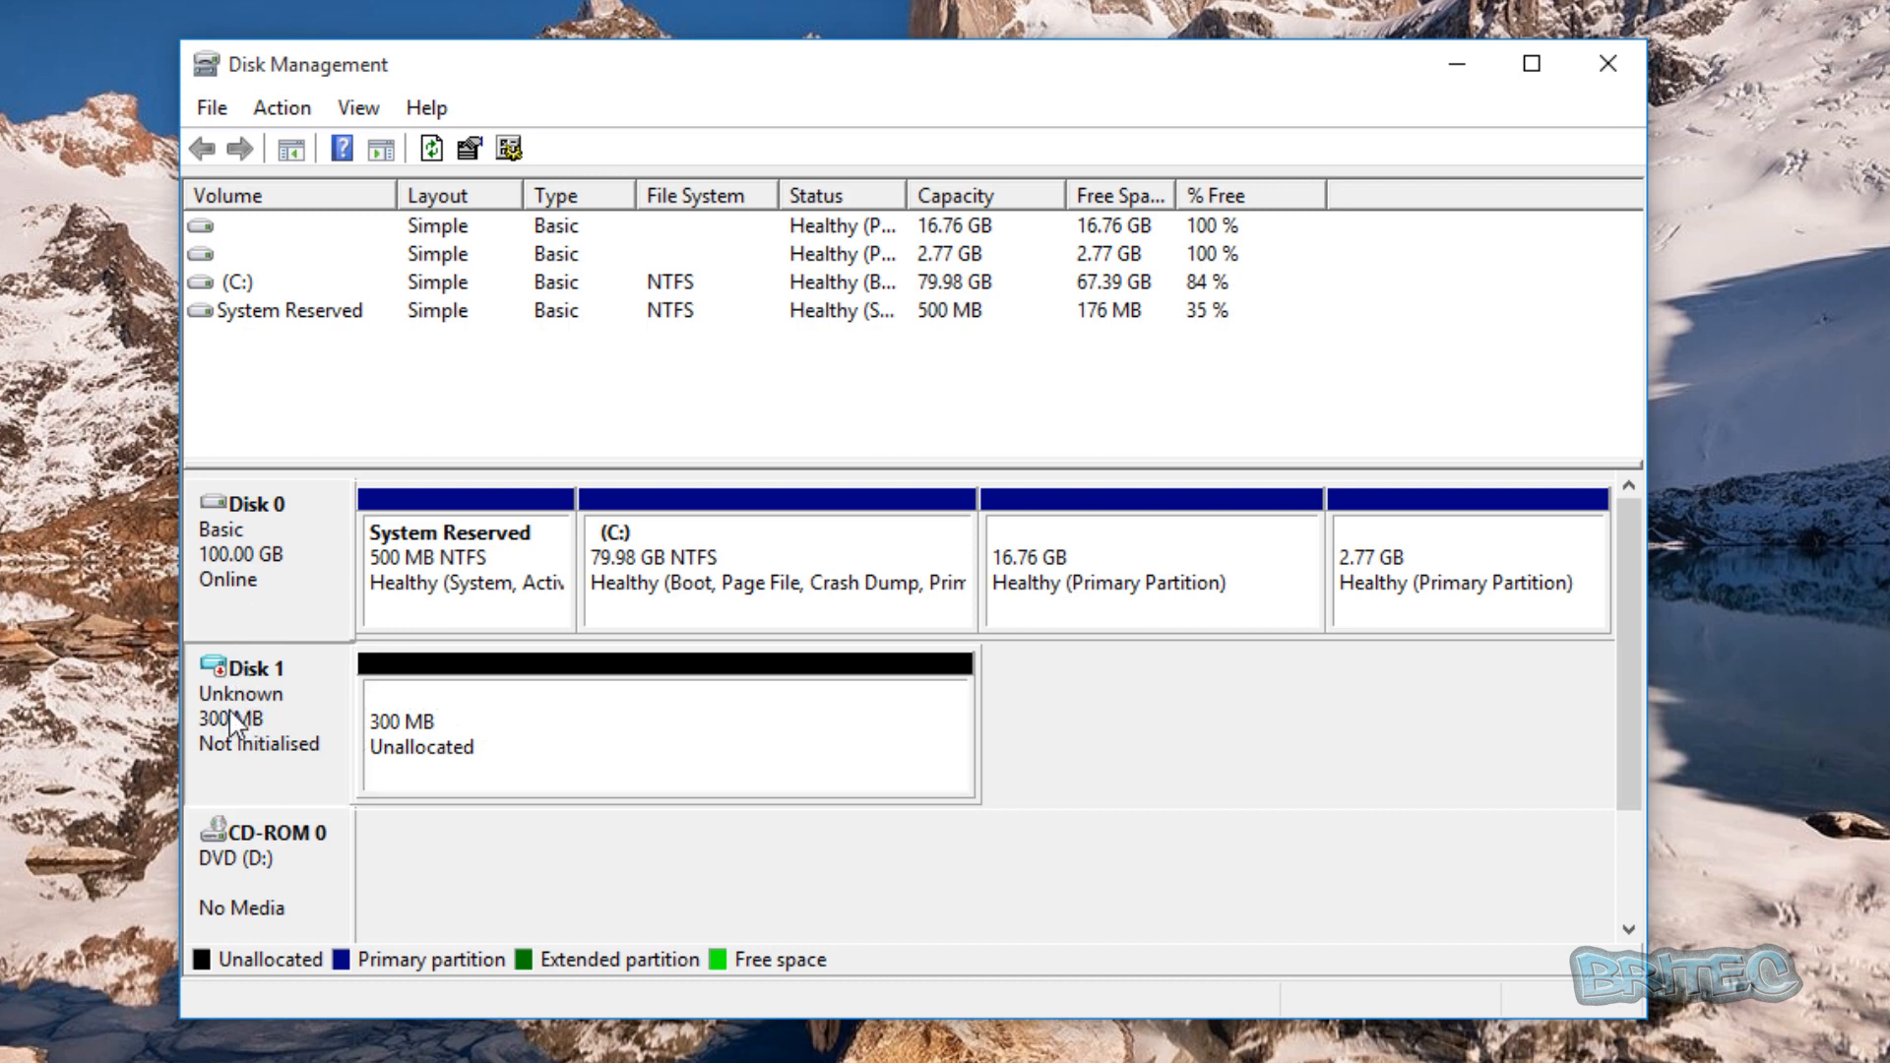
mouse_move(260, 721)
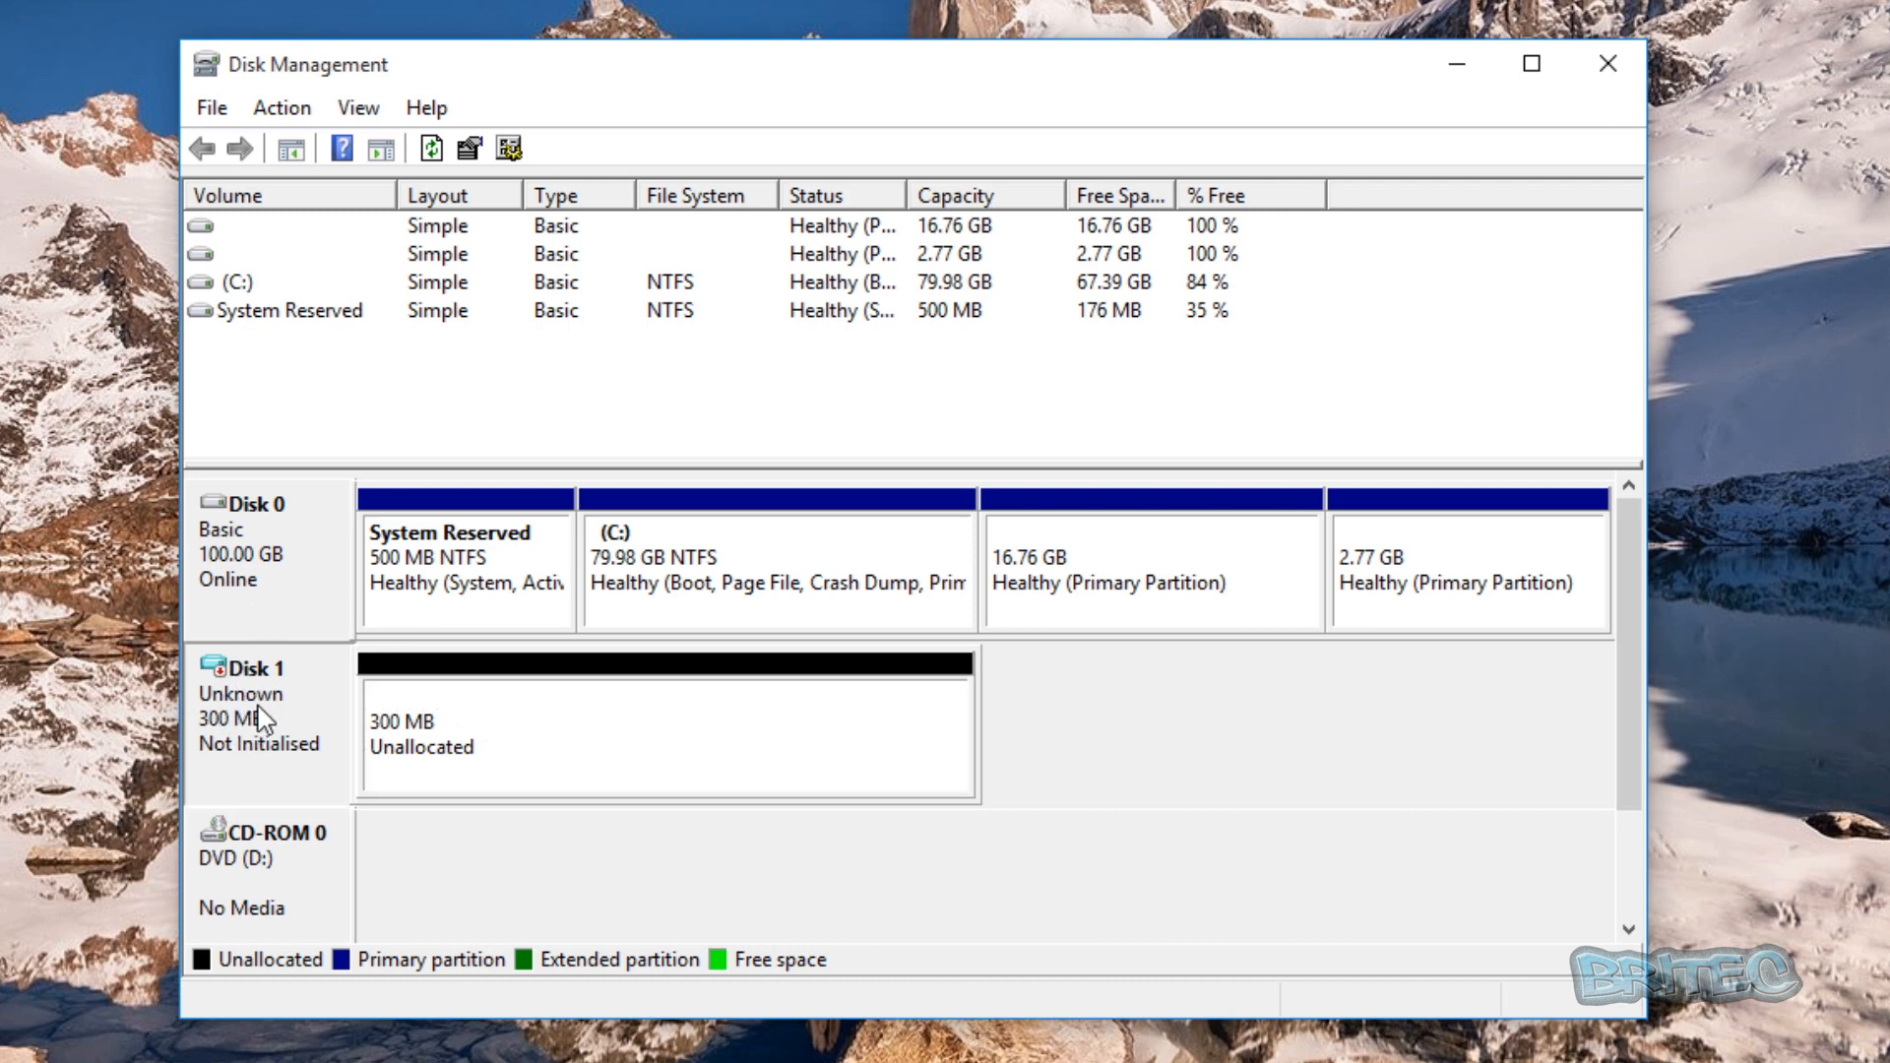
Step: Initialise Disk 1 with the GPT (GUID Partition Table) partition style
right_click(247, 711)
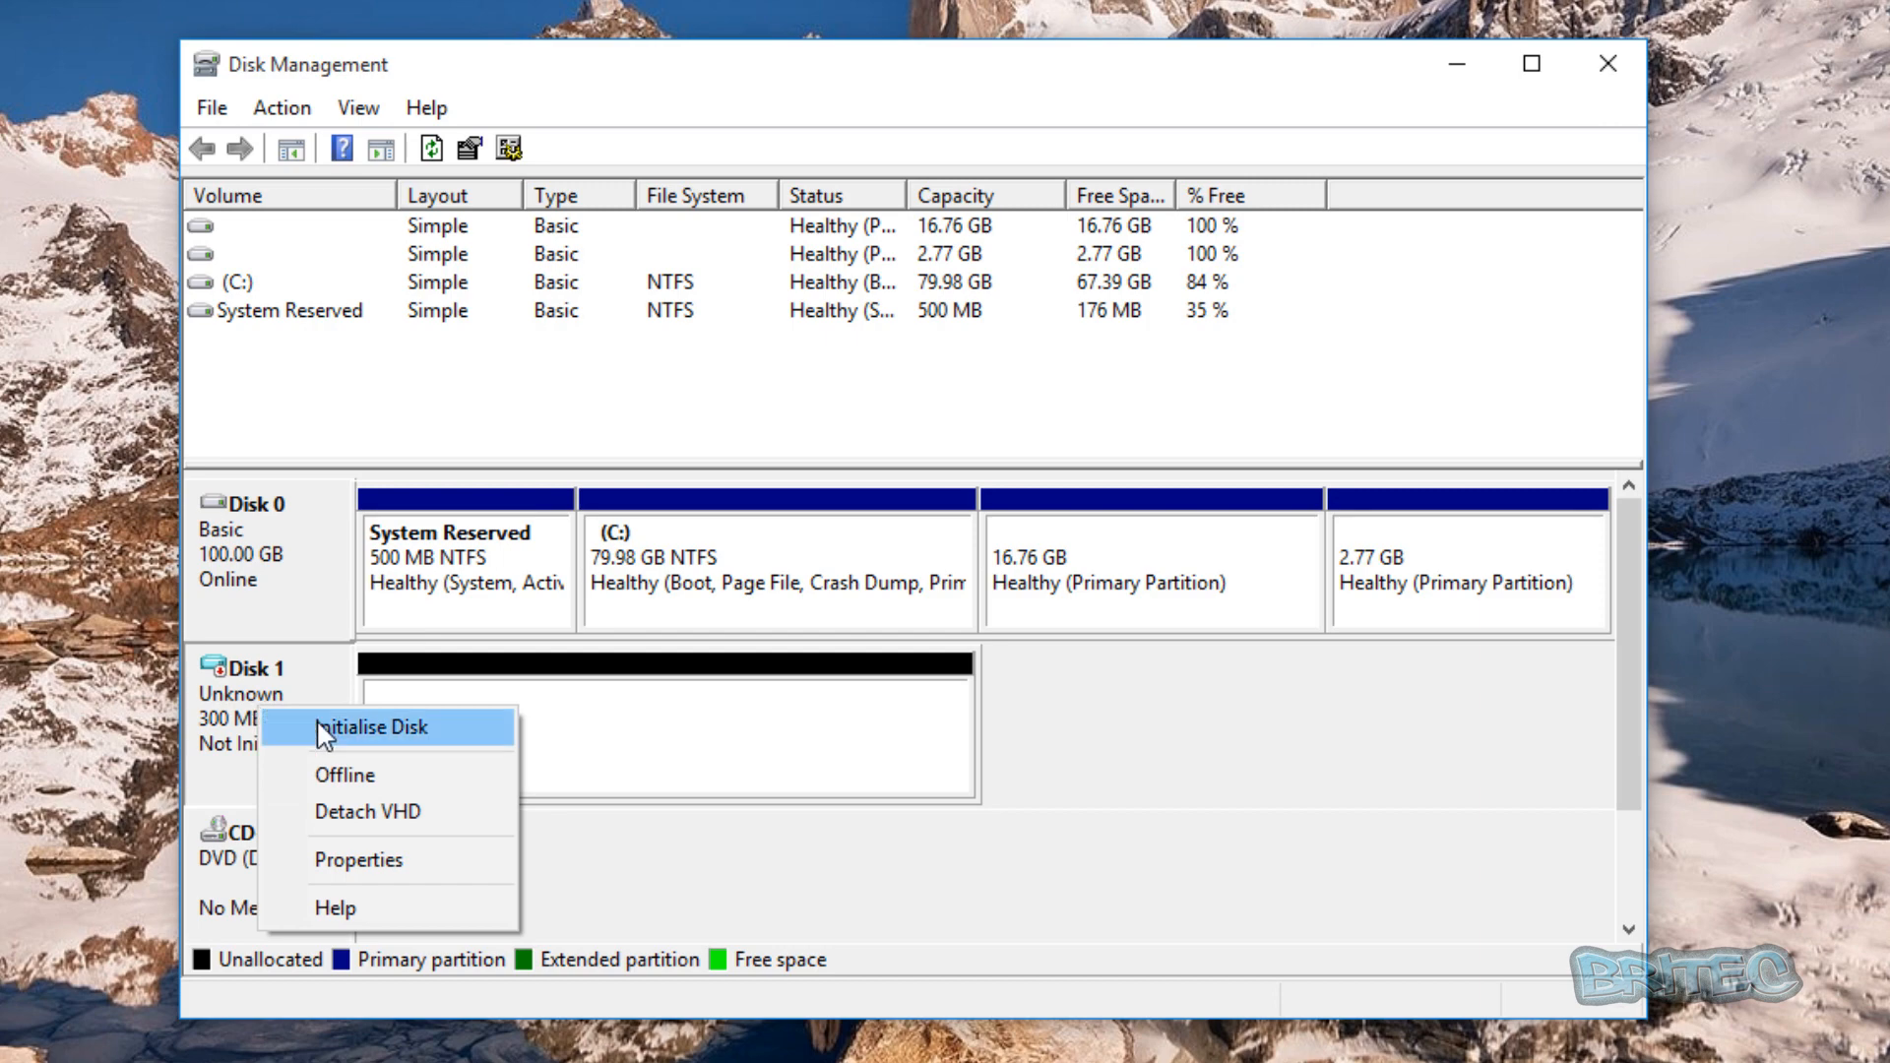
left_click(377, 726)
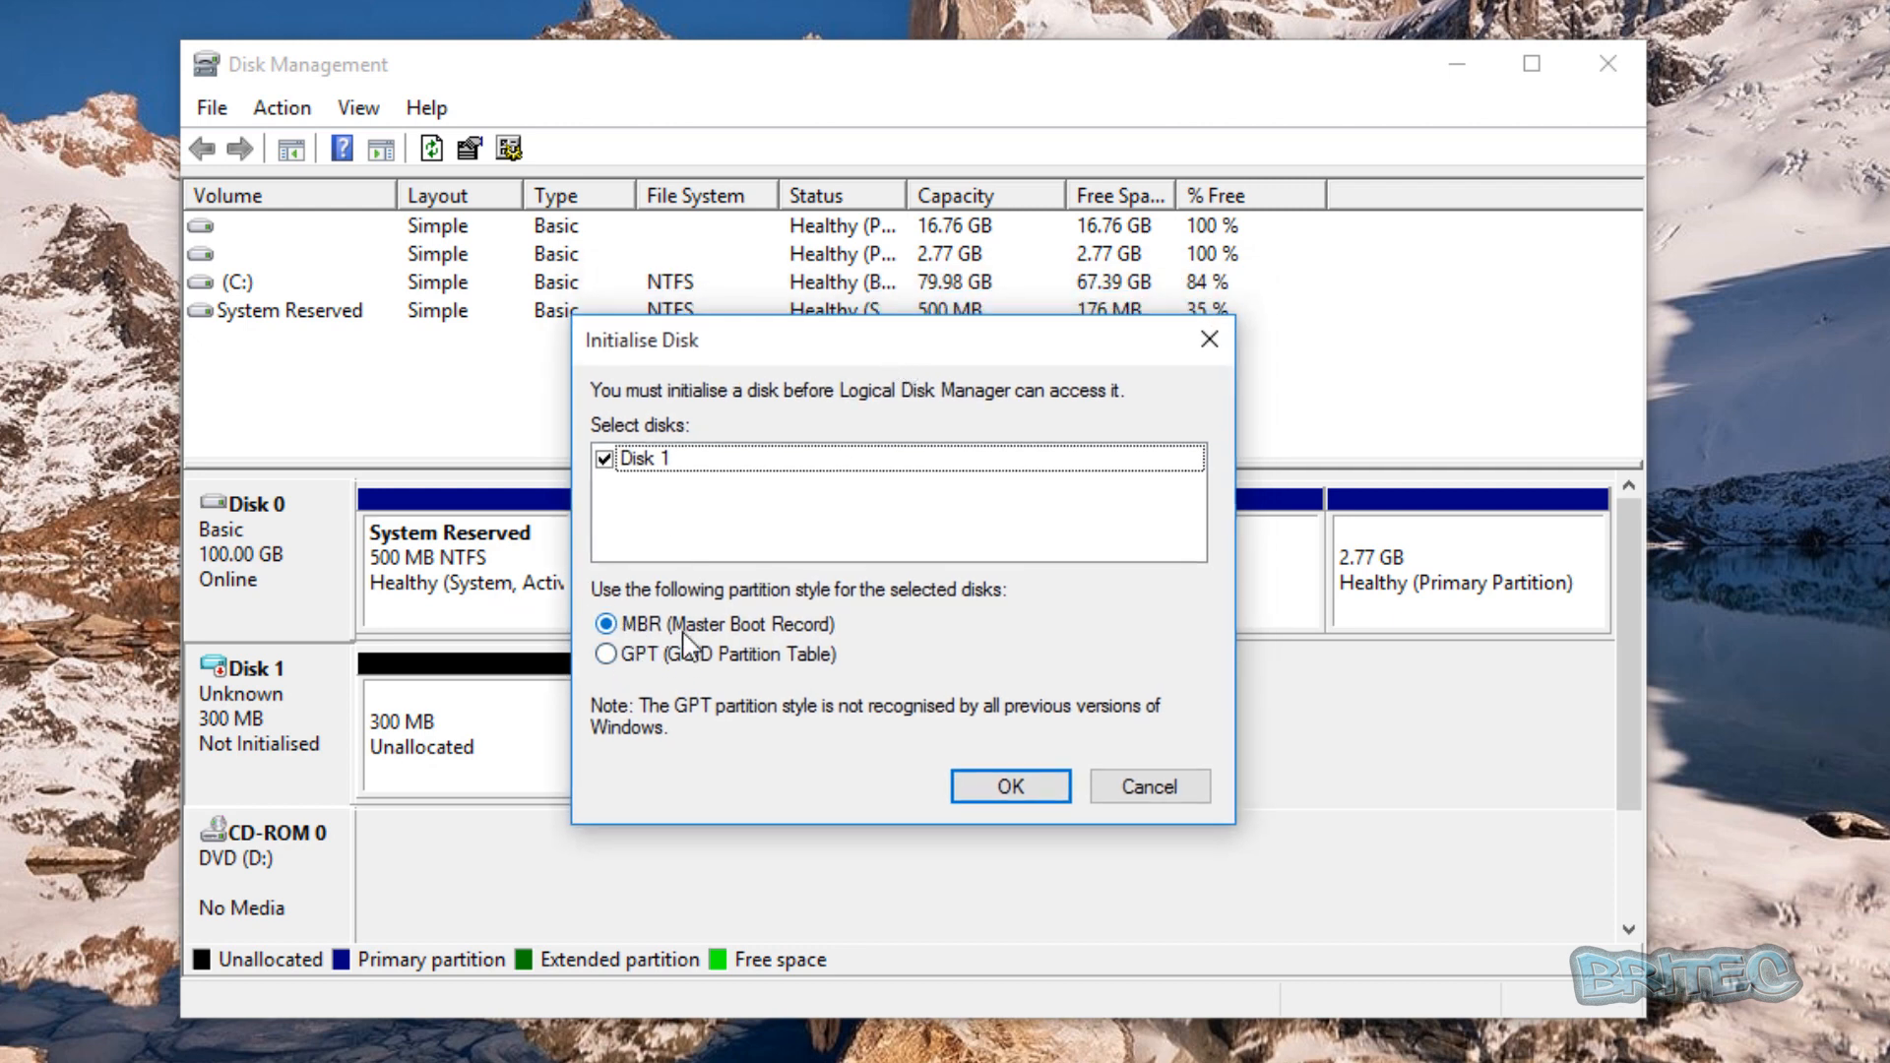
mouse_move(657, 665)
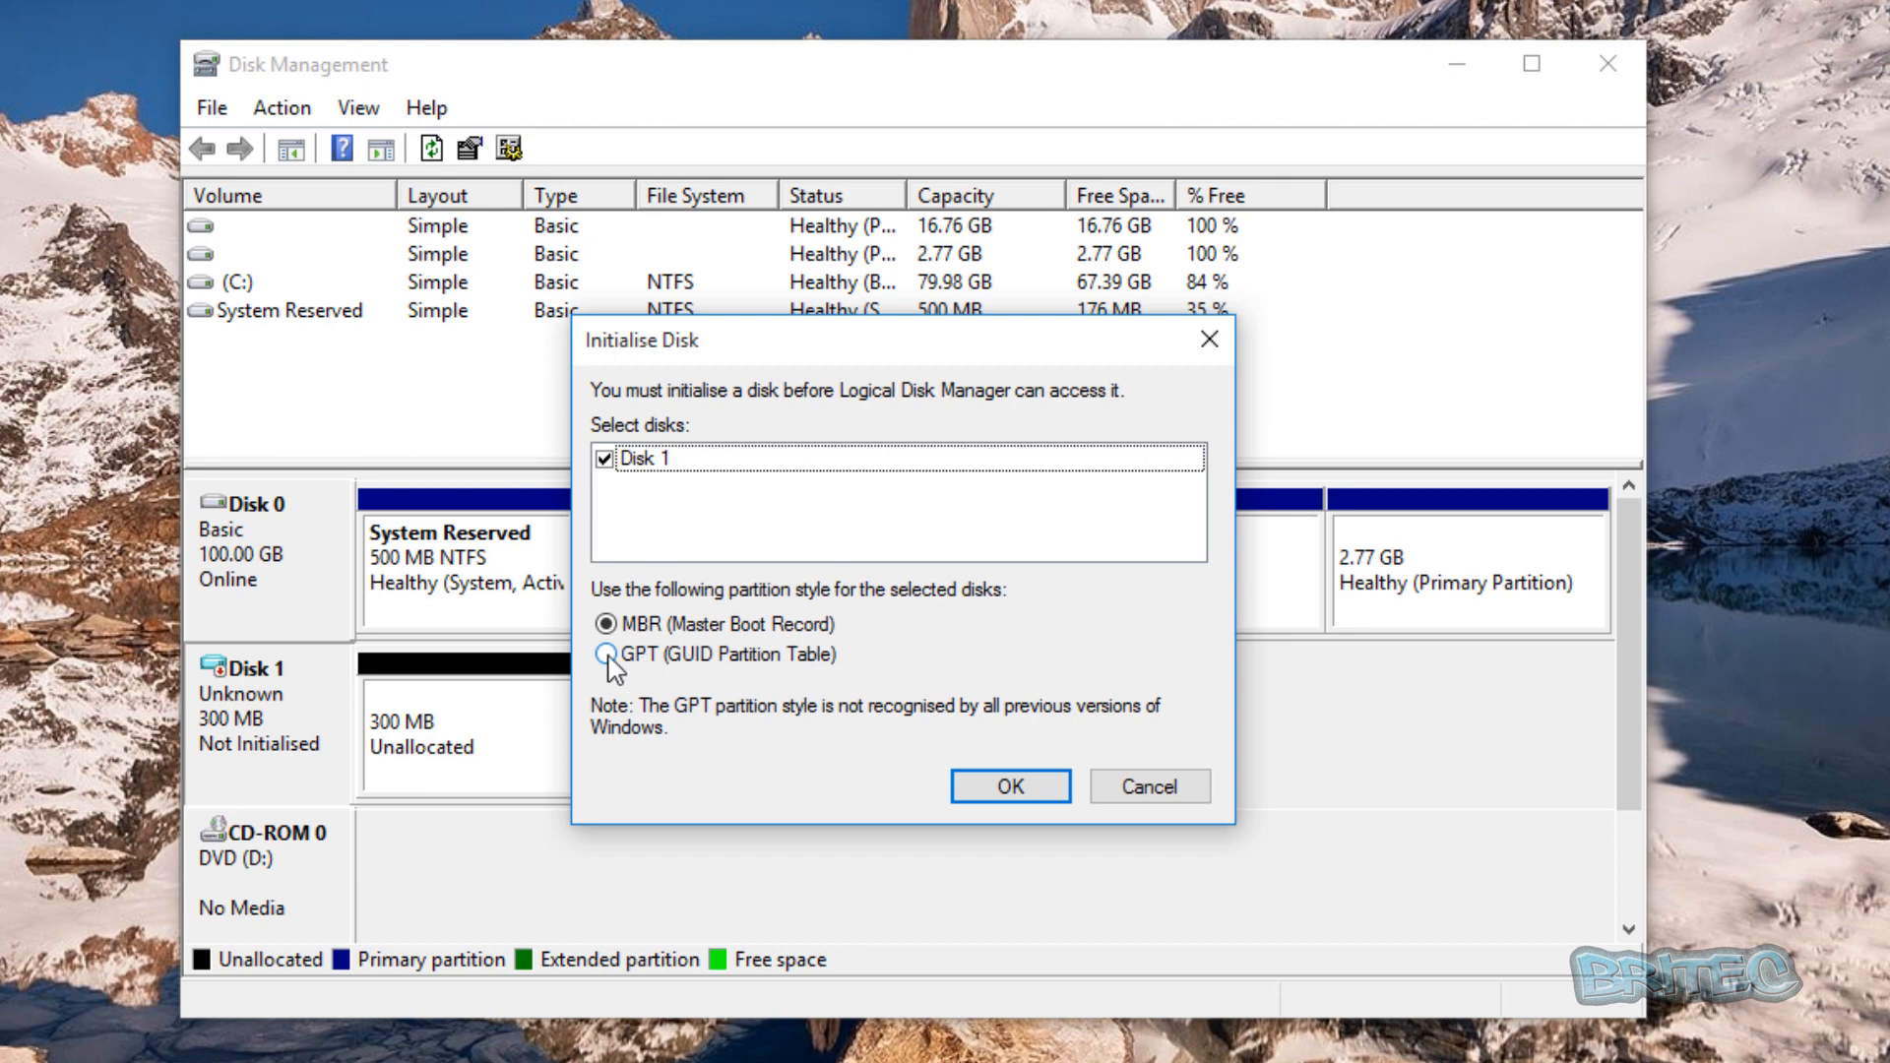
left_click(606, 654)
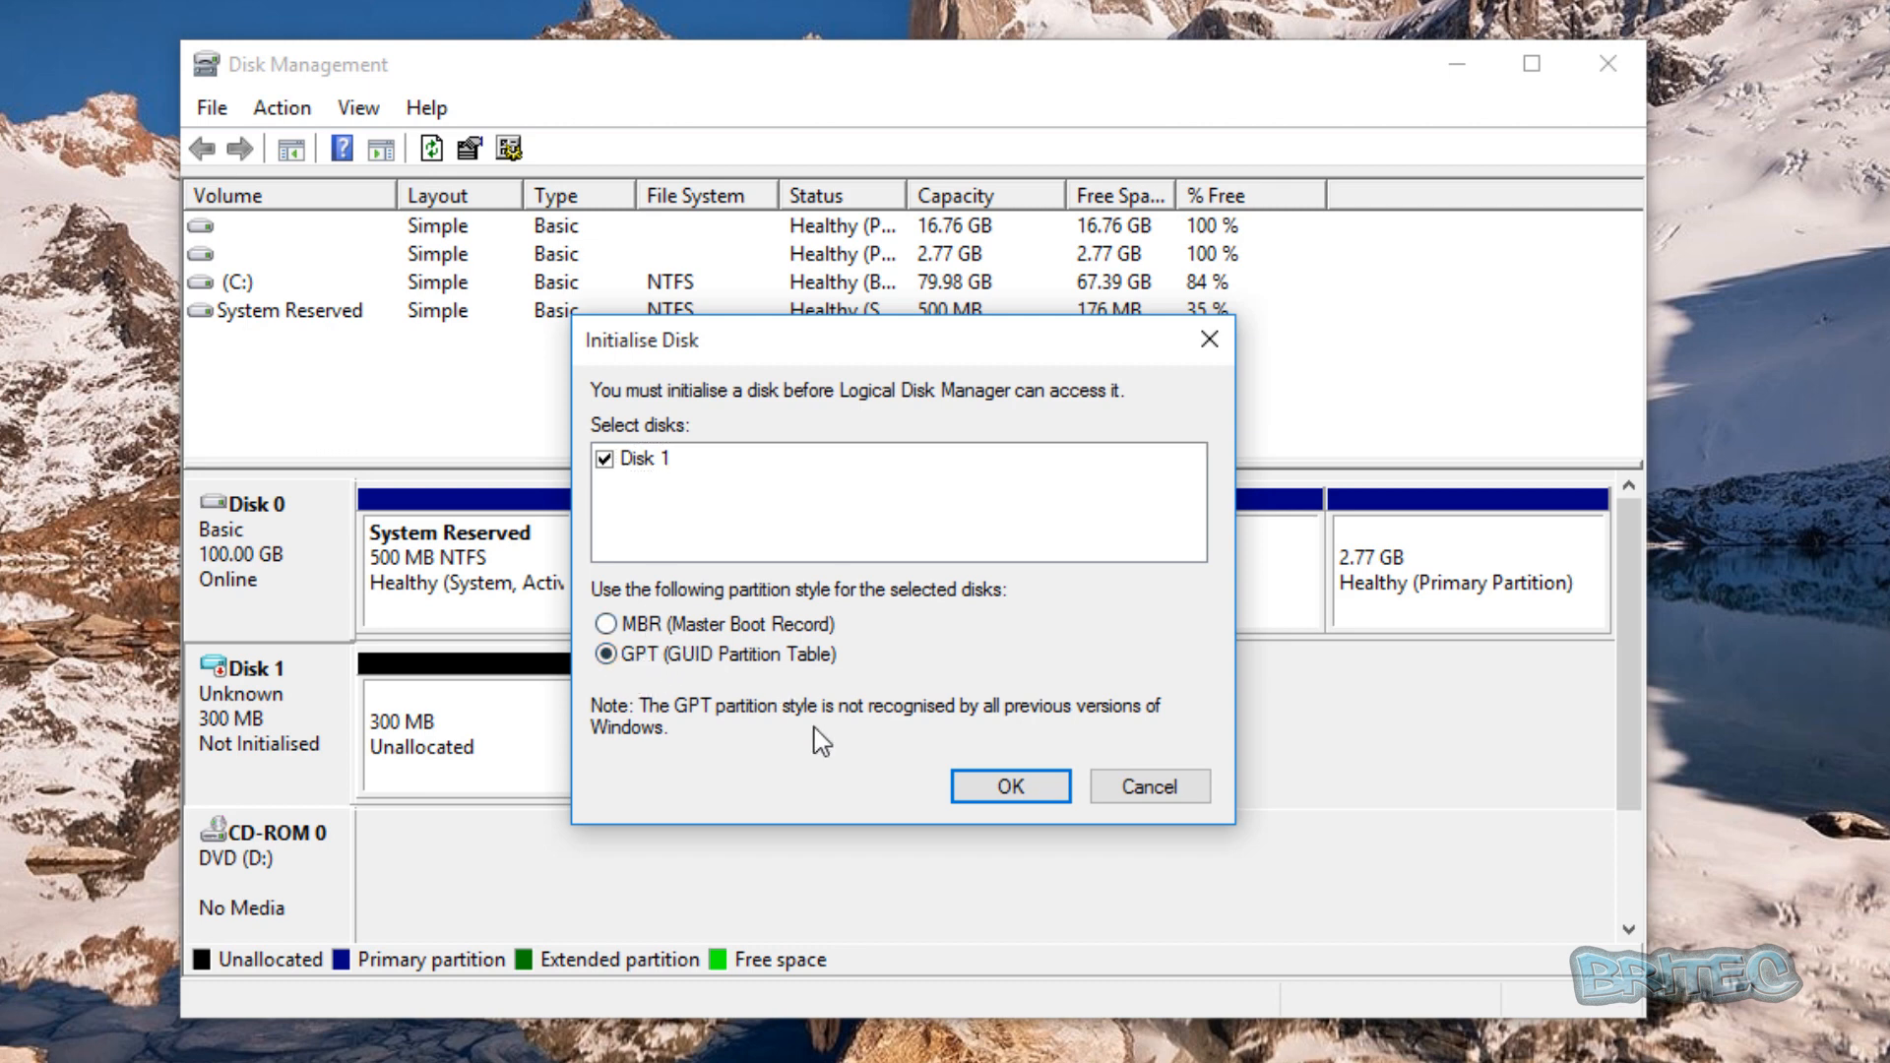
left_click(1010, 785)
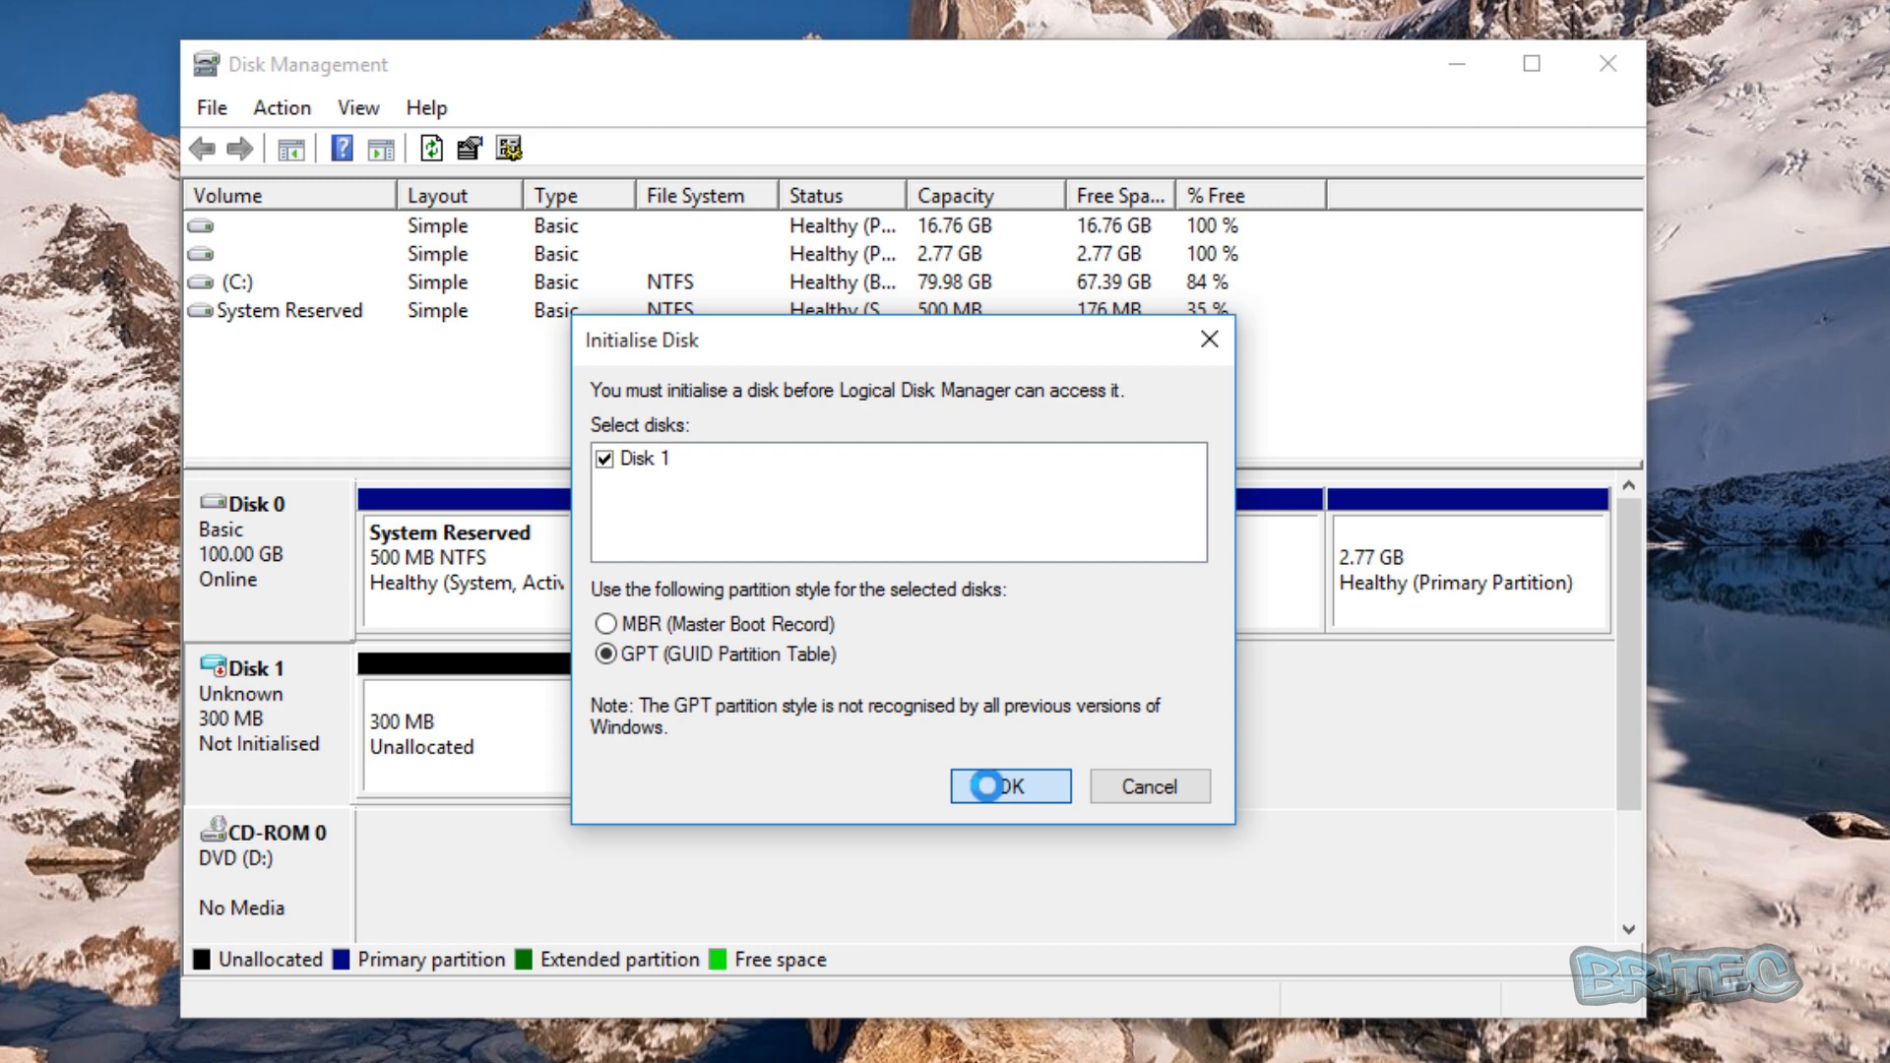
left_click(1010, 785)
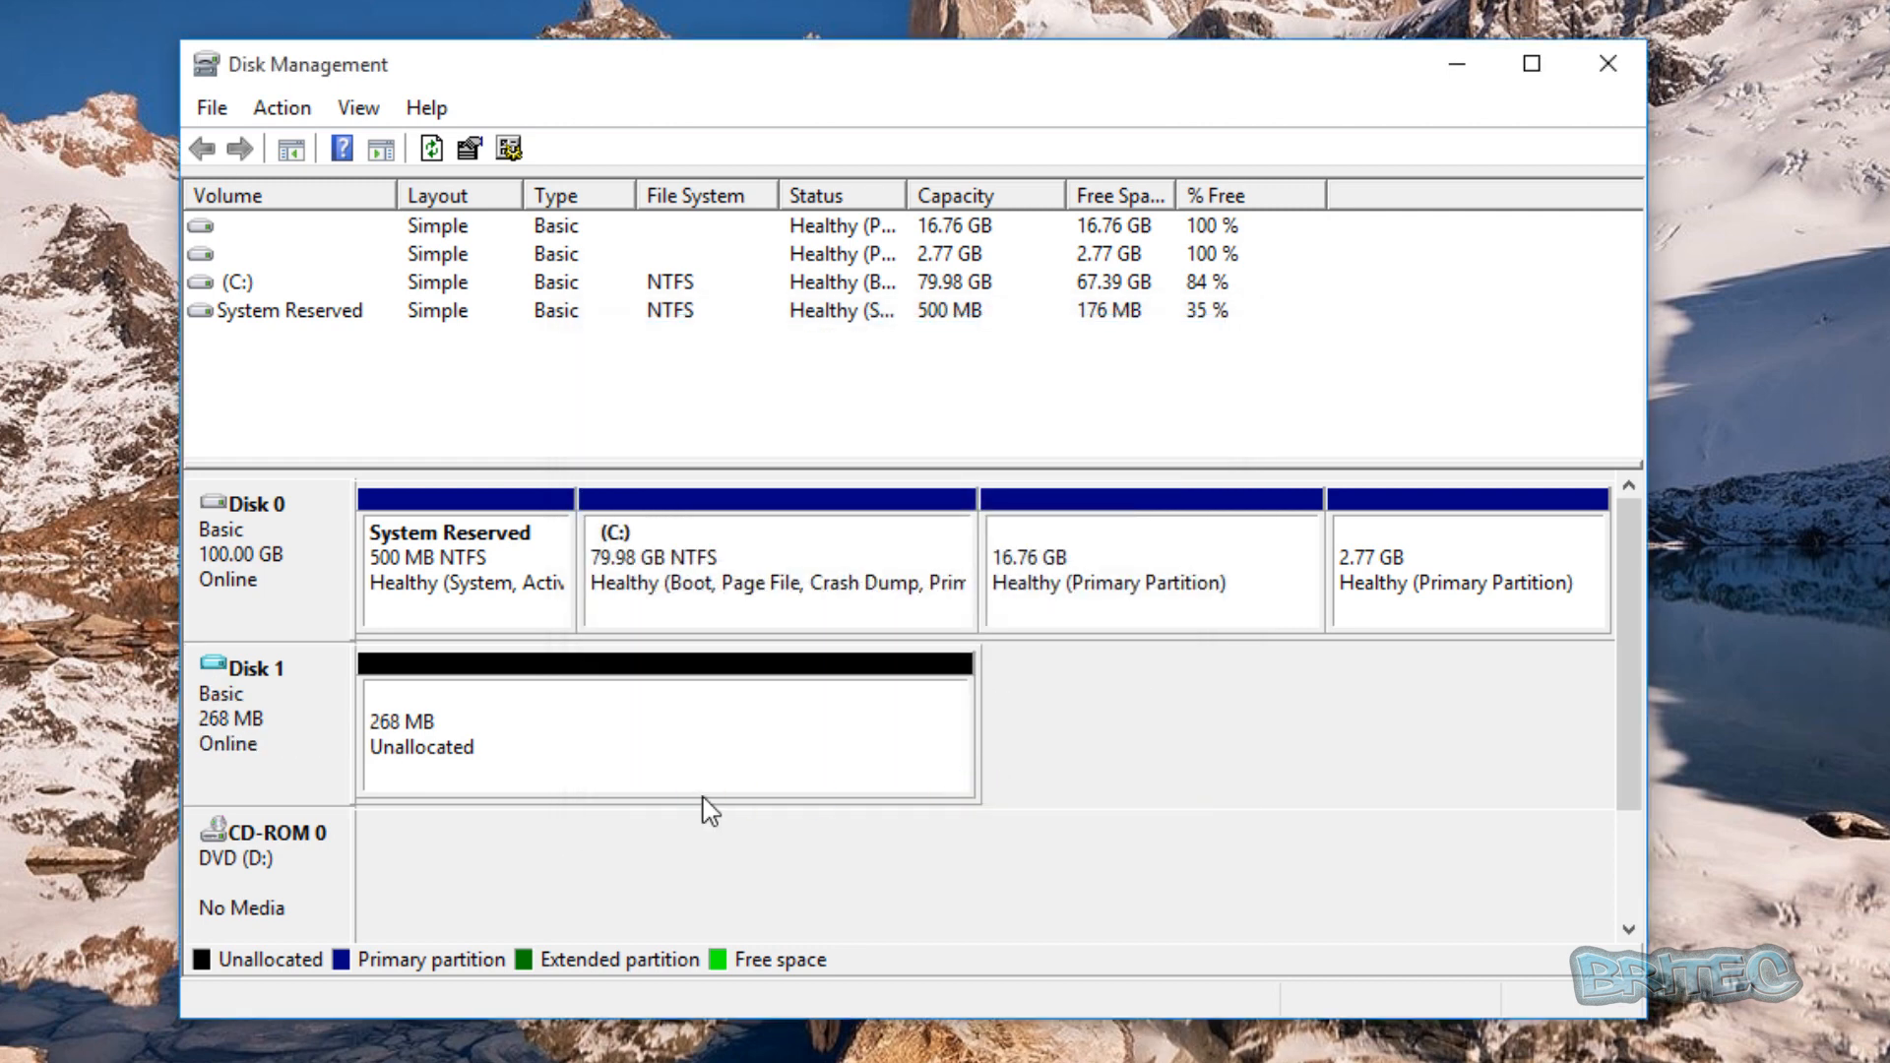
mouse_move(609, 741)
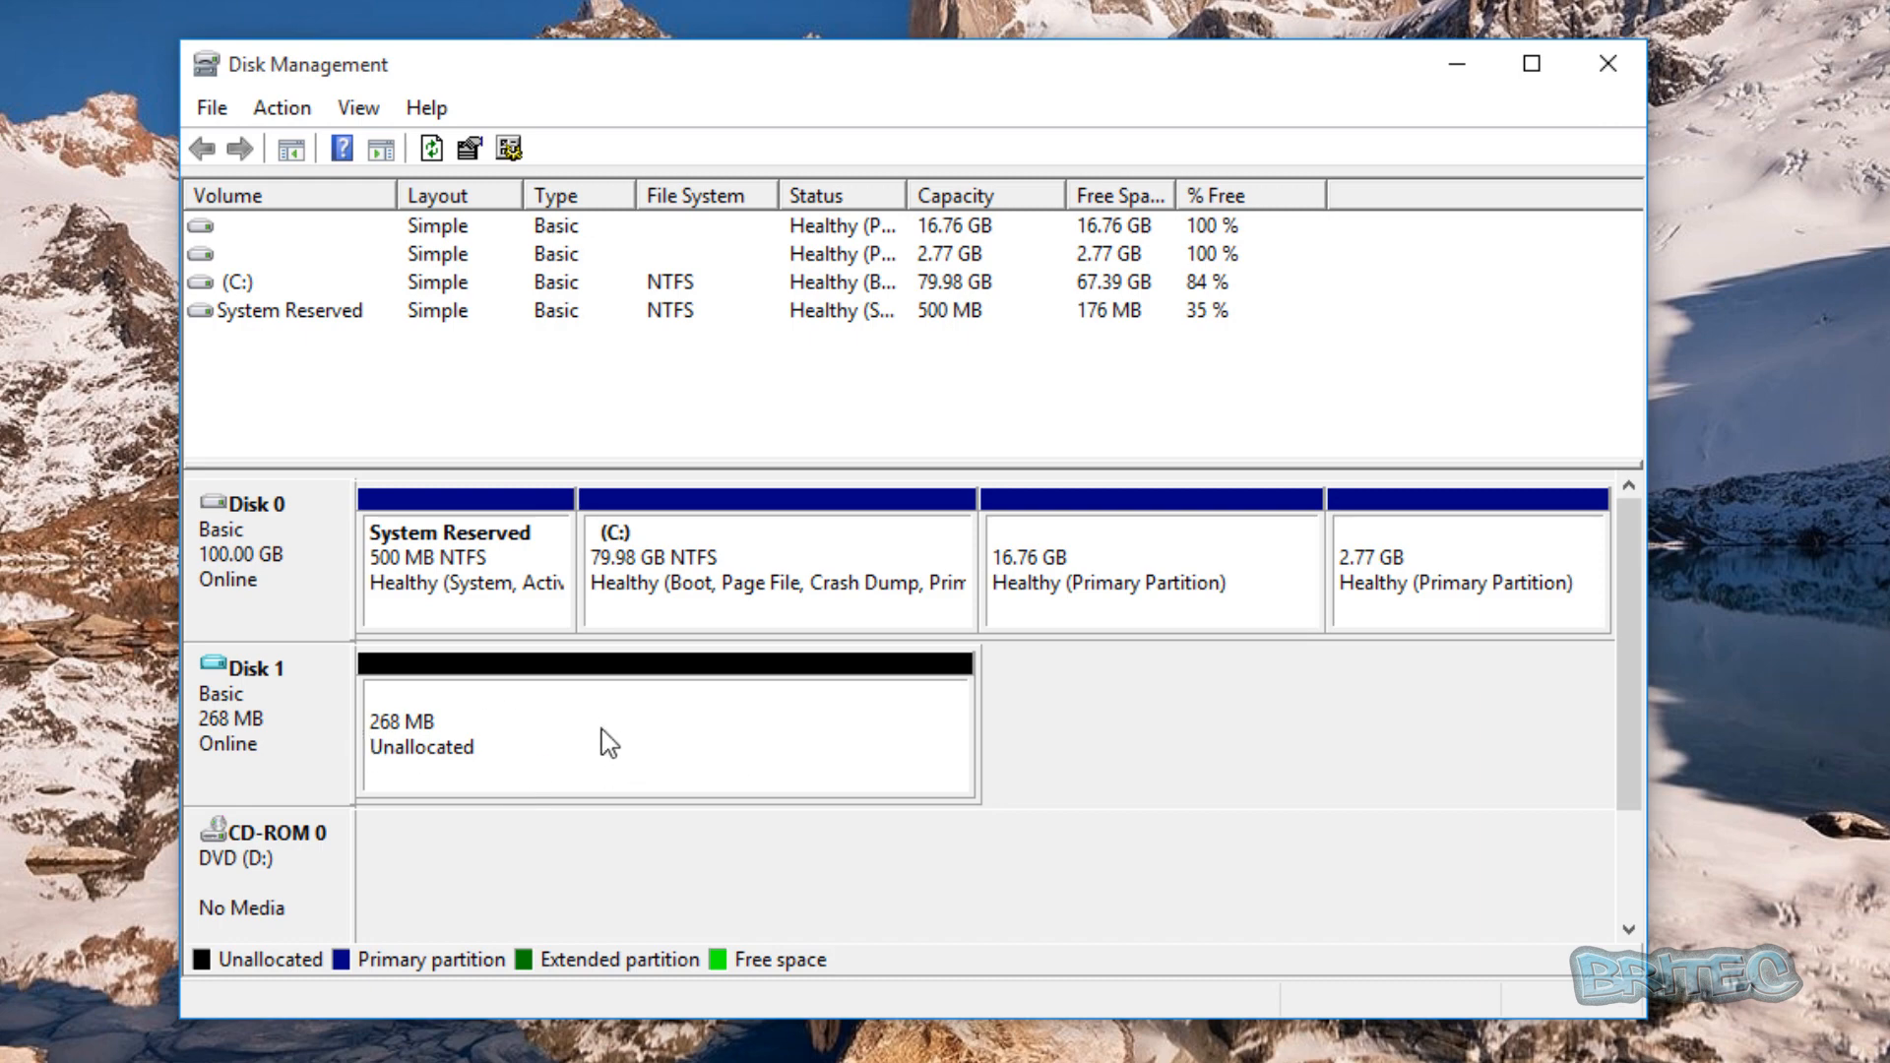
Step: Start a New Simple Volume on Disk 1, keeping 266 MB size and drive letter E
right_click(609, 741)
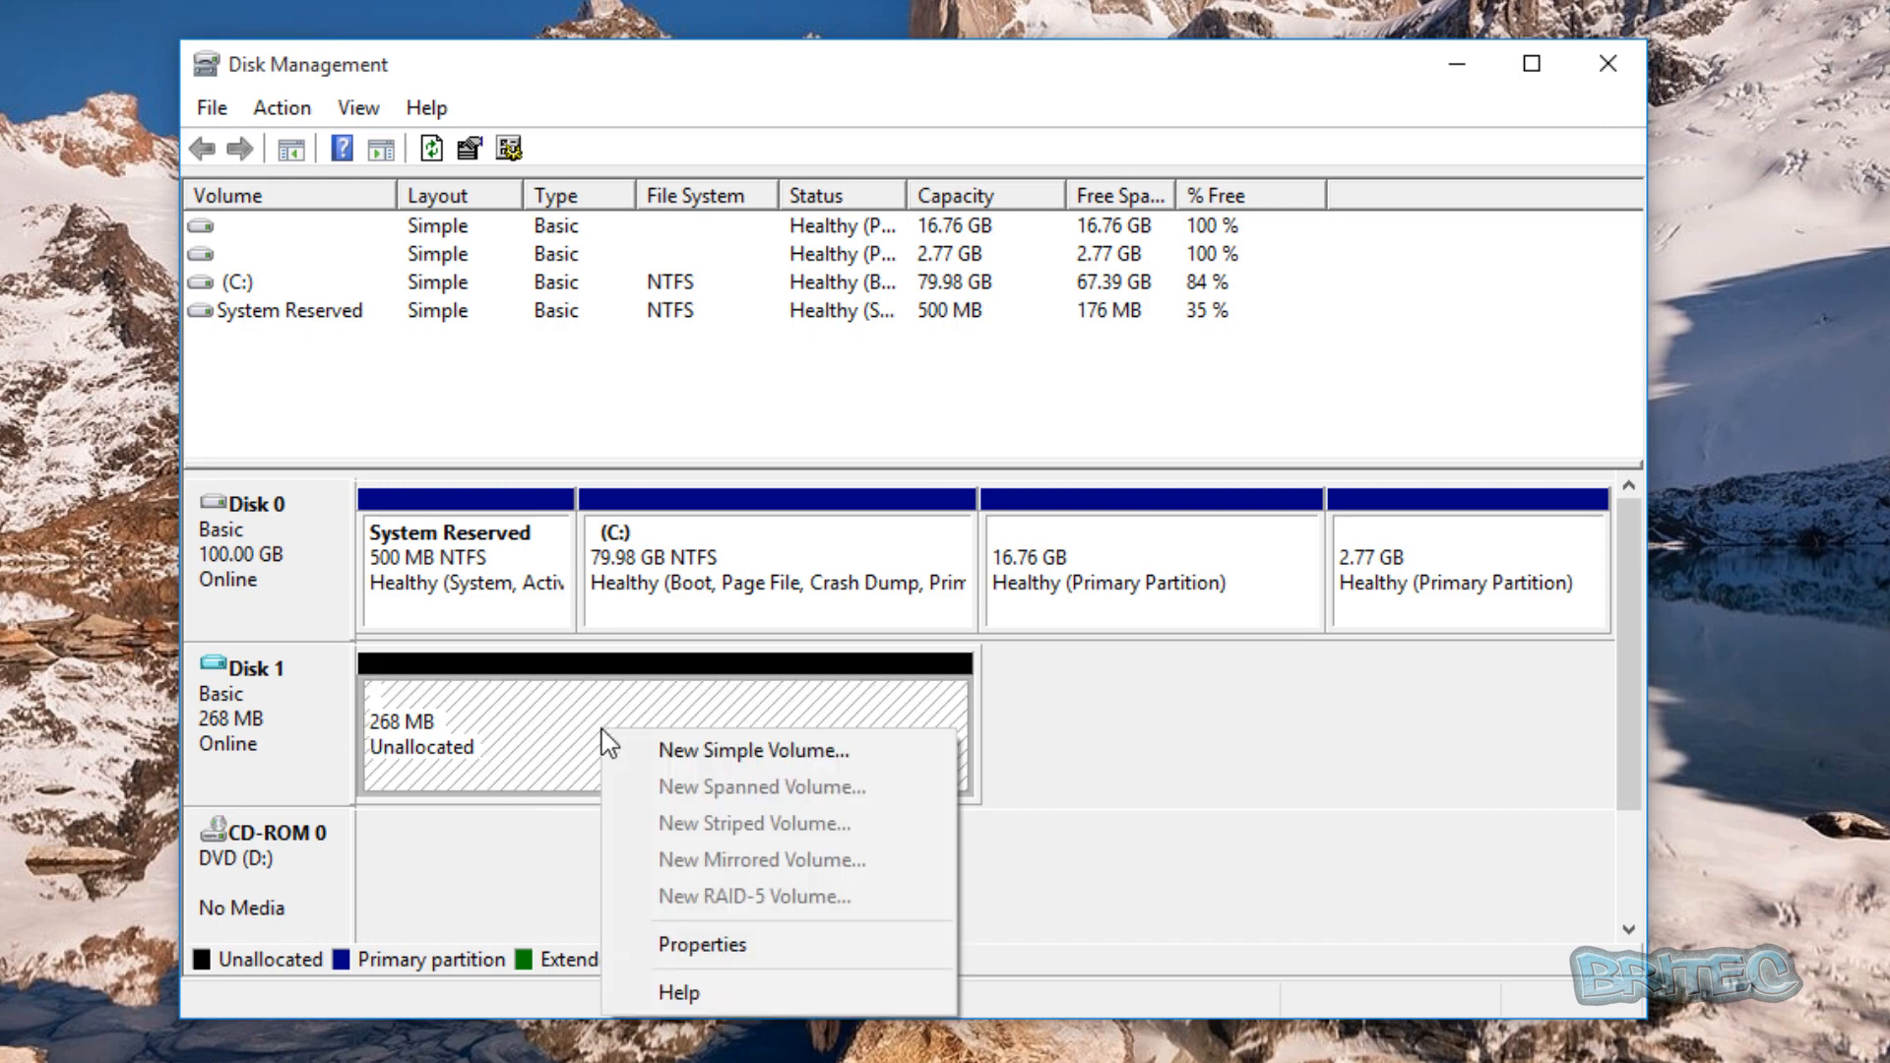
mouse_move(771, 750)
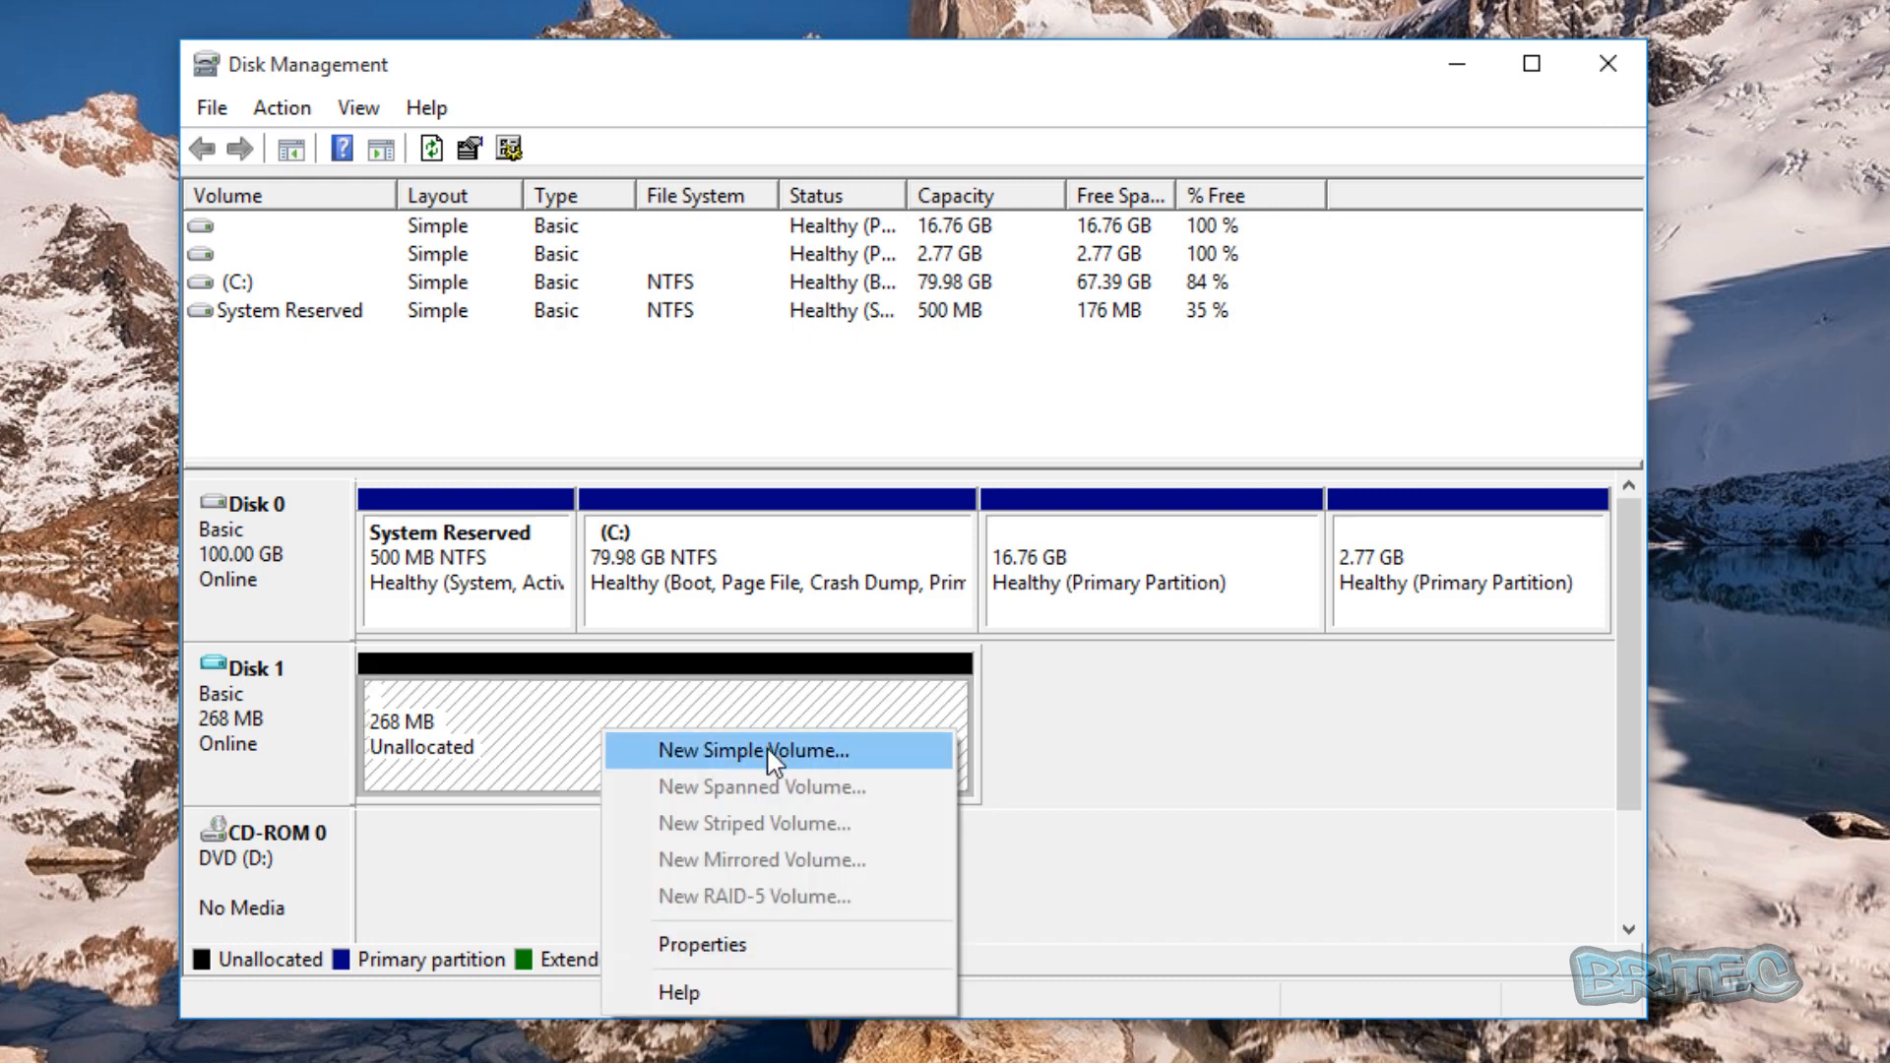
left_click(750, 750)
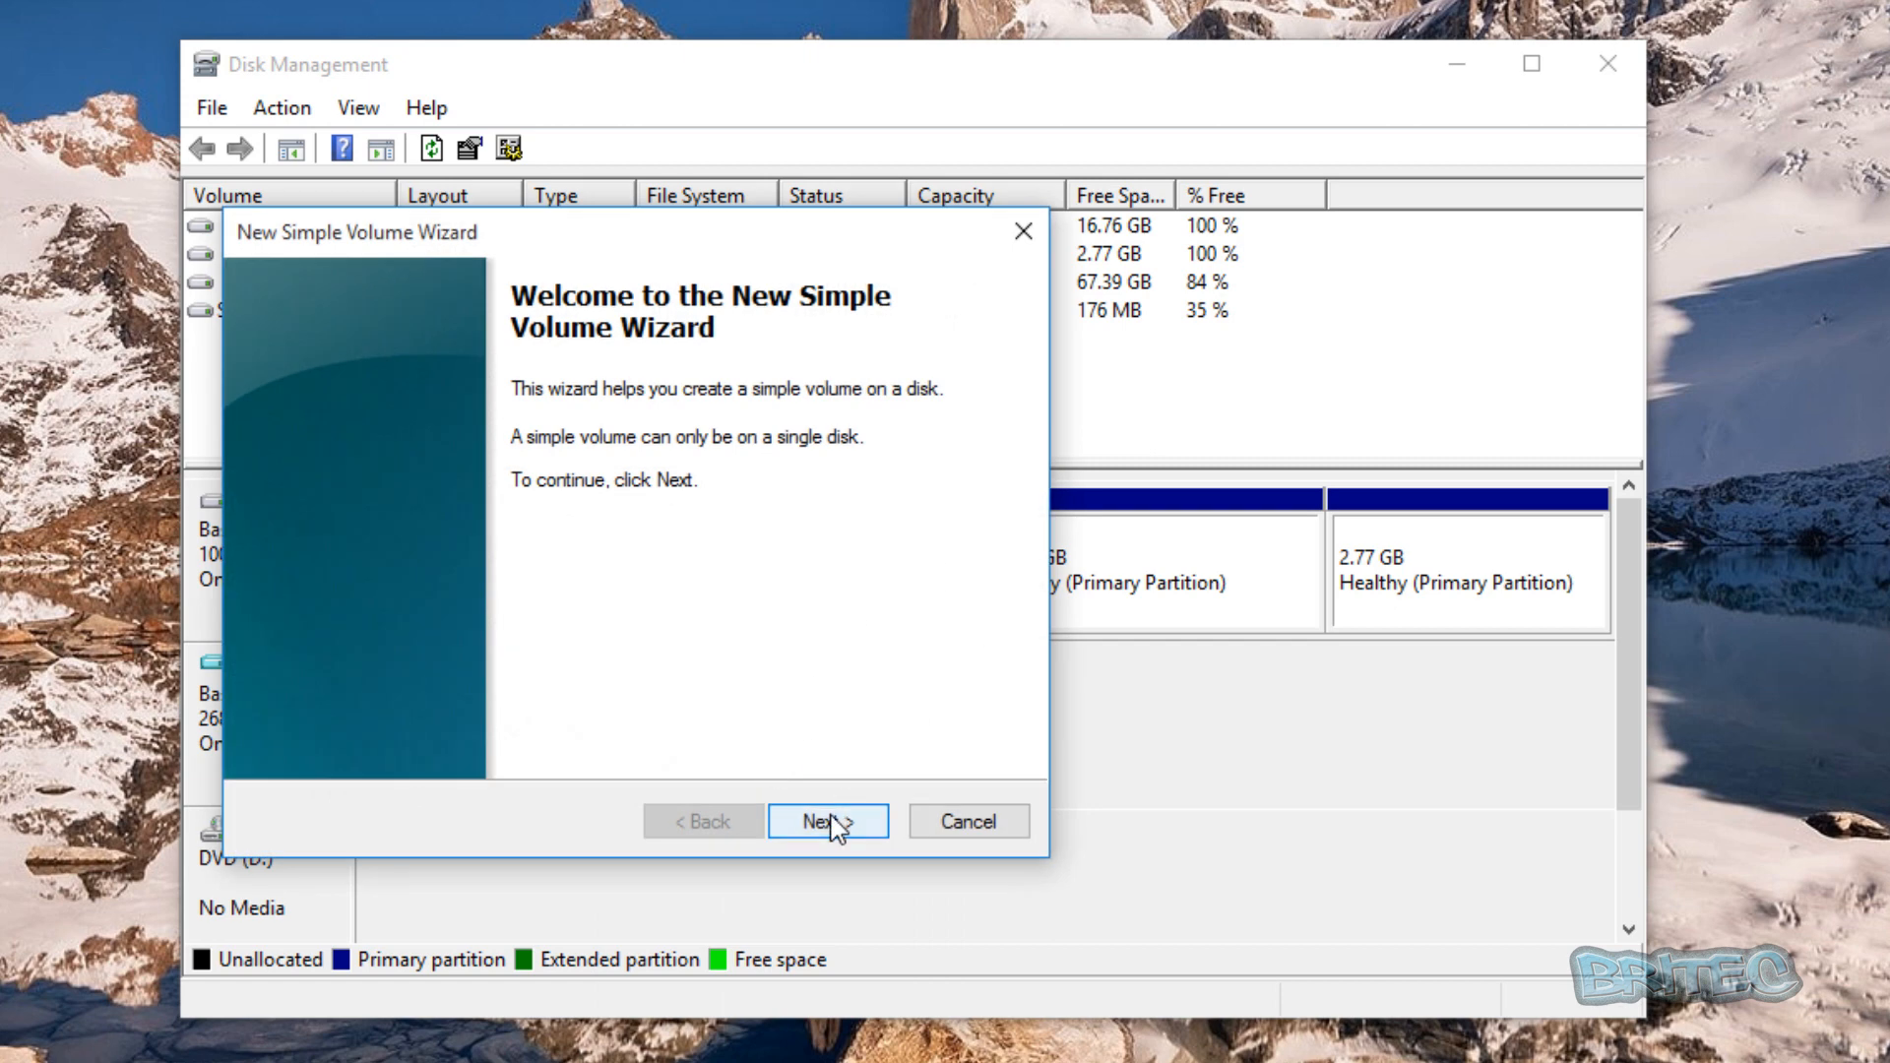
left_click(826, 821)
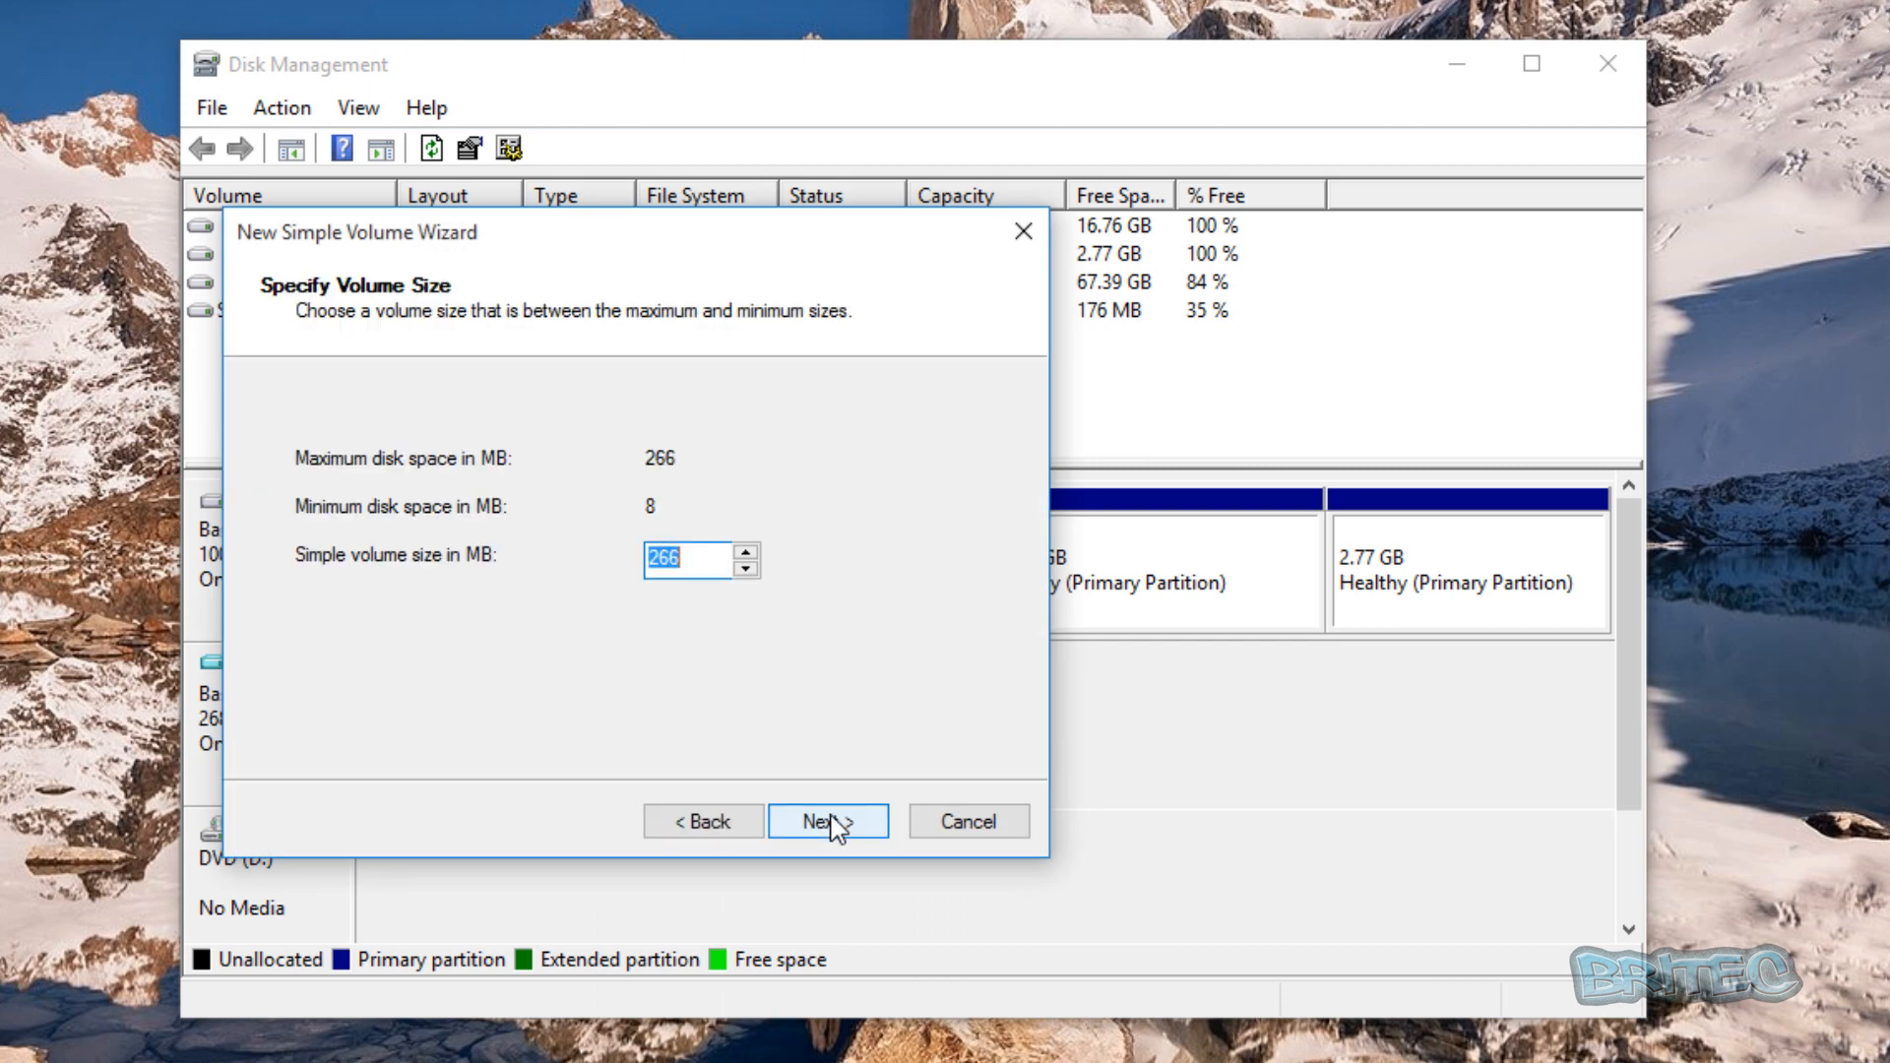
left_click(828, 821)
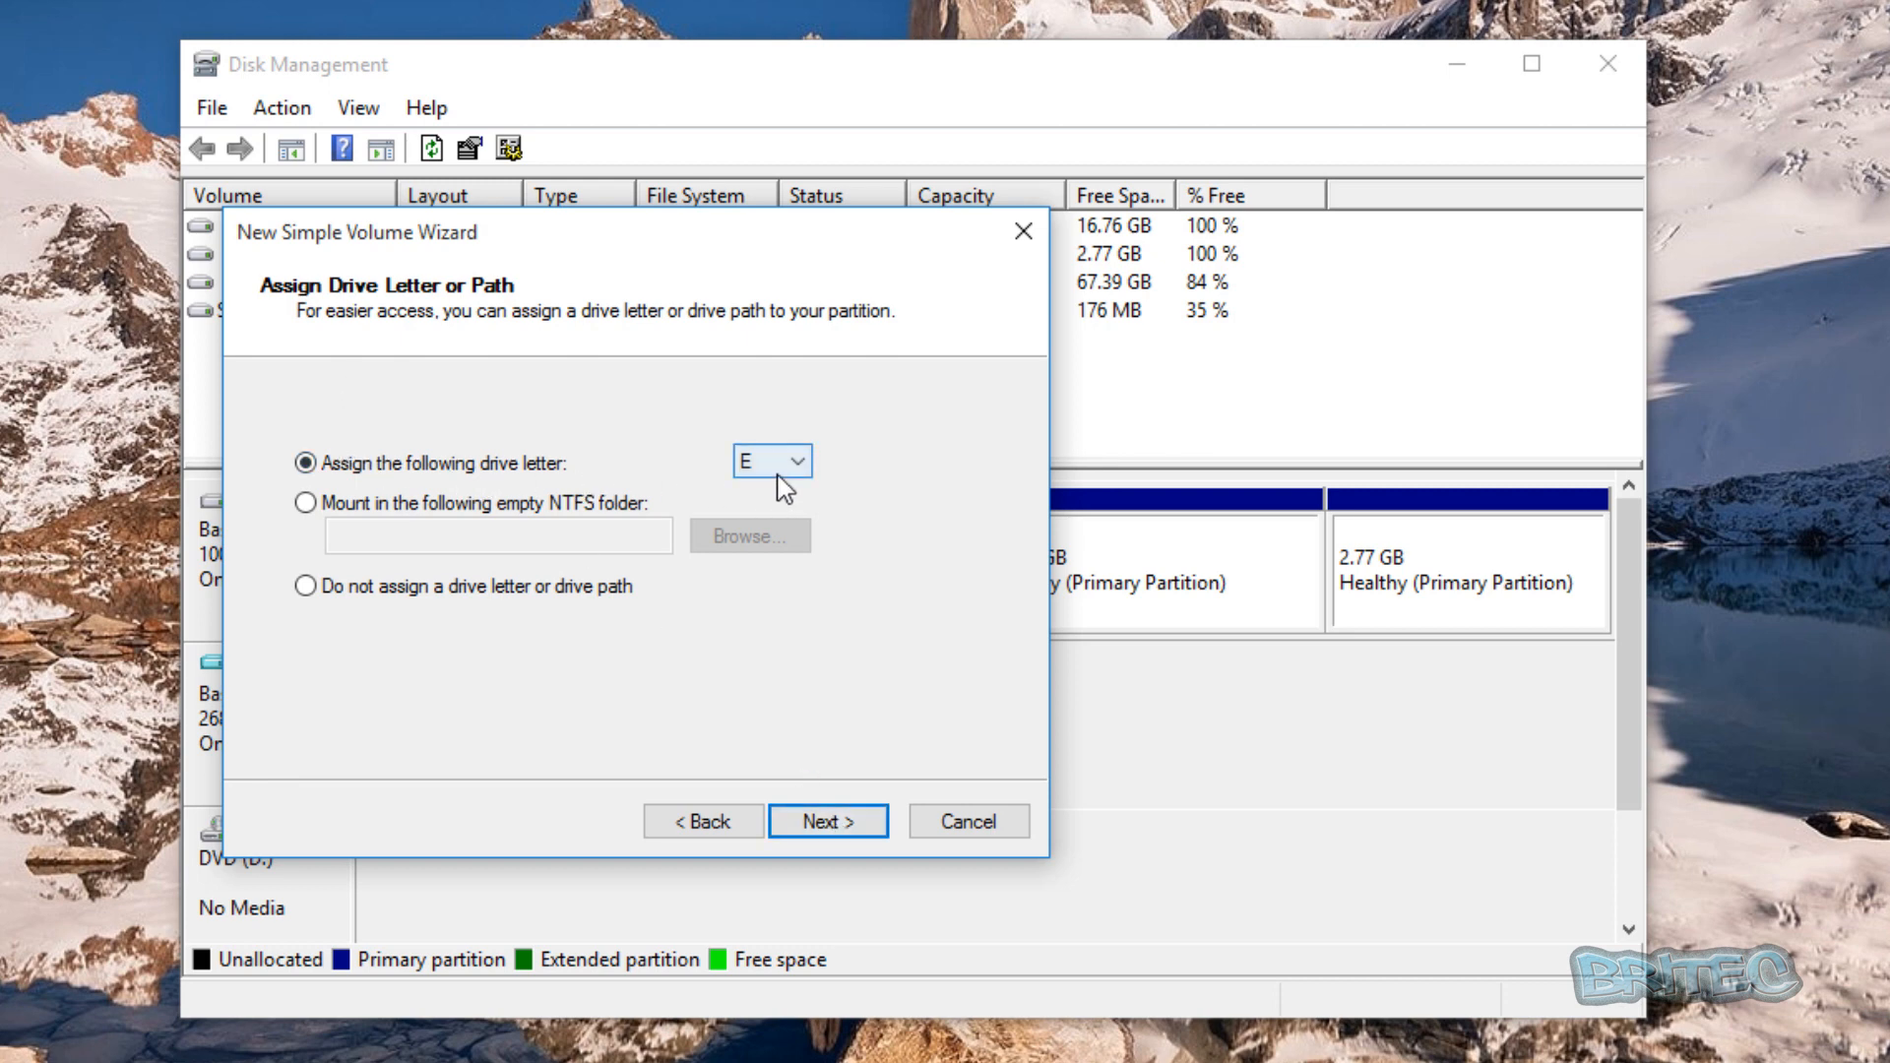
left_click(804, 460)
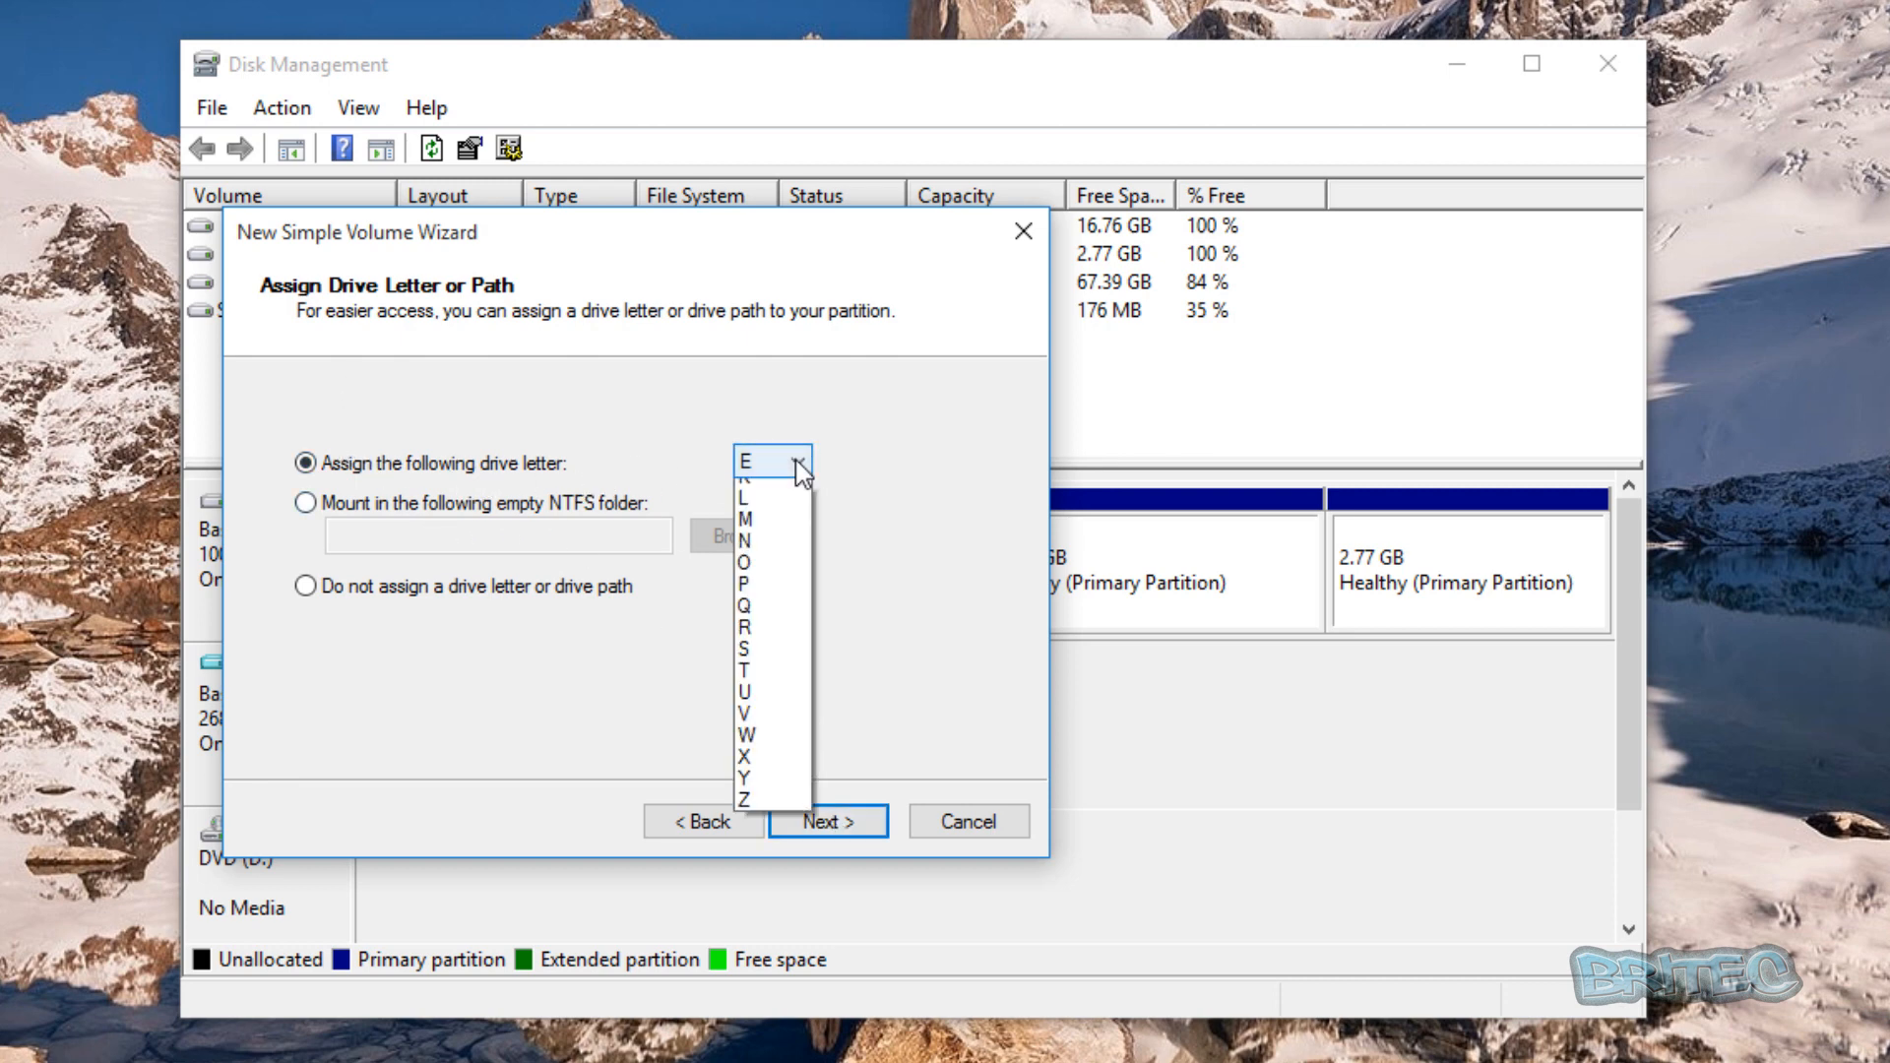
left_click(748, 461)
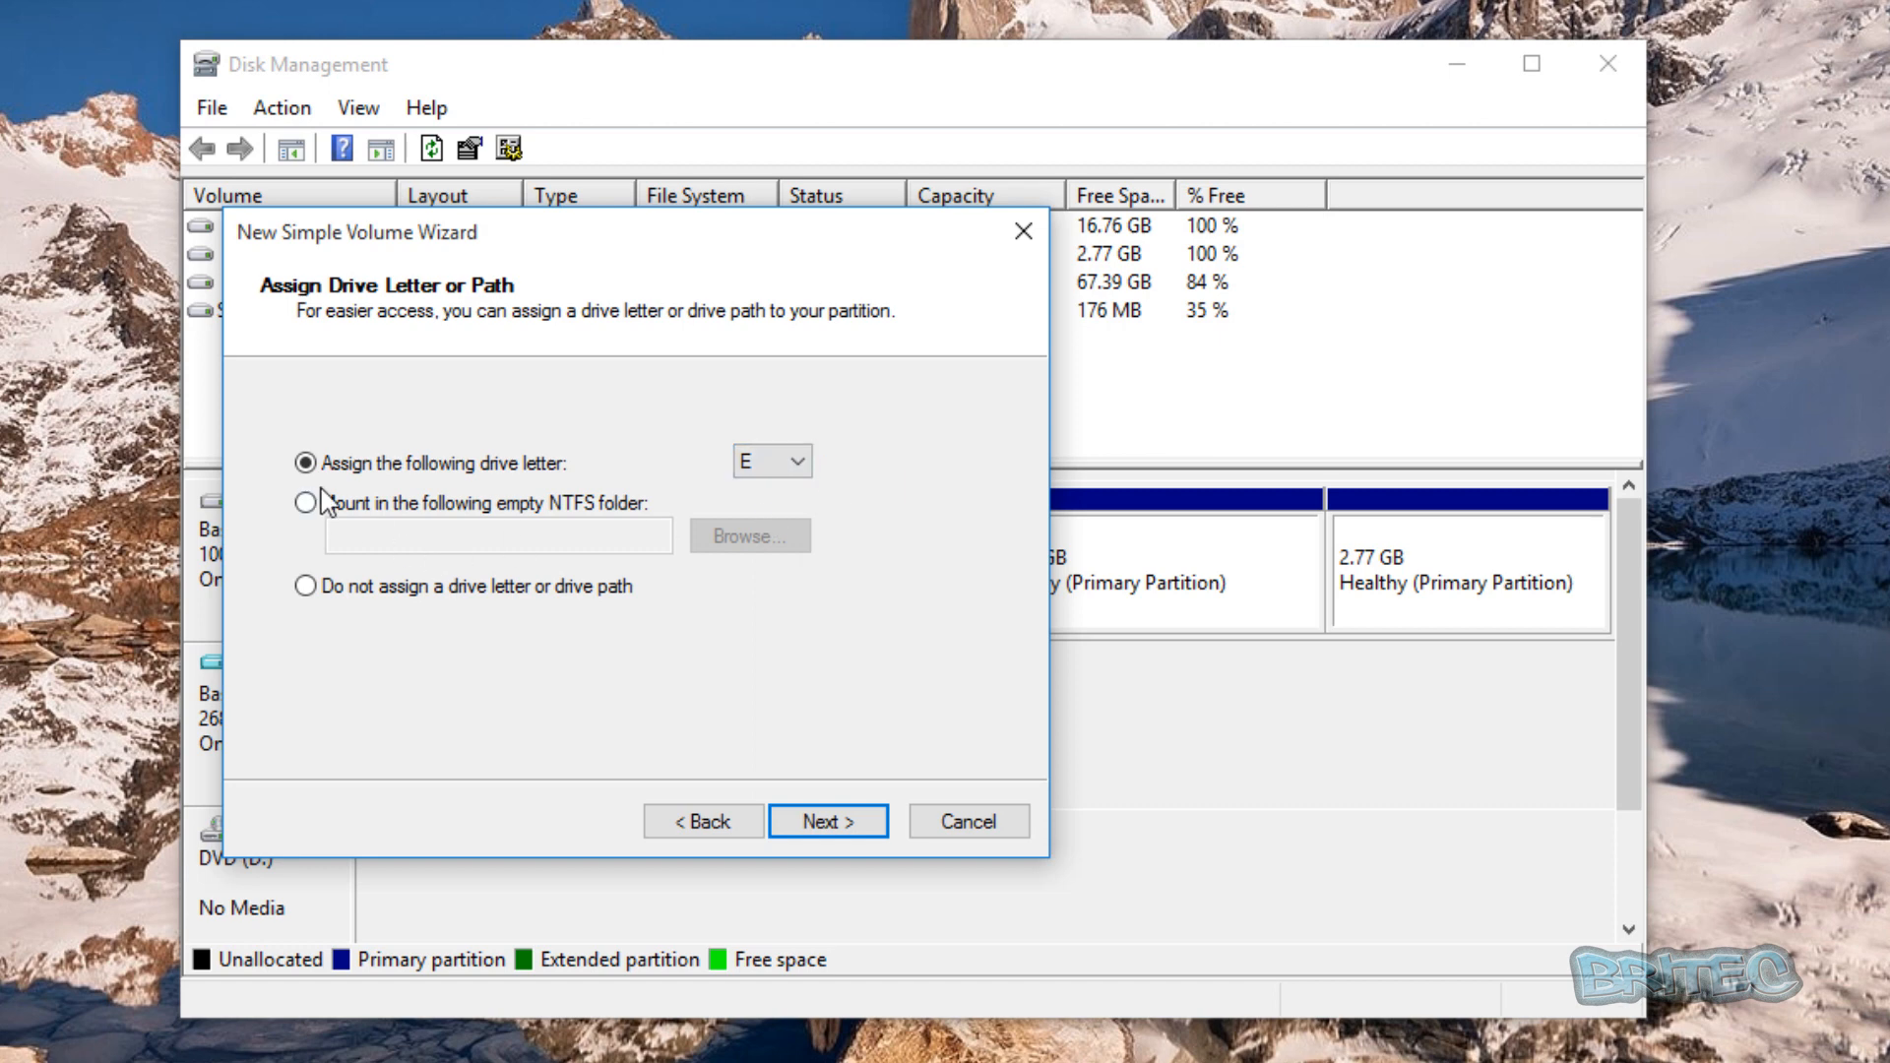
mouse_move(424, 772)
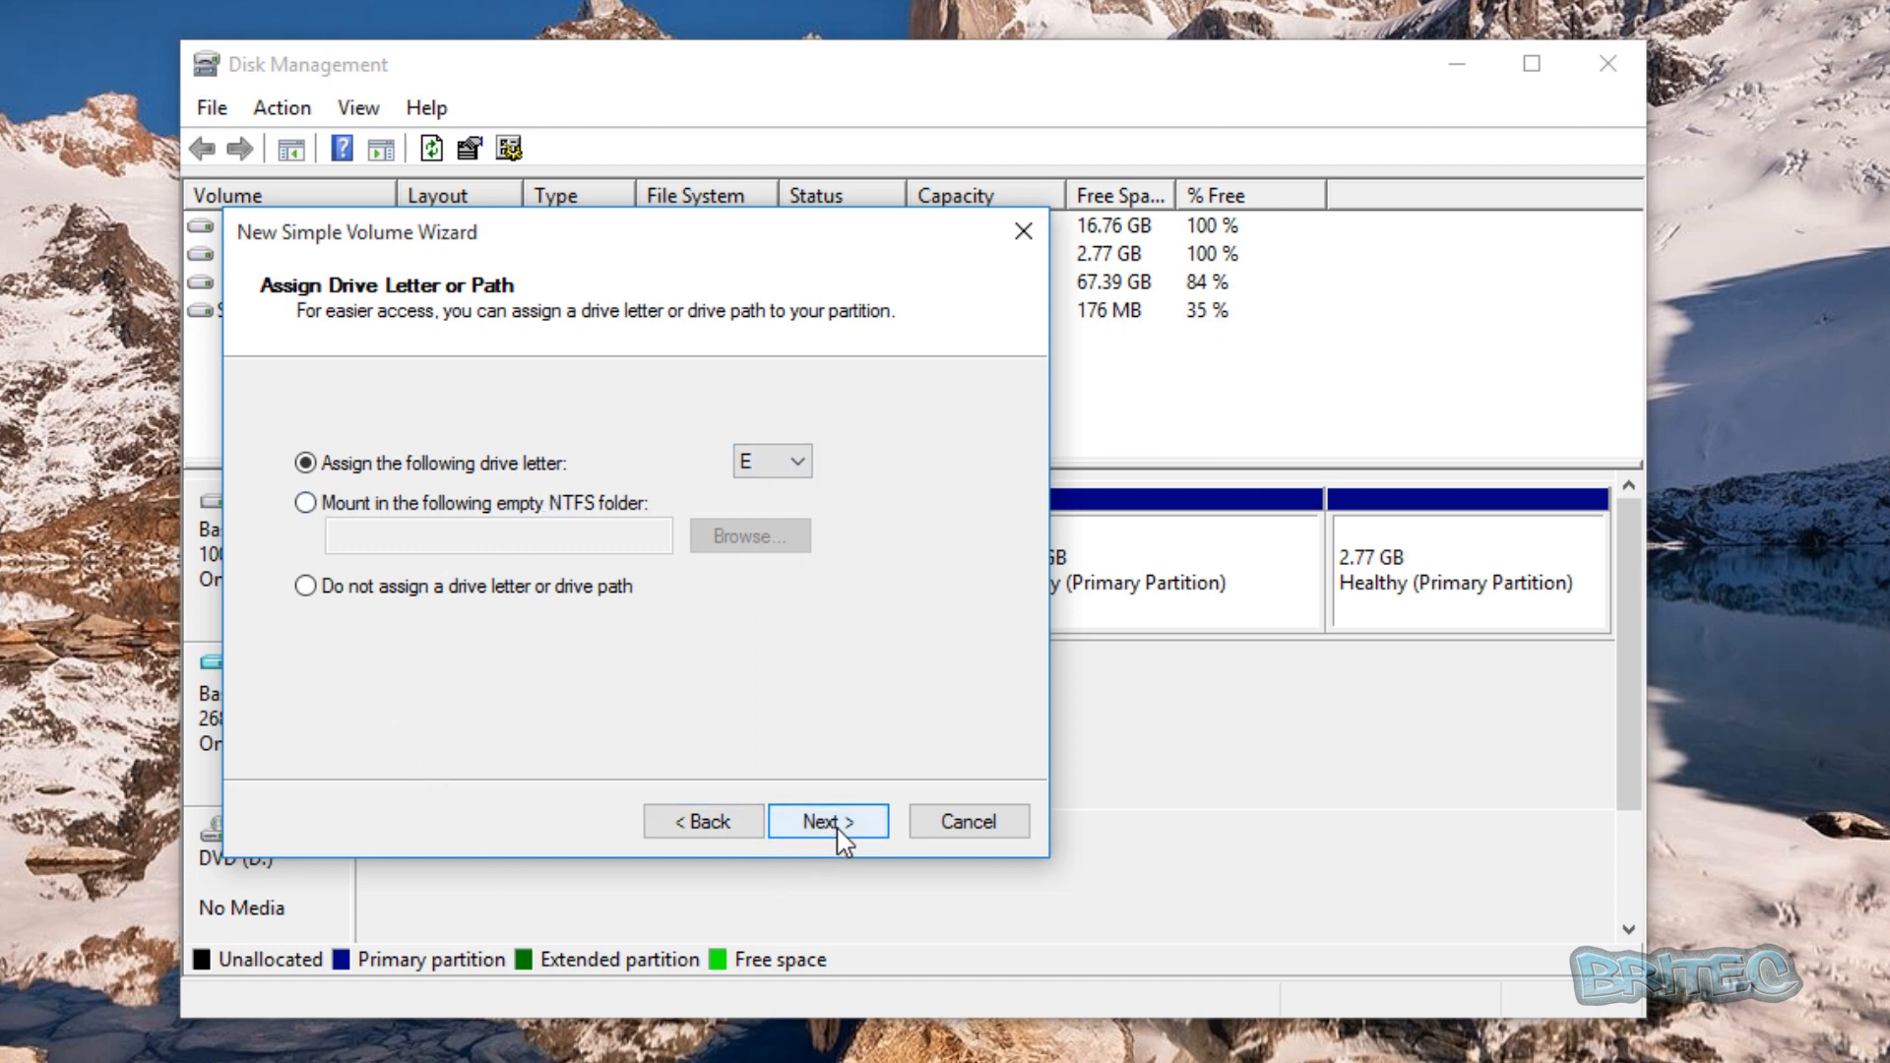
Step: Format the volume as NTFS with the label 'Test'
left_click(827, 821)
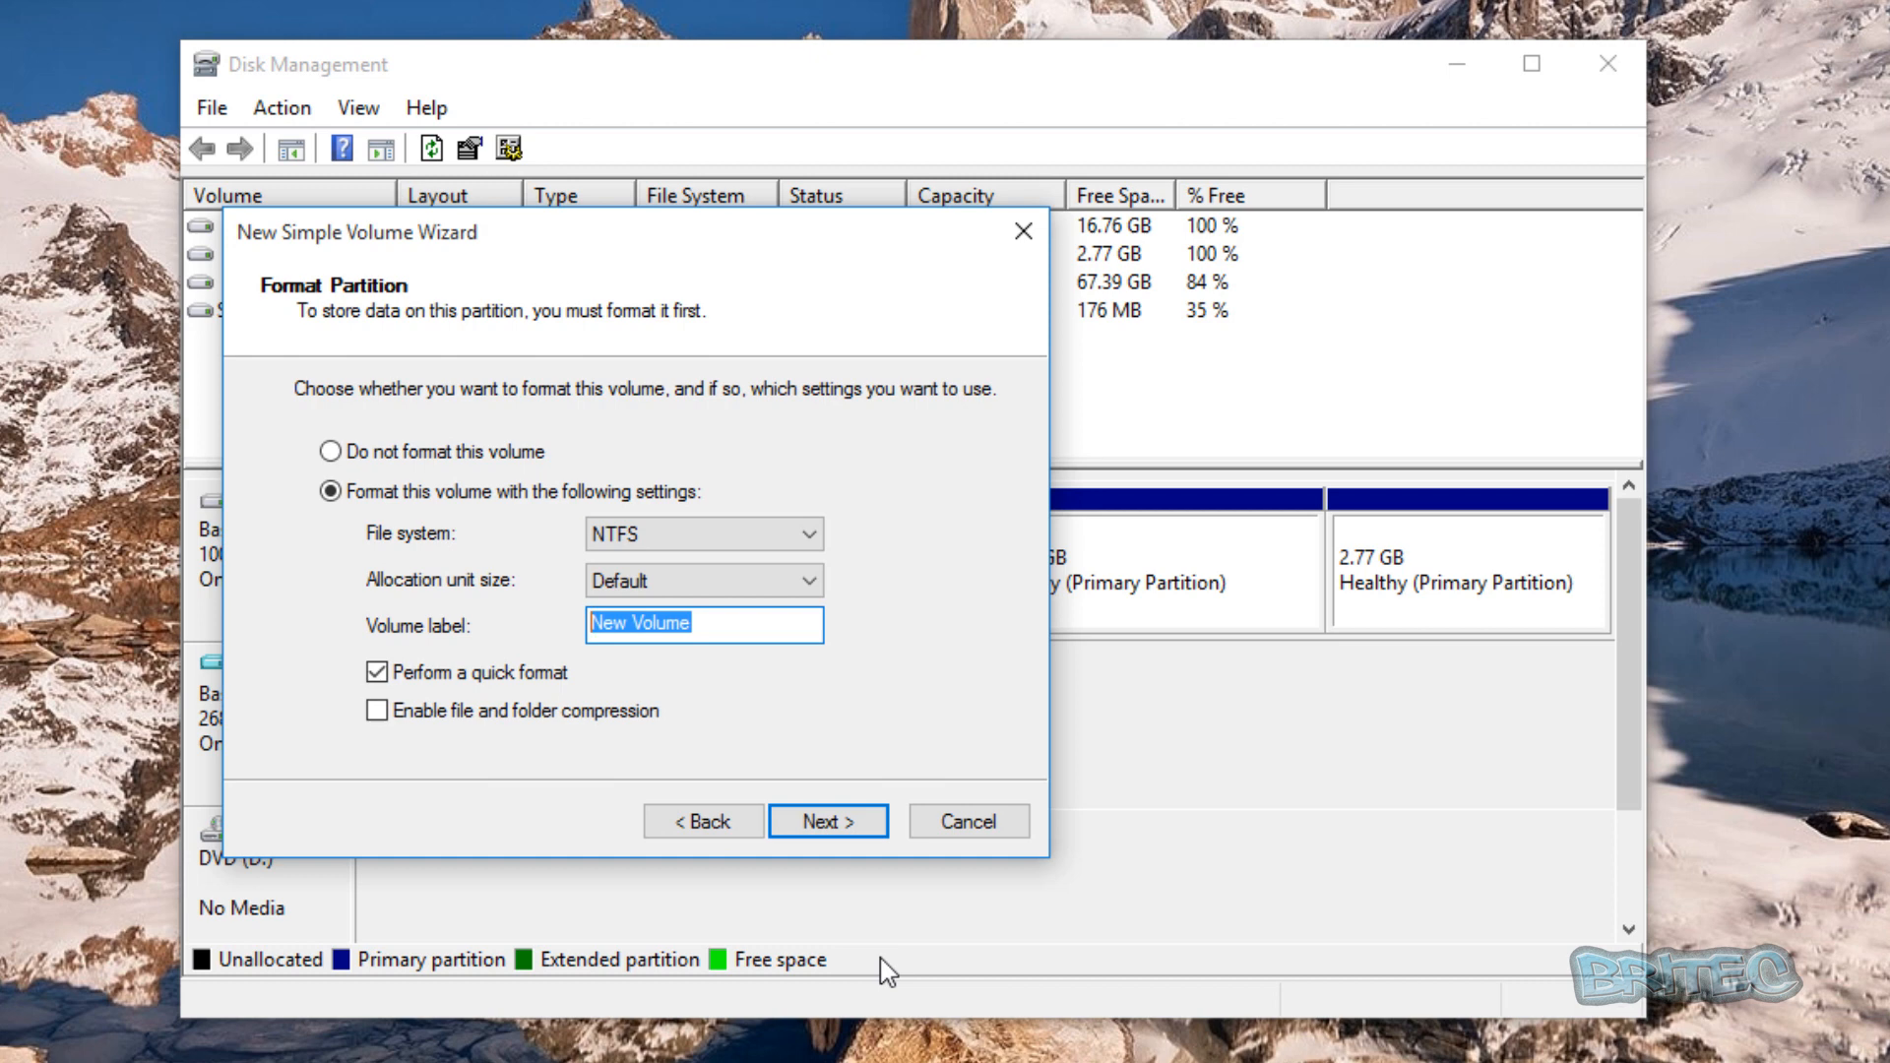
type("Test")
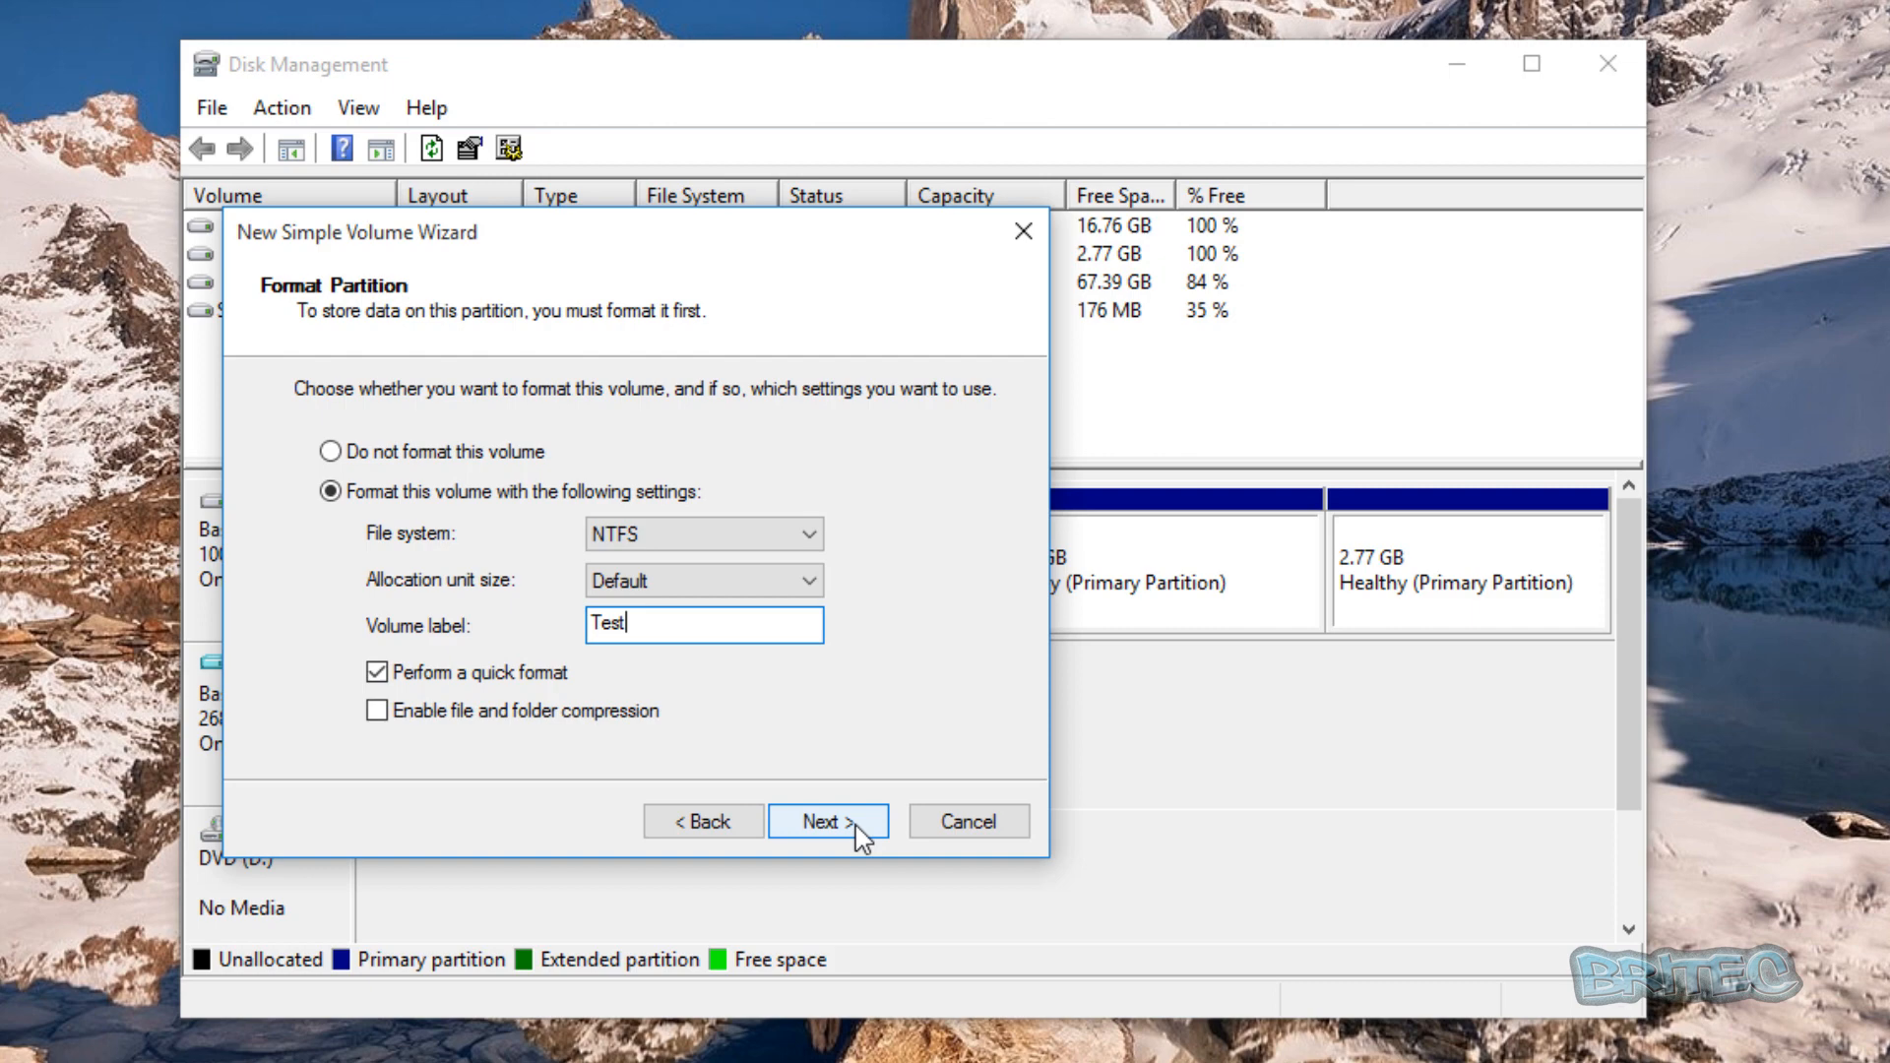
left_click(827, 821)
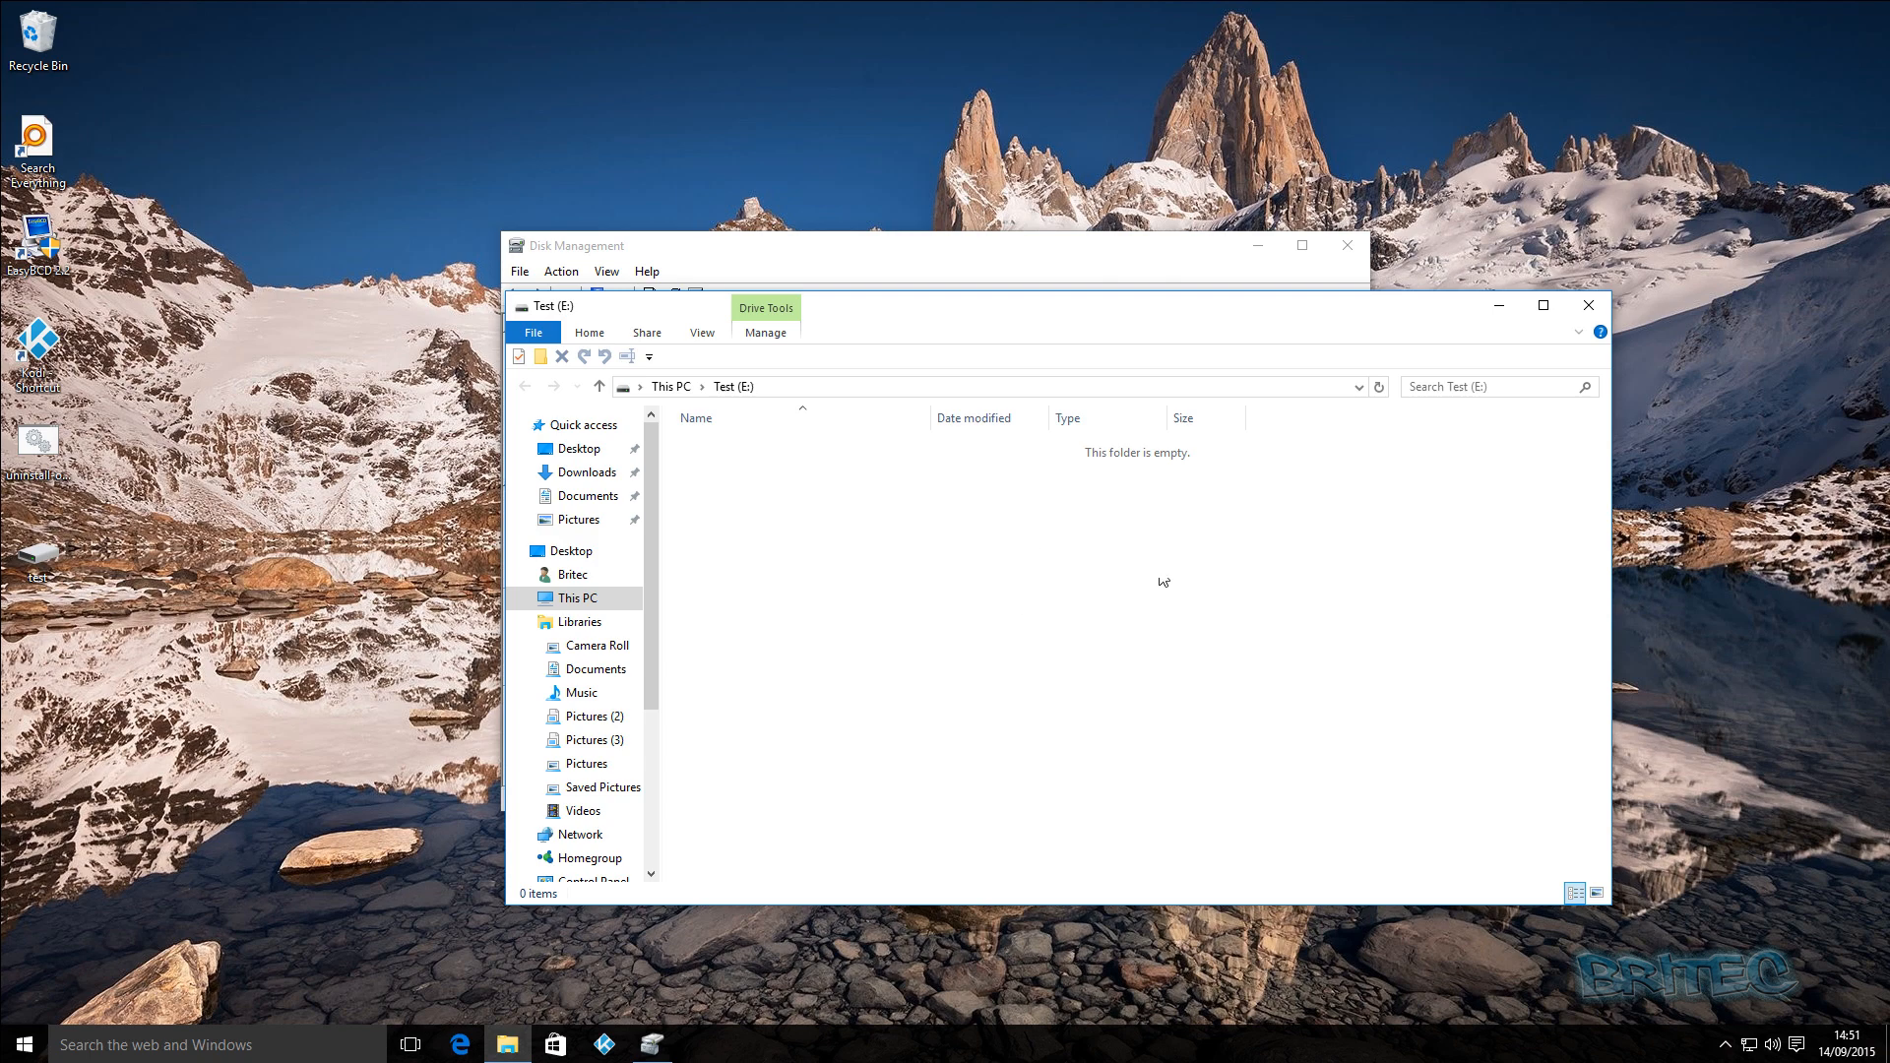
mouse_move(1604, 306)
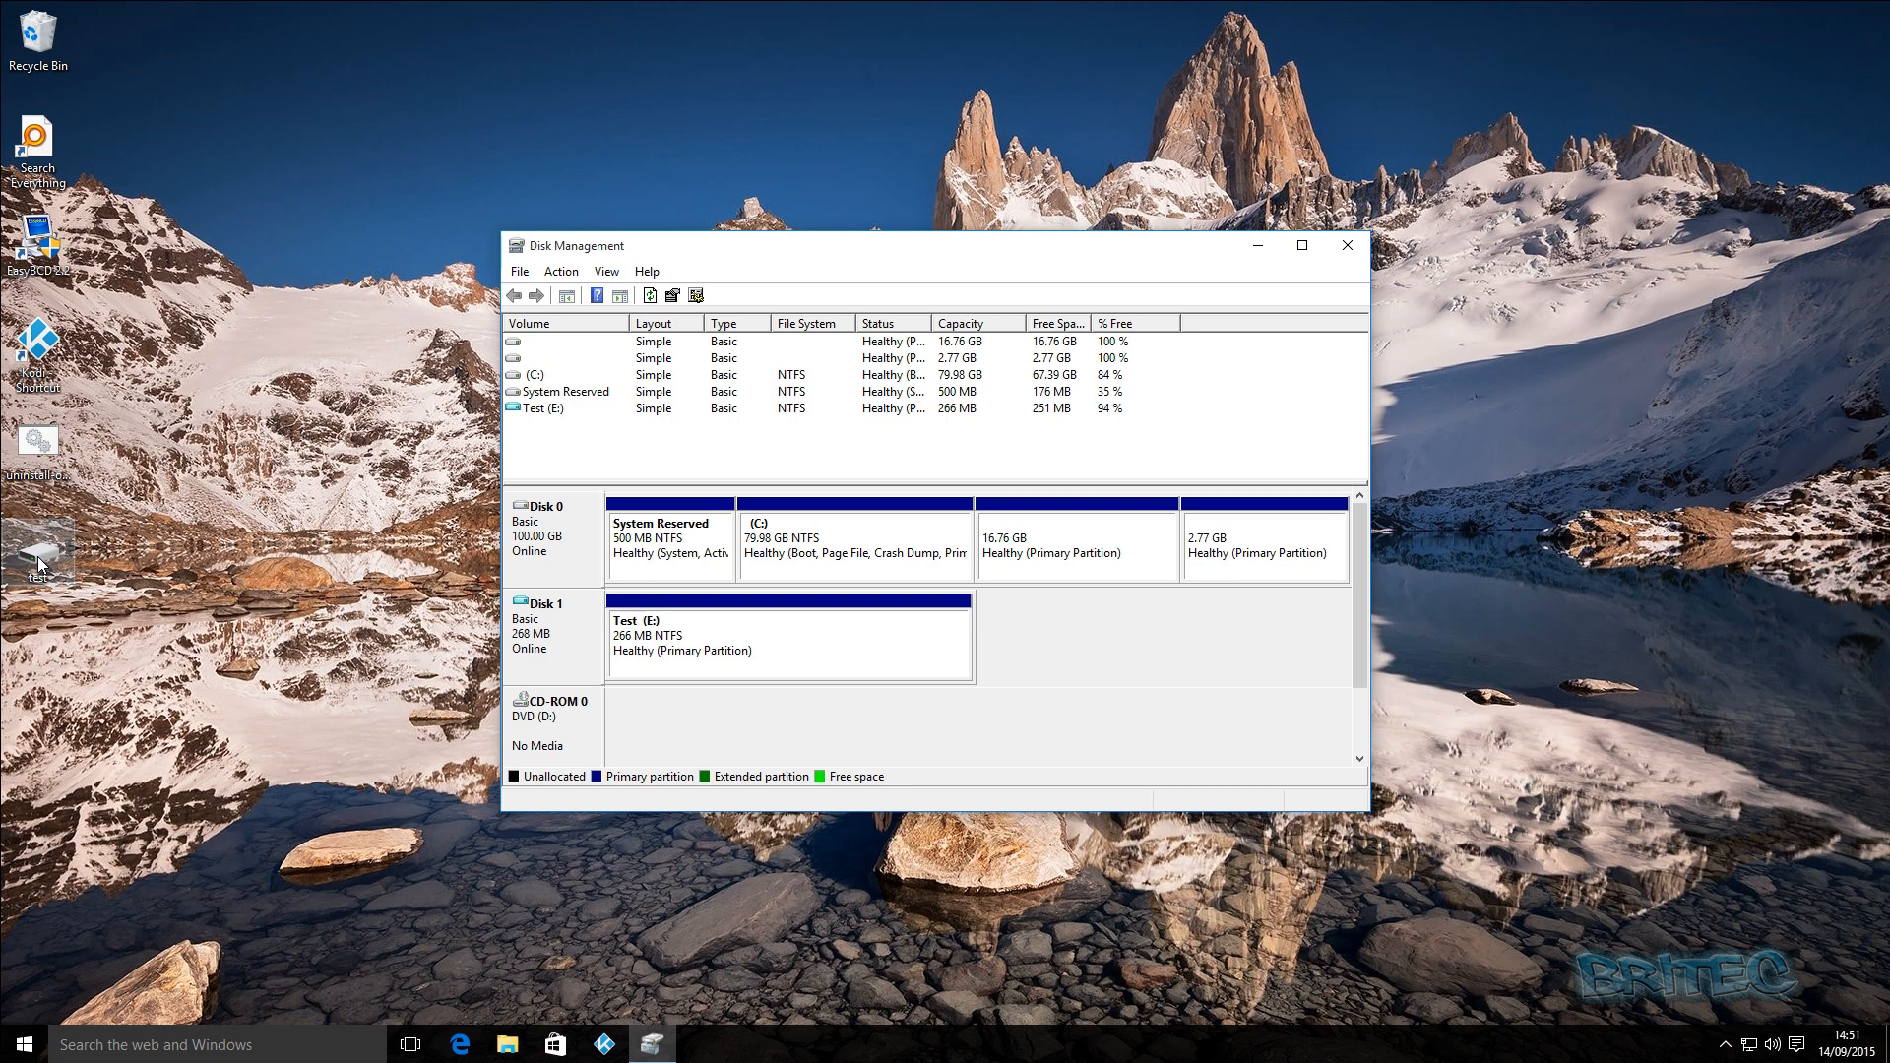
mouse_move(42, 564)
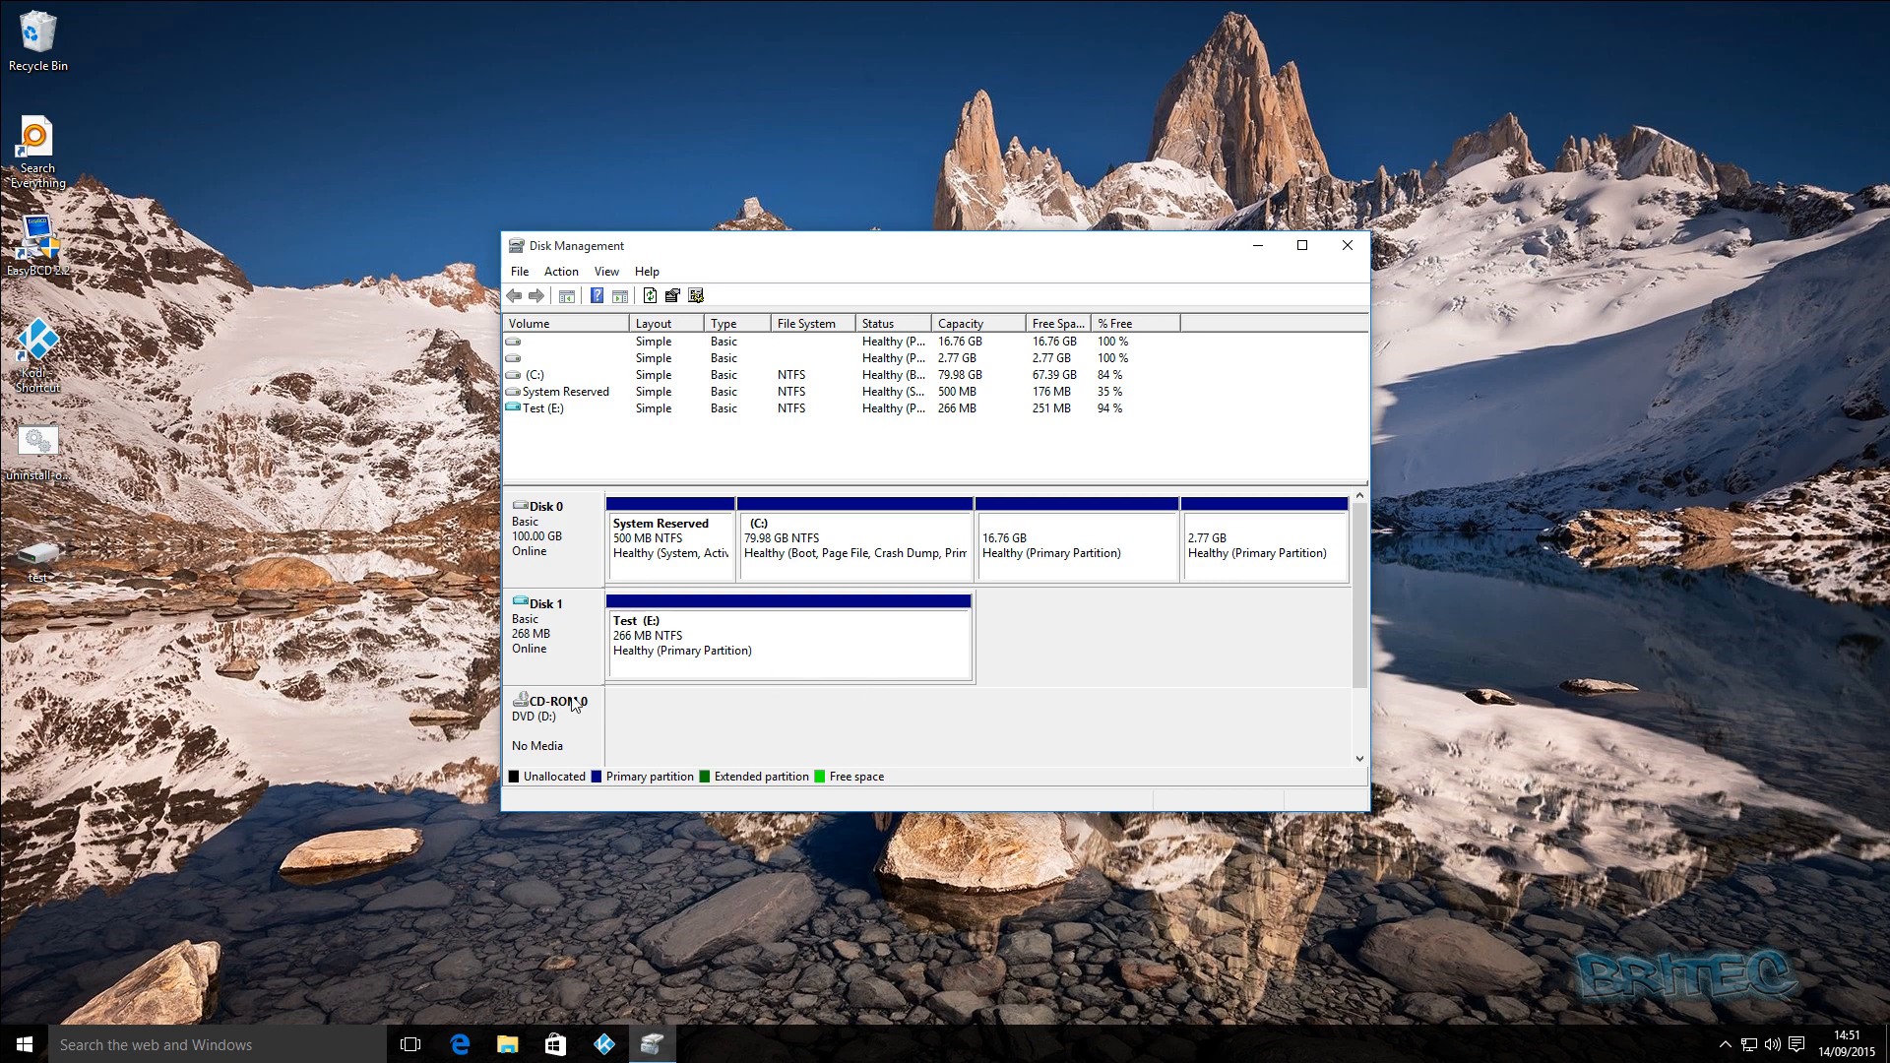
mouse_move(198, 651)
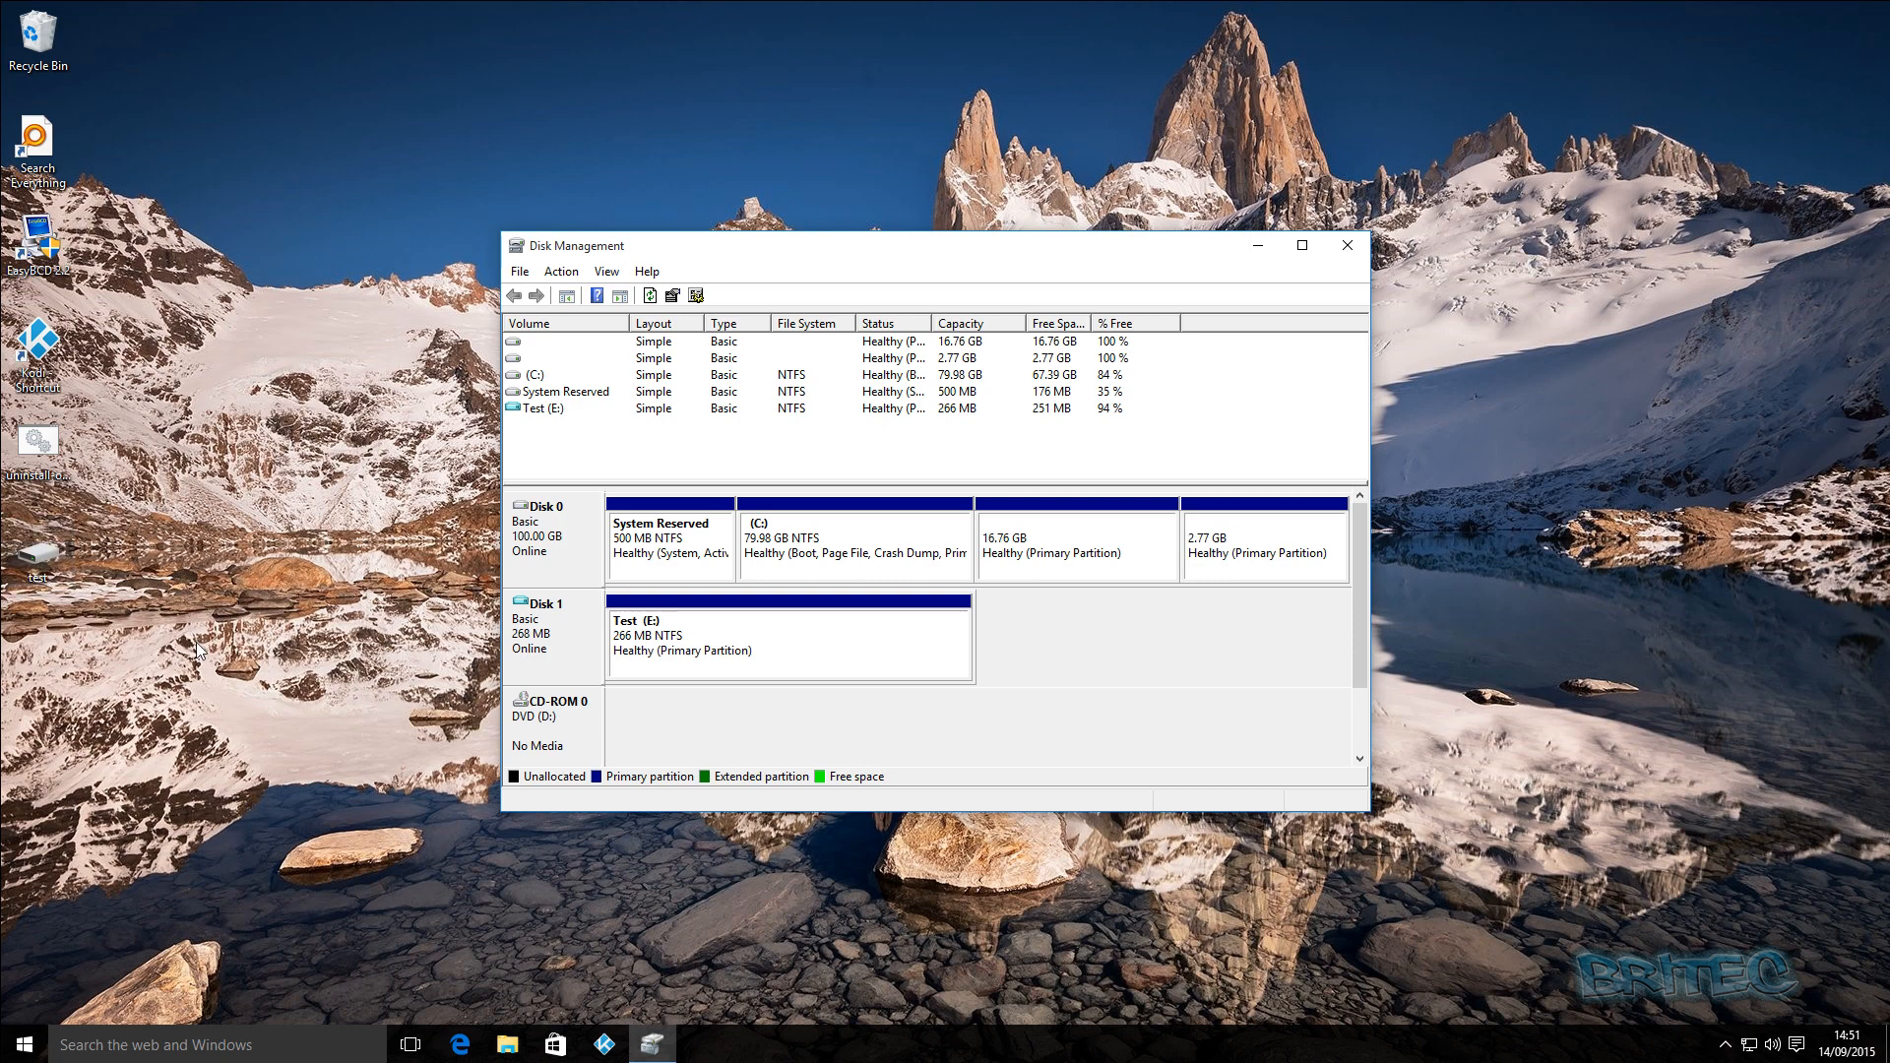
mouse_move(1167, 743)
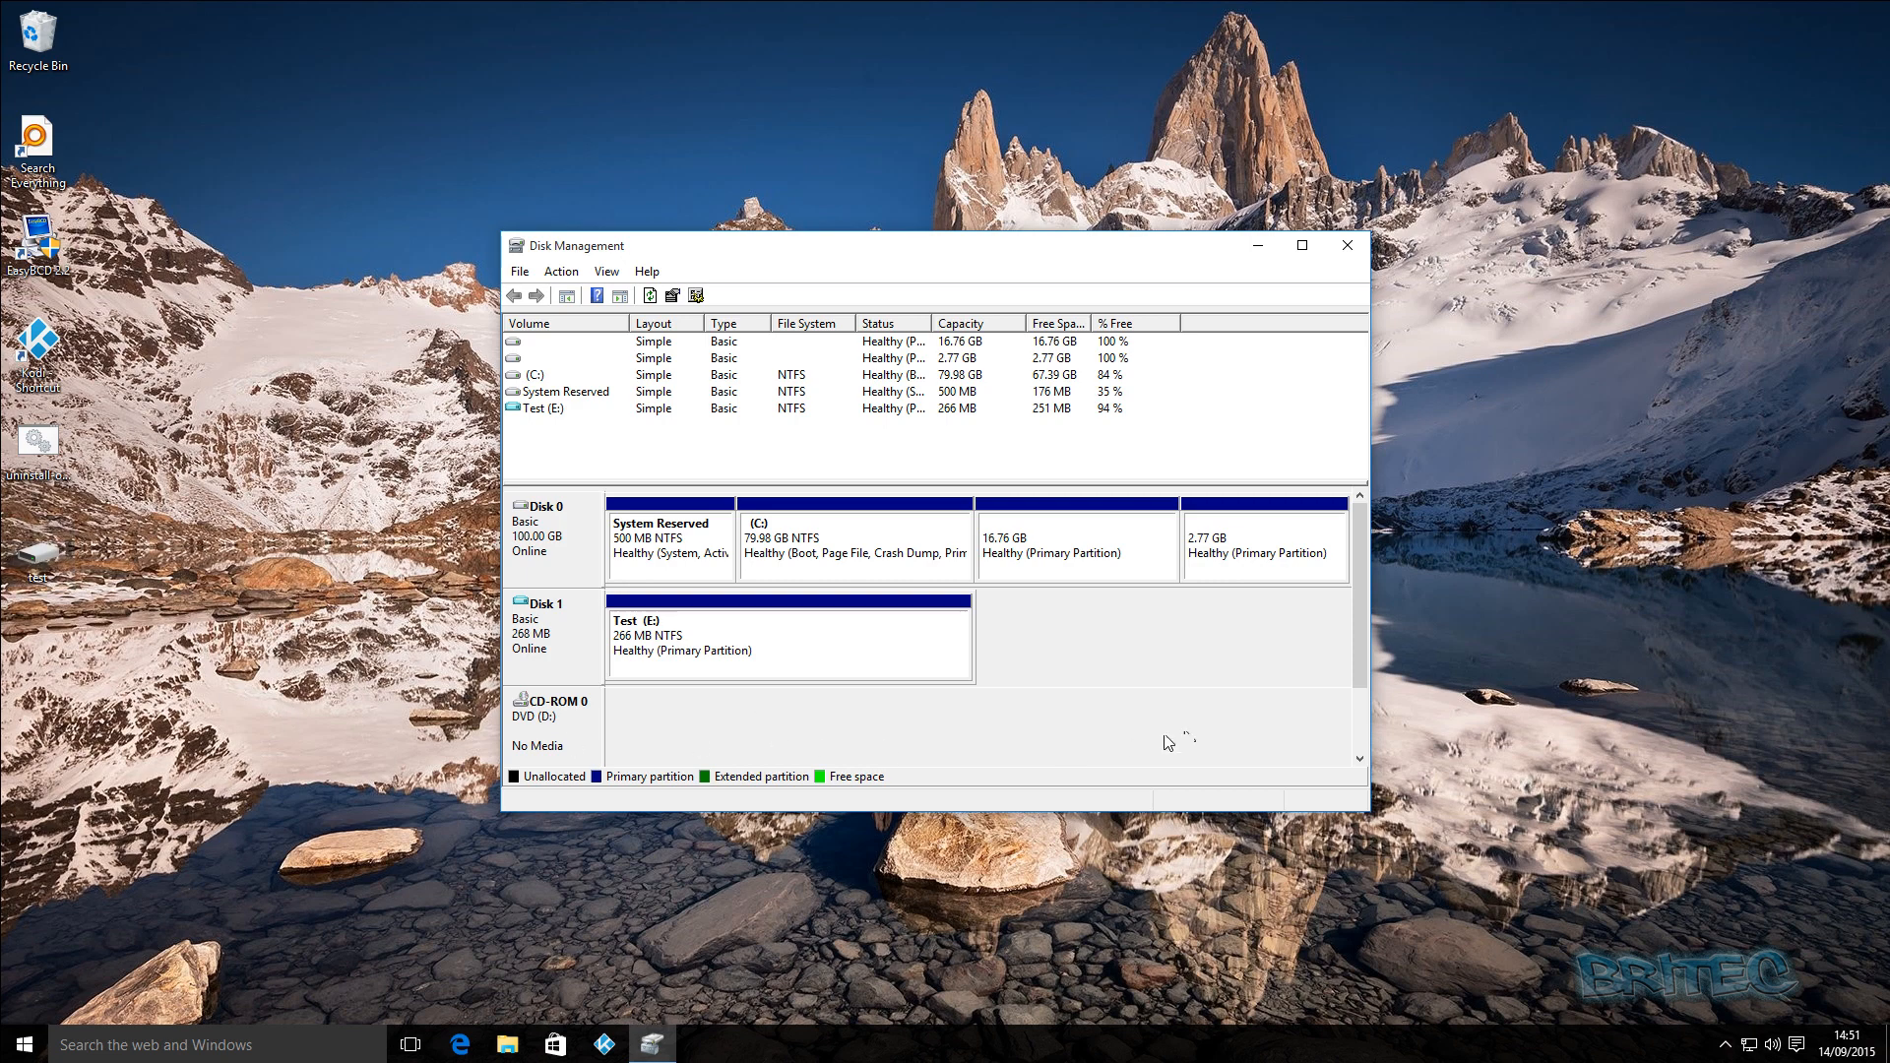
mouse_move(1133, 747)
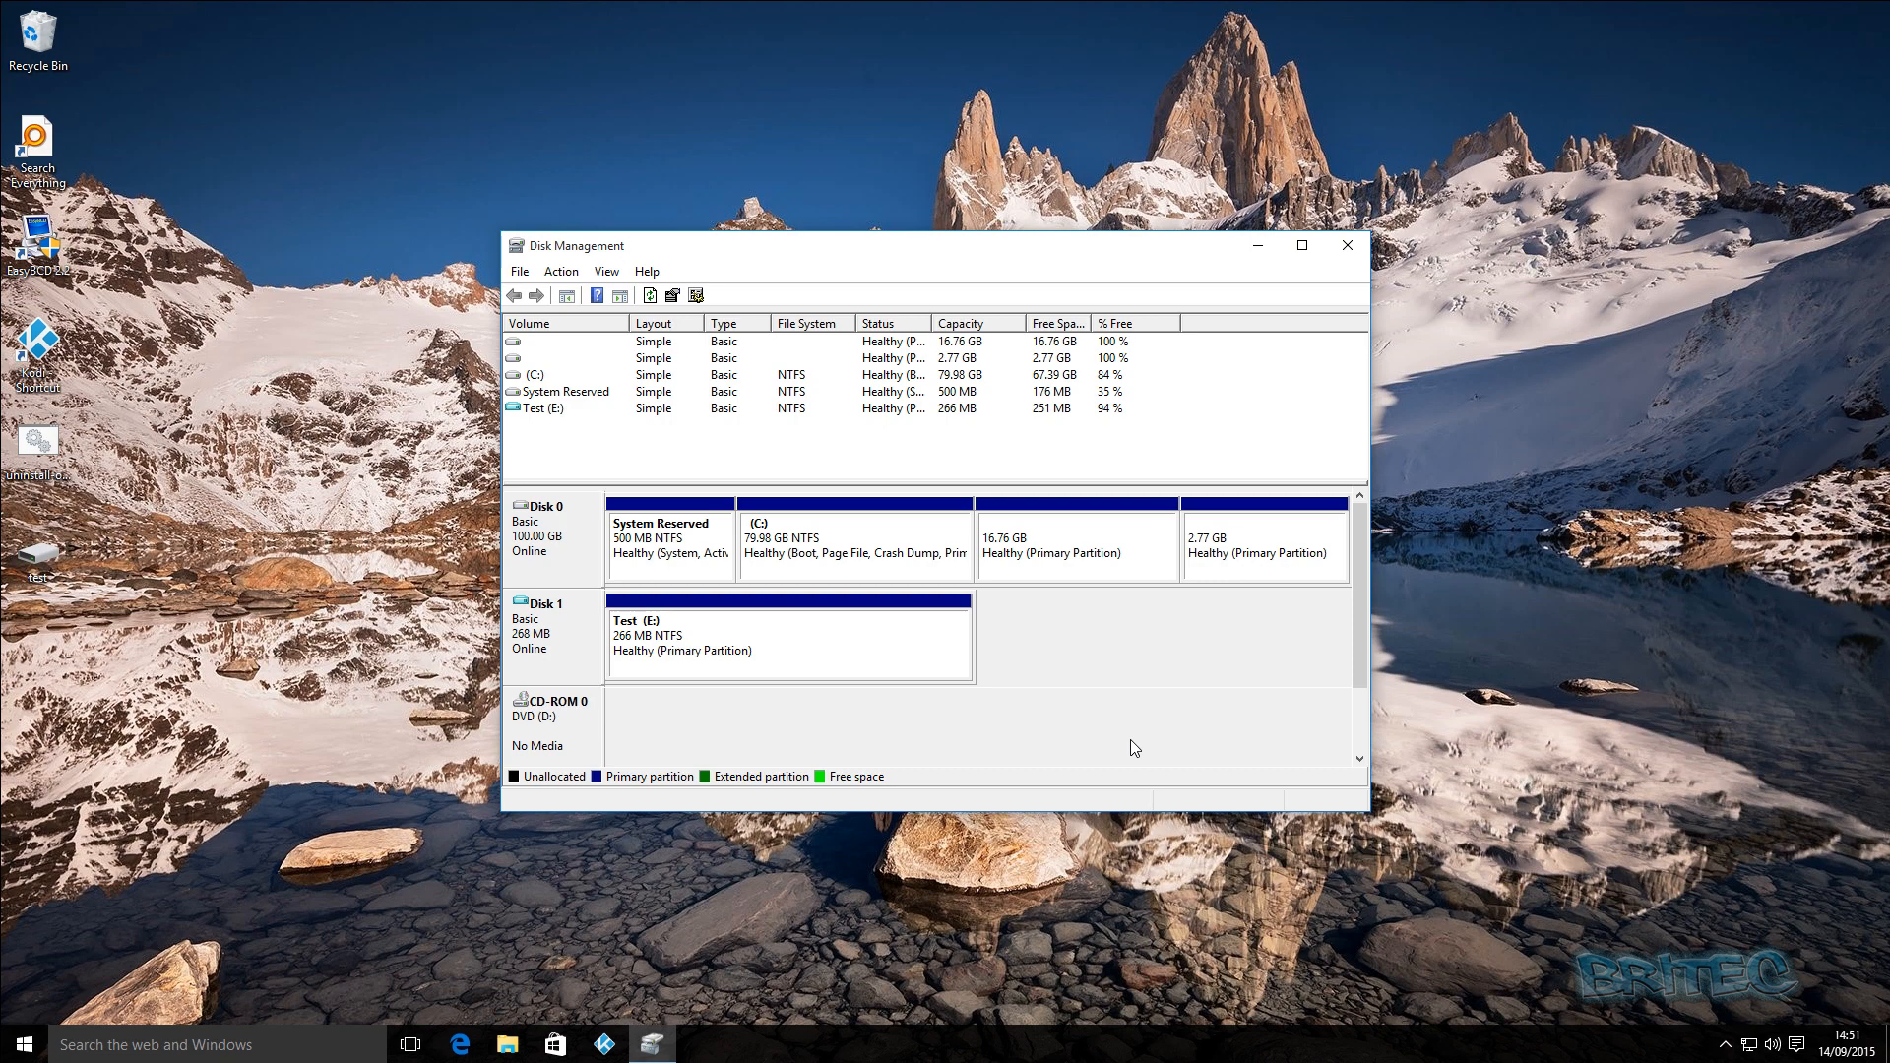
mouse_move(1192, 744)
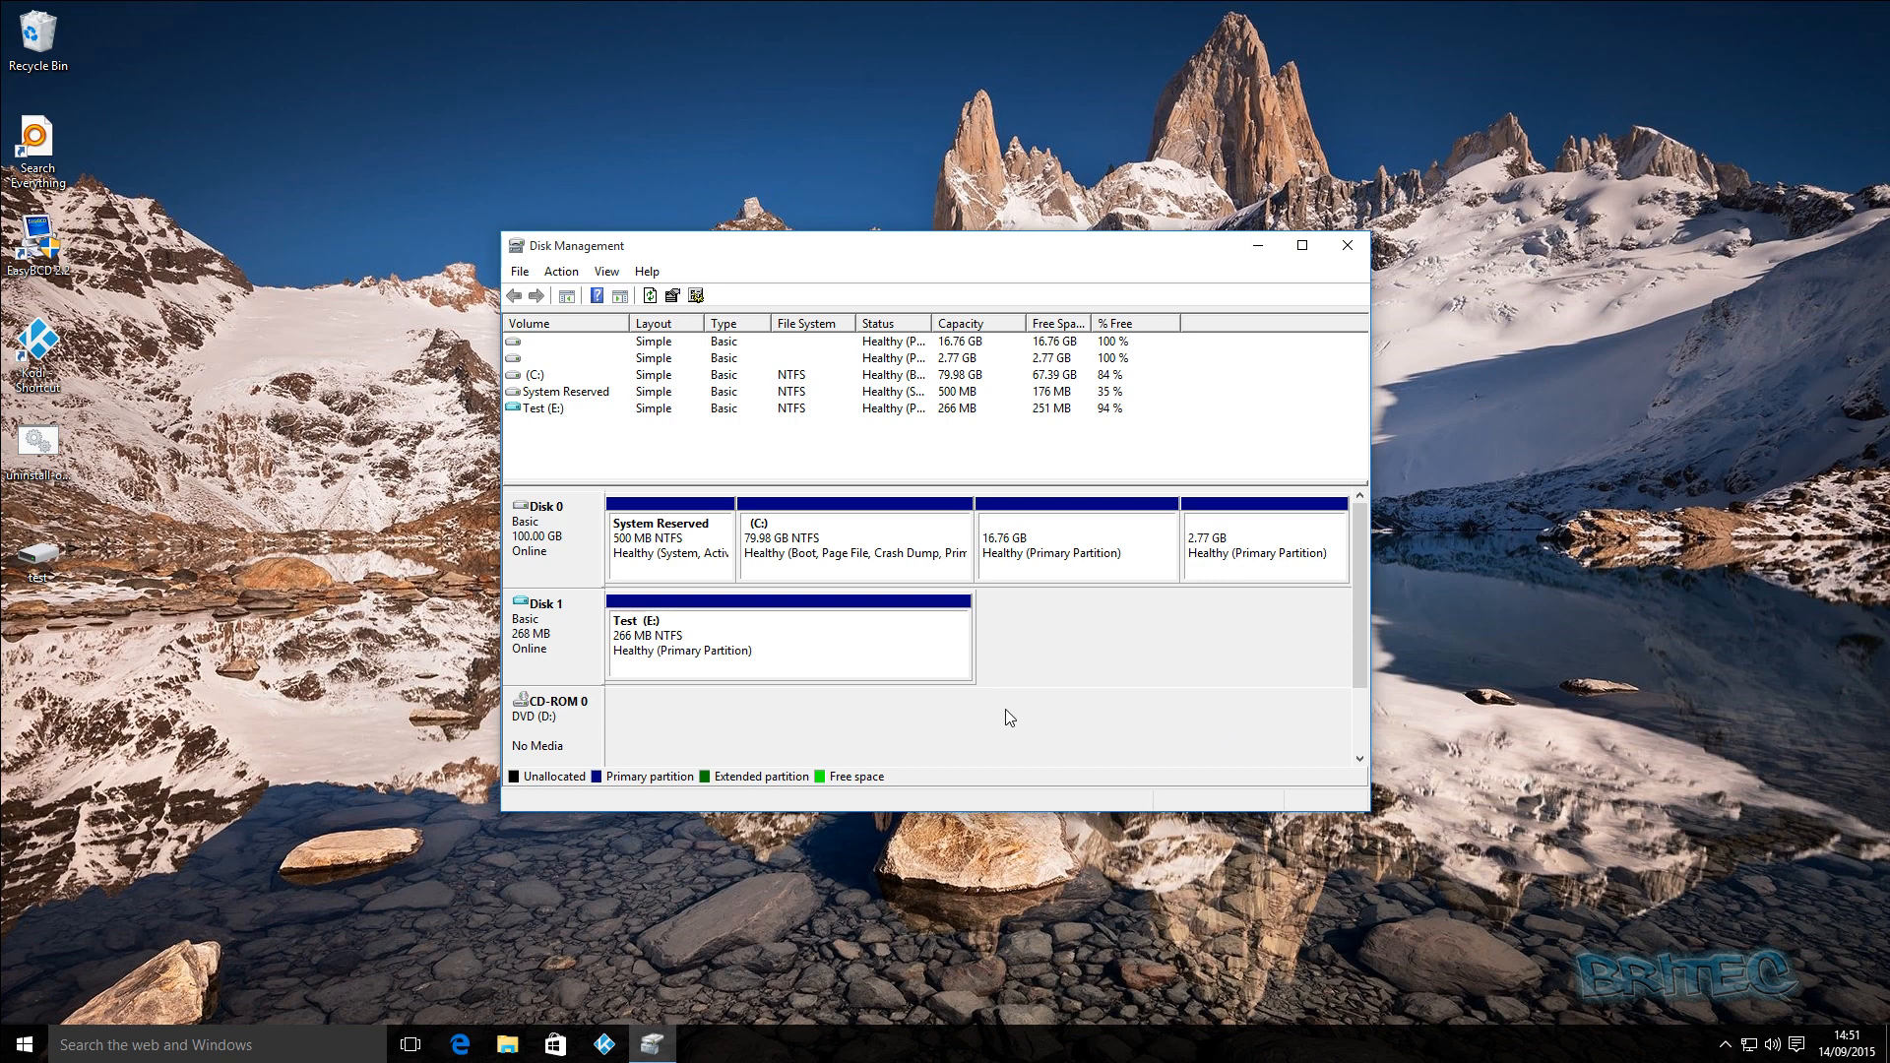
mouse_move(992, 644)
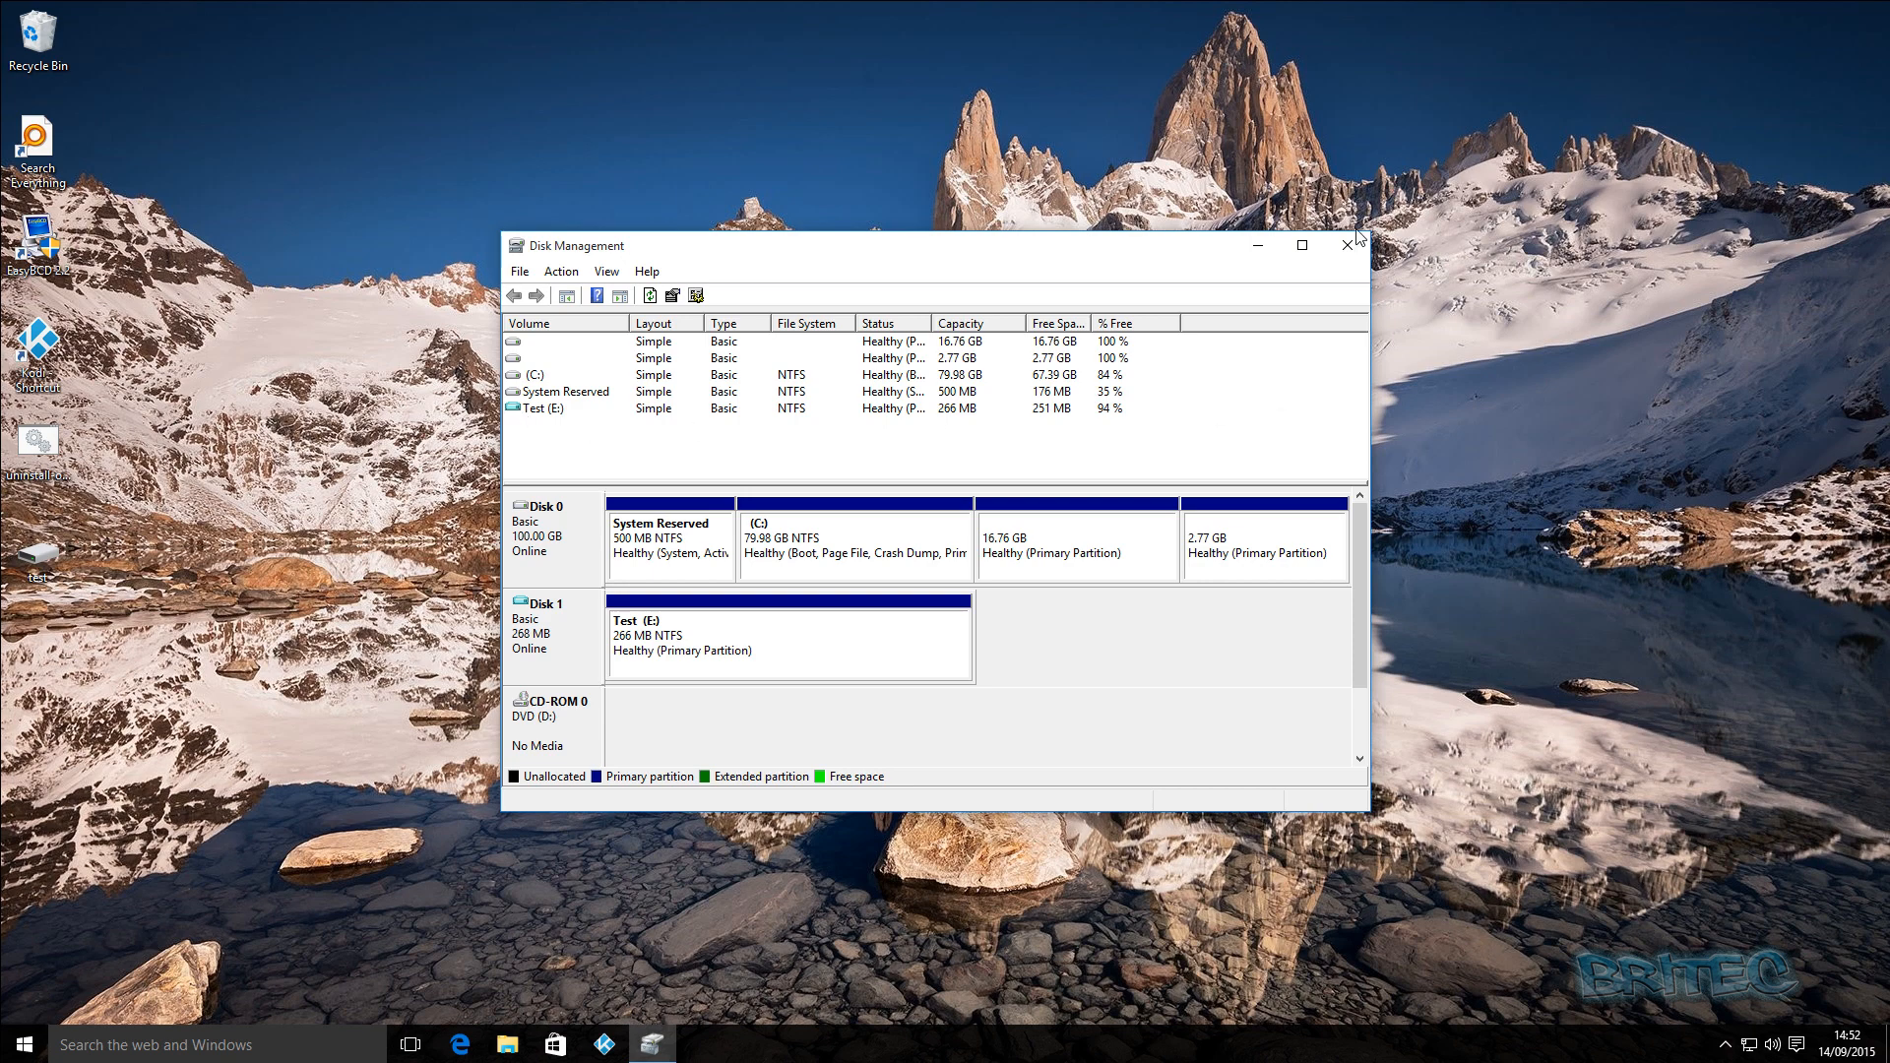
Step: Close Disk Management after confirming Test (E:) is a healthy 266 MB NTFS partition
left_click(1348, 245)
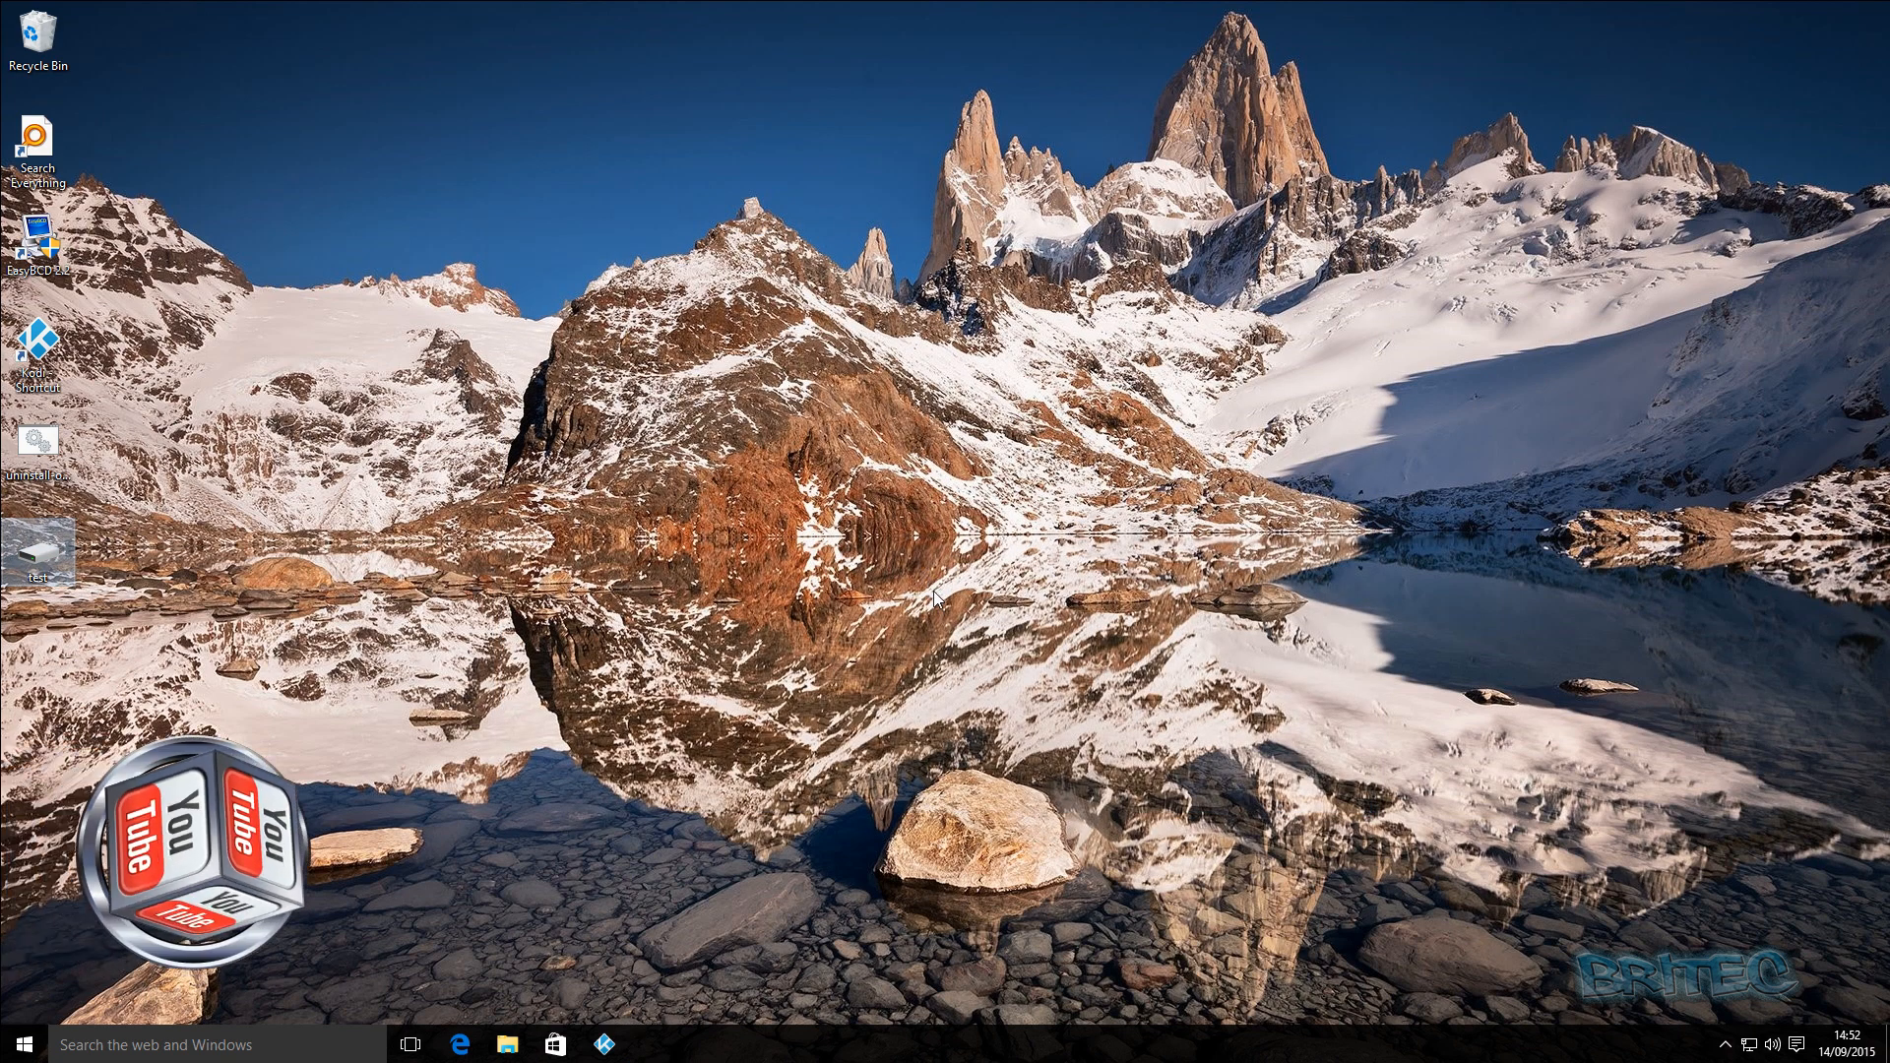